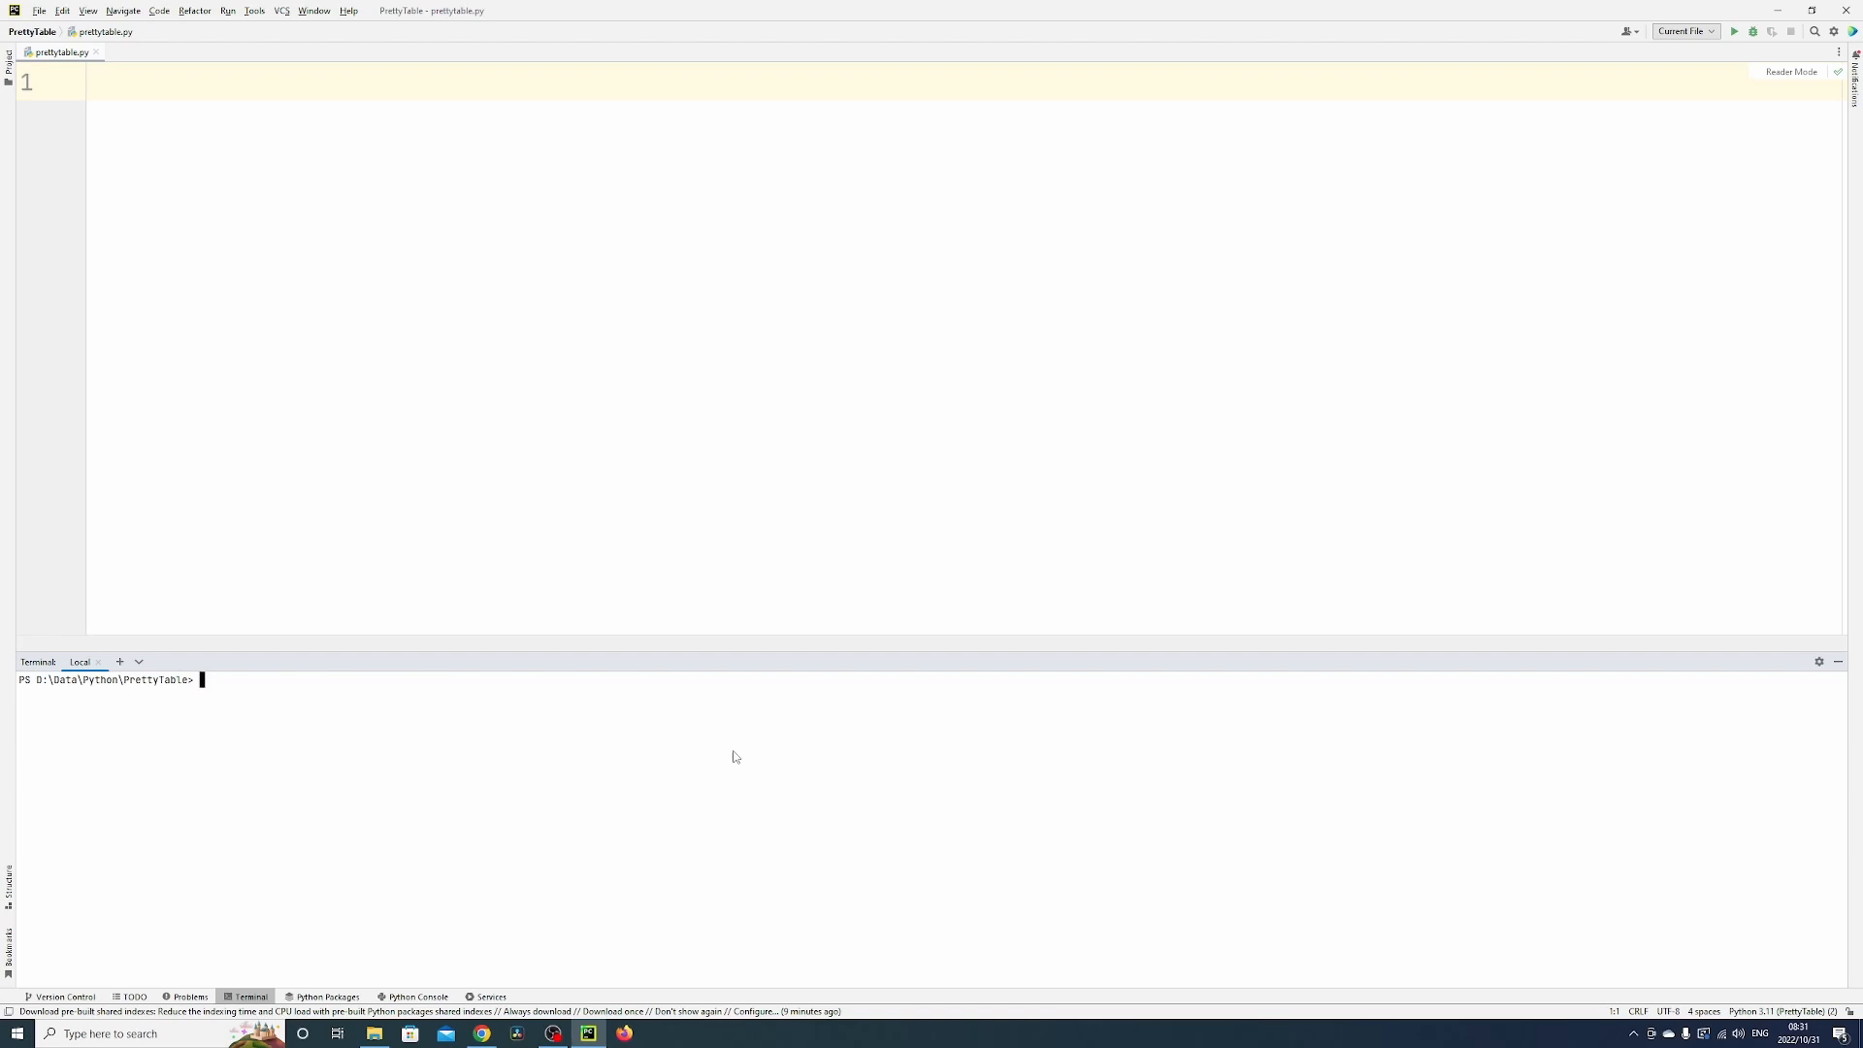
pyautogui.moveTo(678, 690)
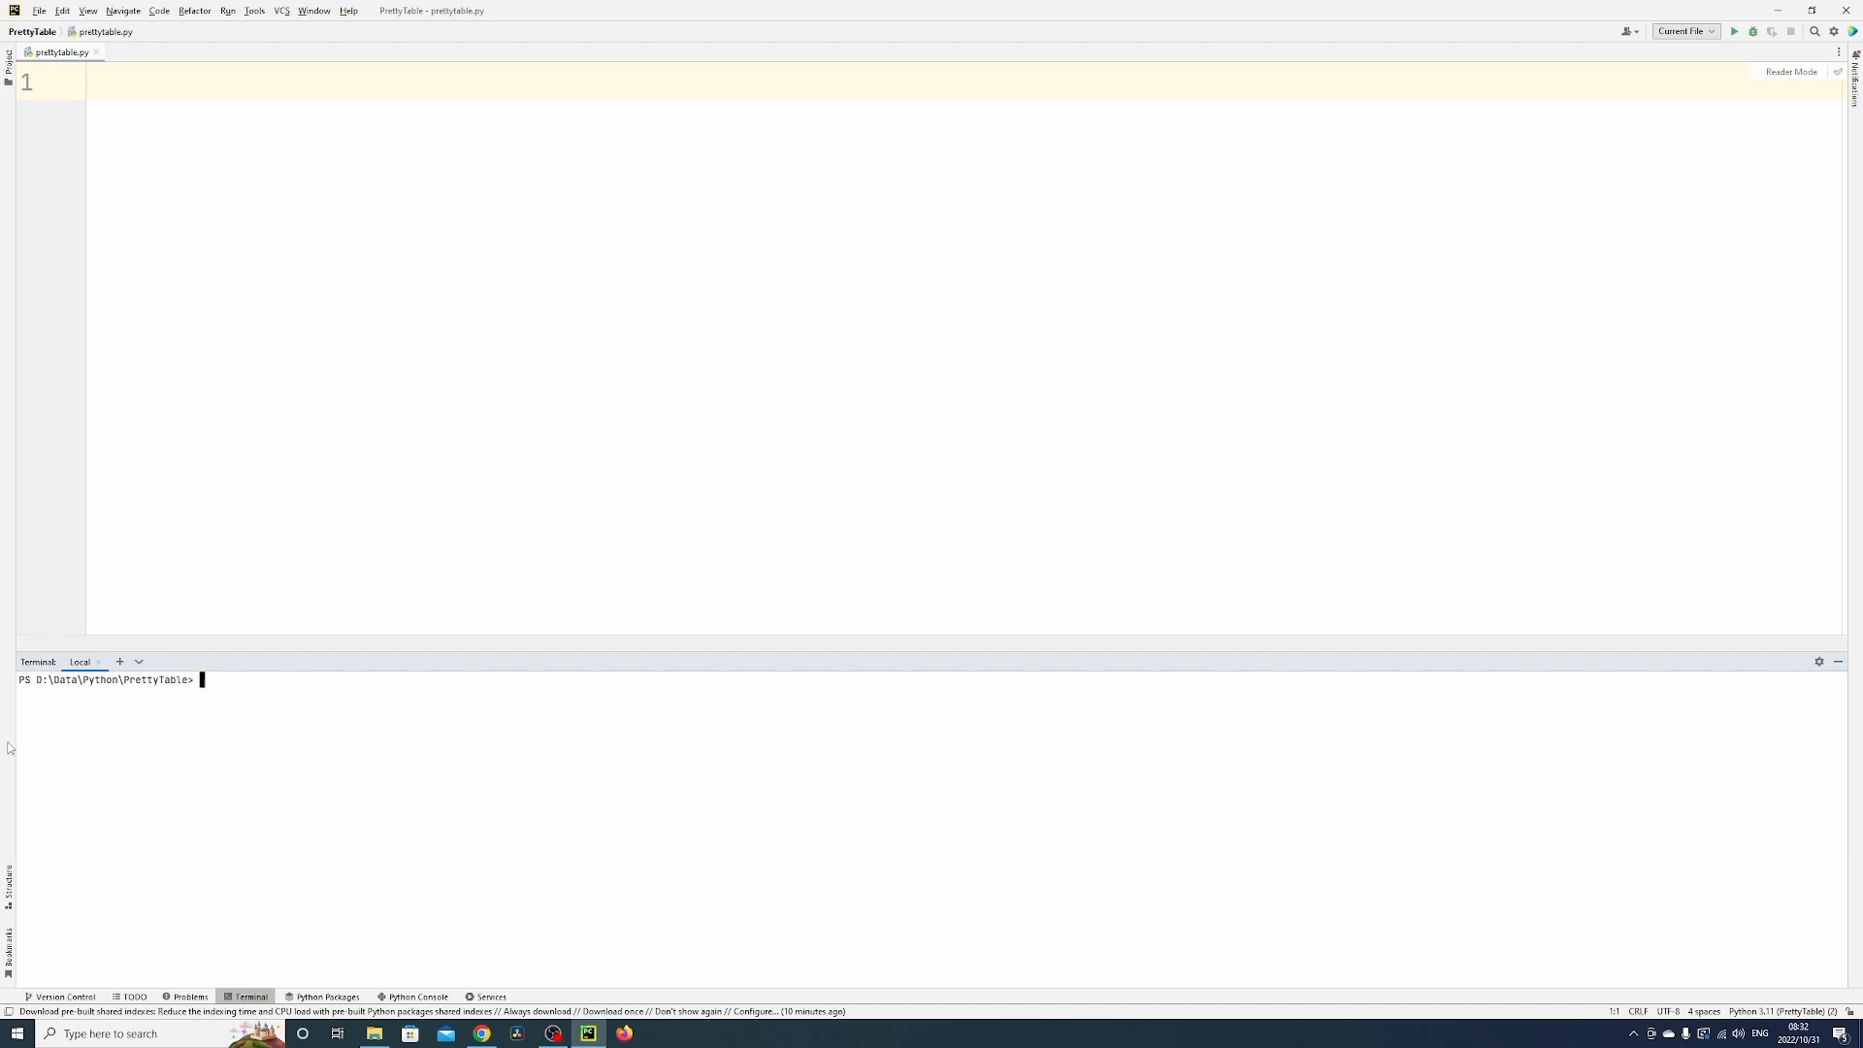
# Step: Install prettytable with pip in the terminal and start prettytable.py with 'import PrettyTable'
pyautogui.write('pip')
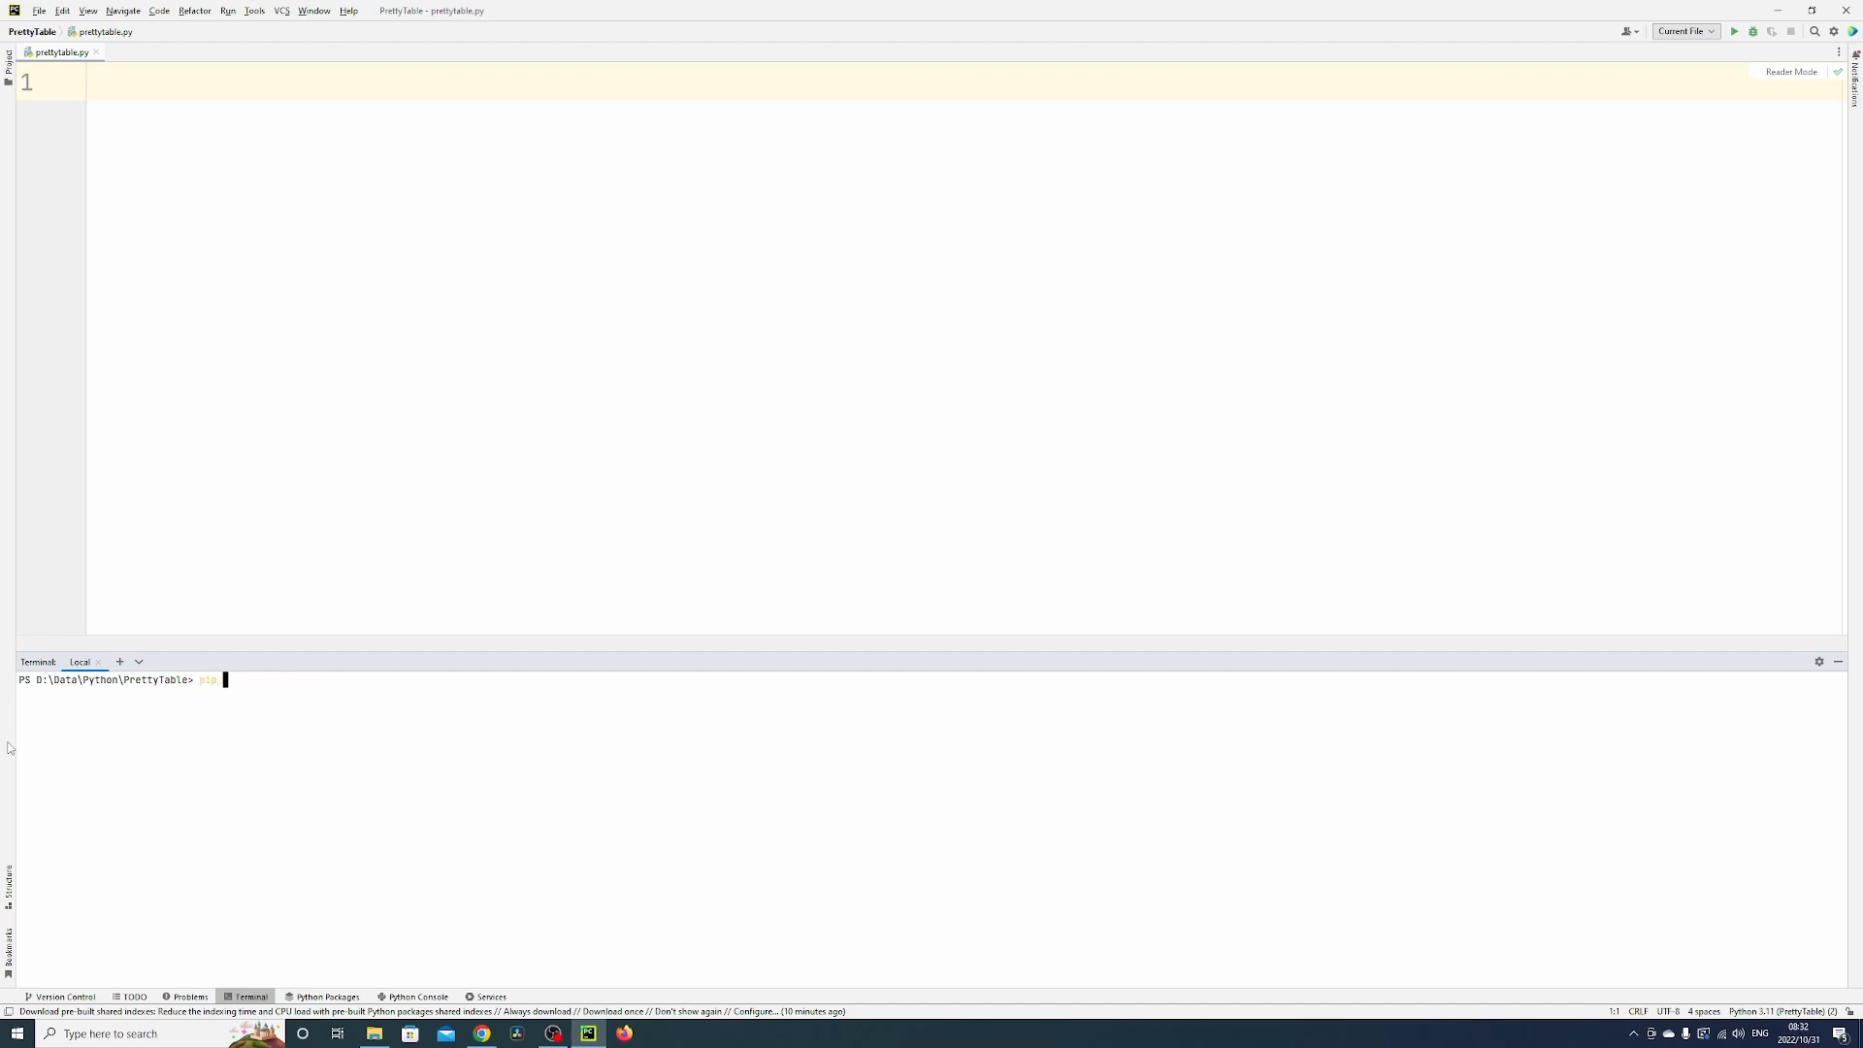
pyautogui.write('install prettytable')
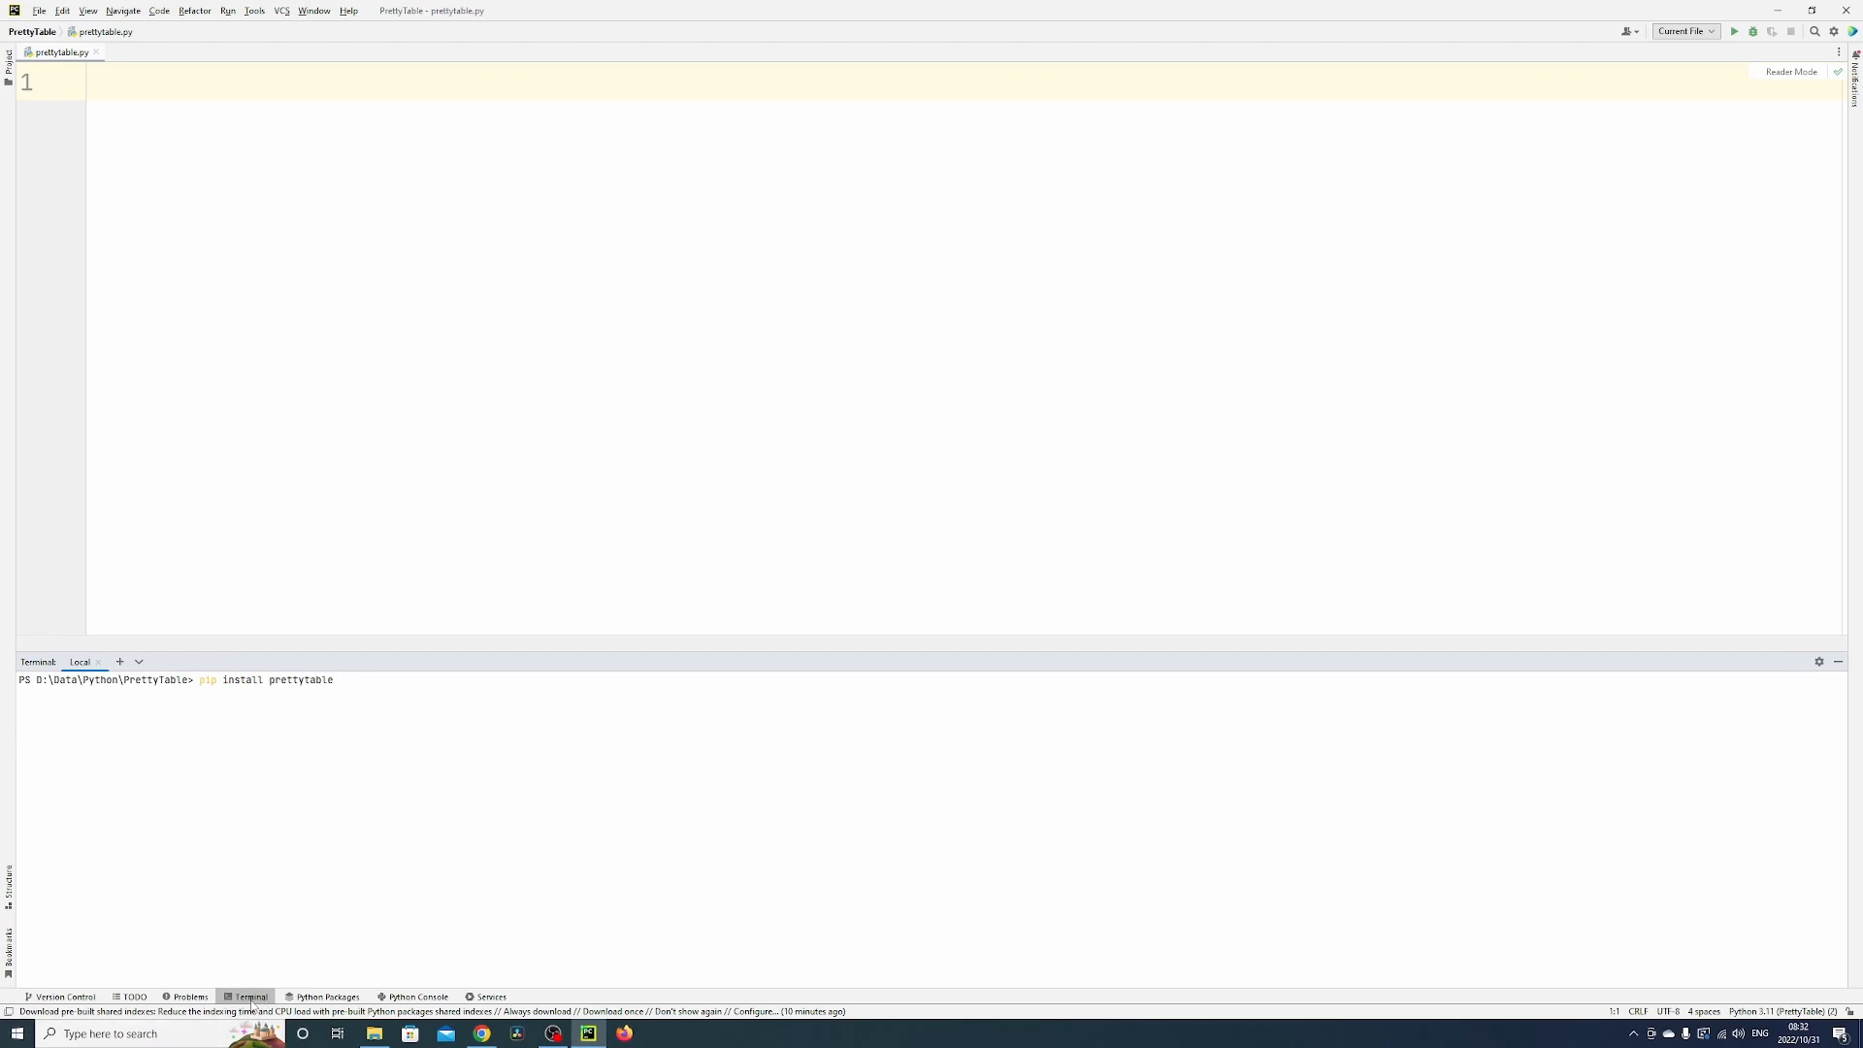
pyautogui.moveTo(397, 815)
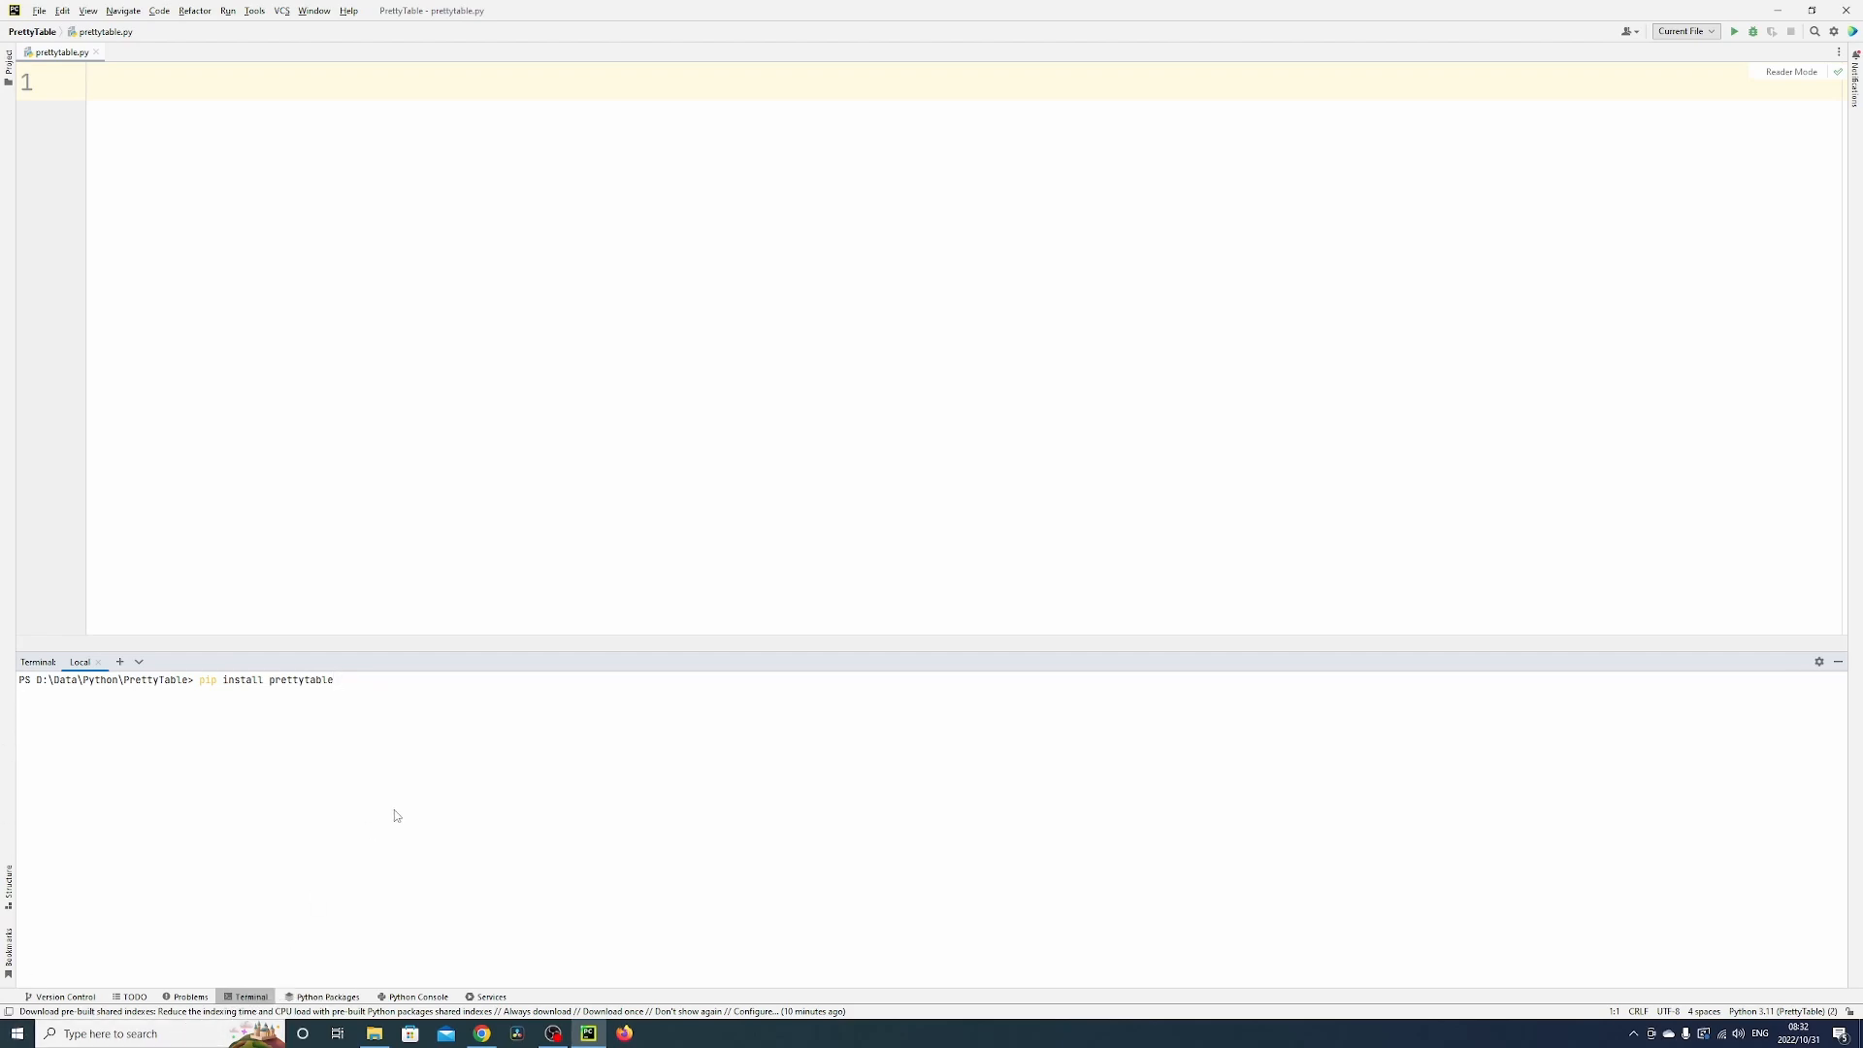
pyautogui.press('Enter')
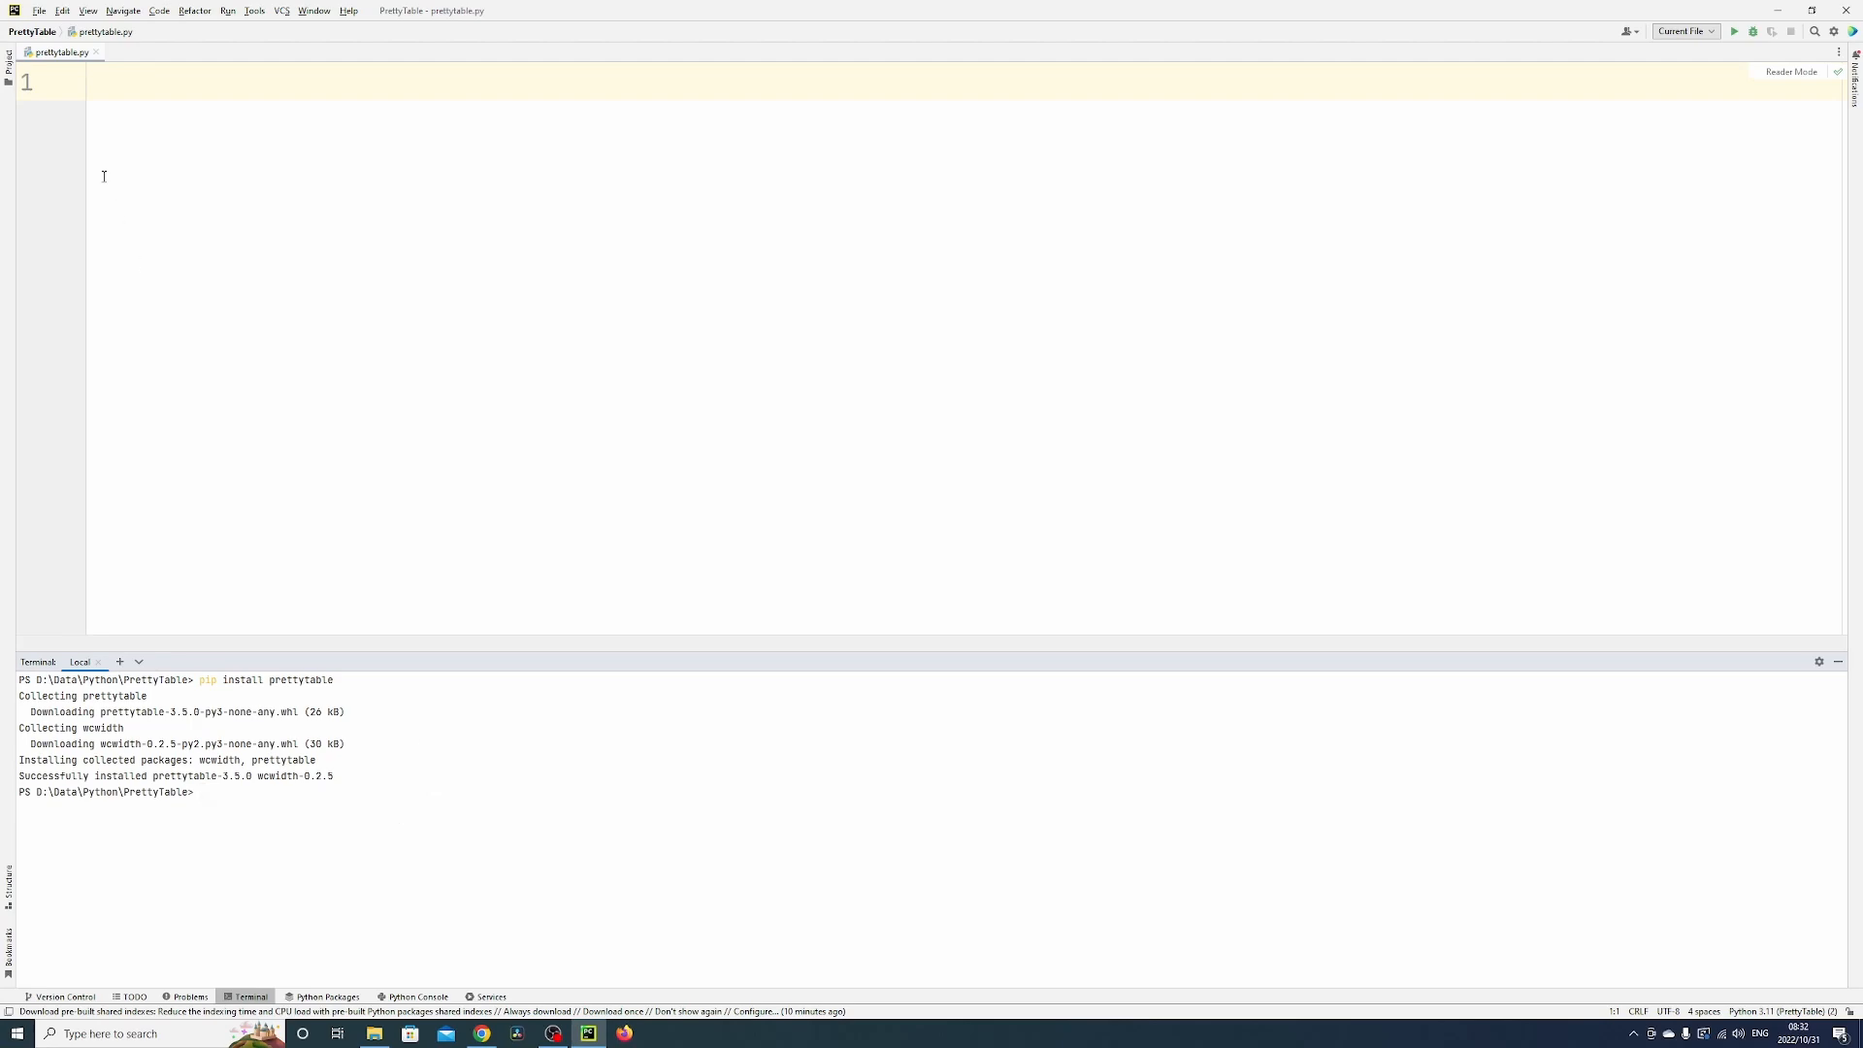
pyautogui.click(144, 84)
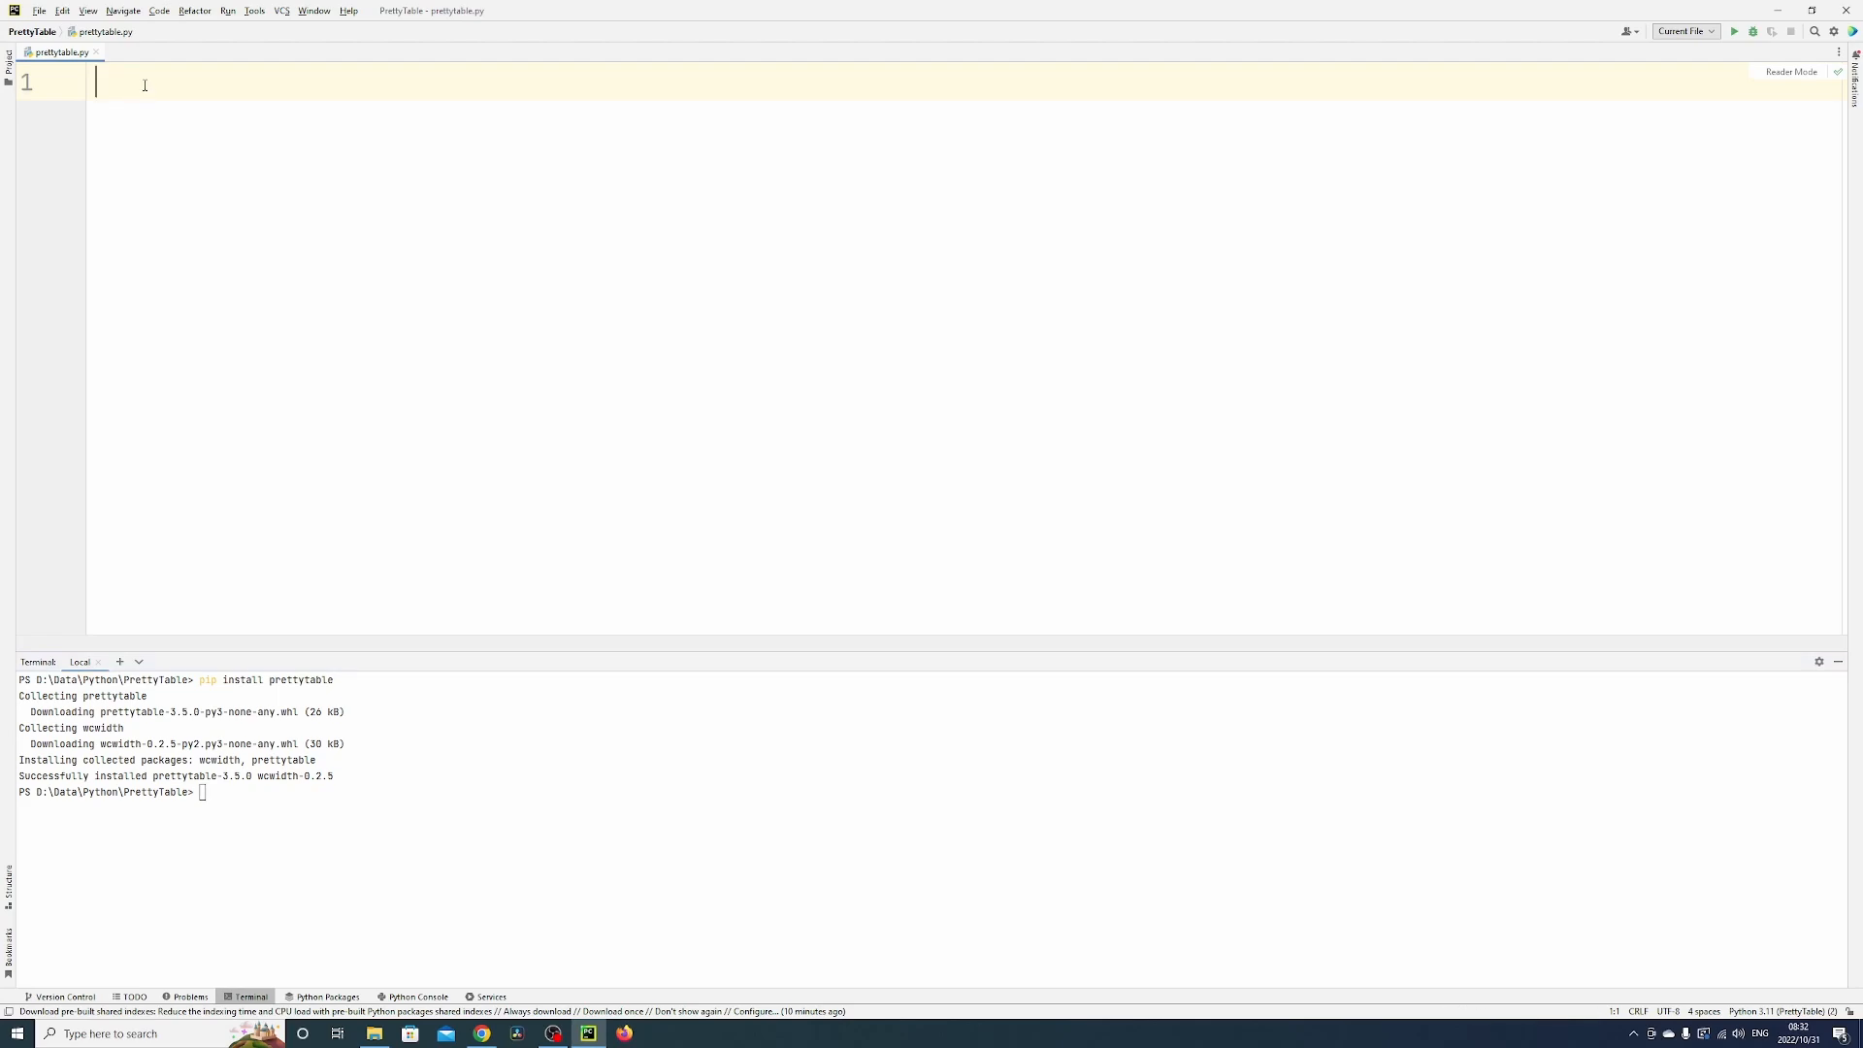
pyautogui.write('import PrettyTable')
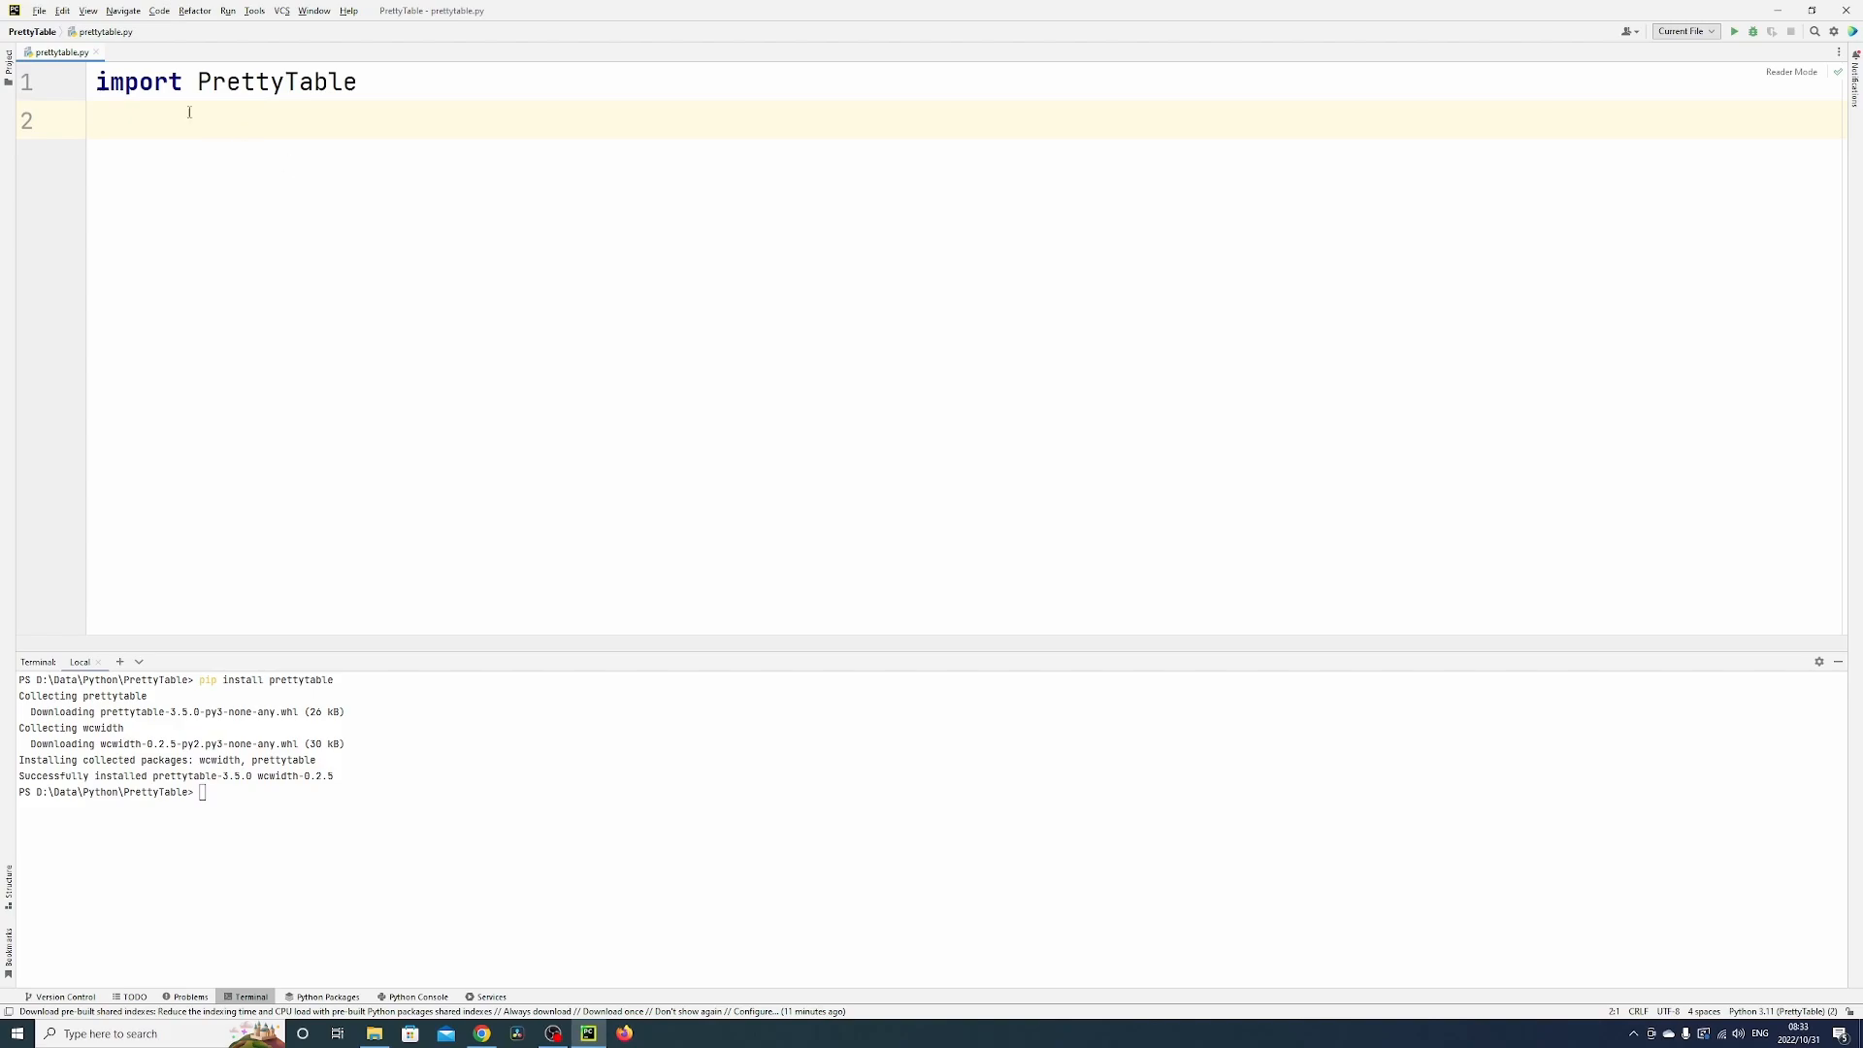
# Step: Search the PrettyTable project's Python Interpreter packages in Settings for 'pretty'
pyautogui.click(39, 10)
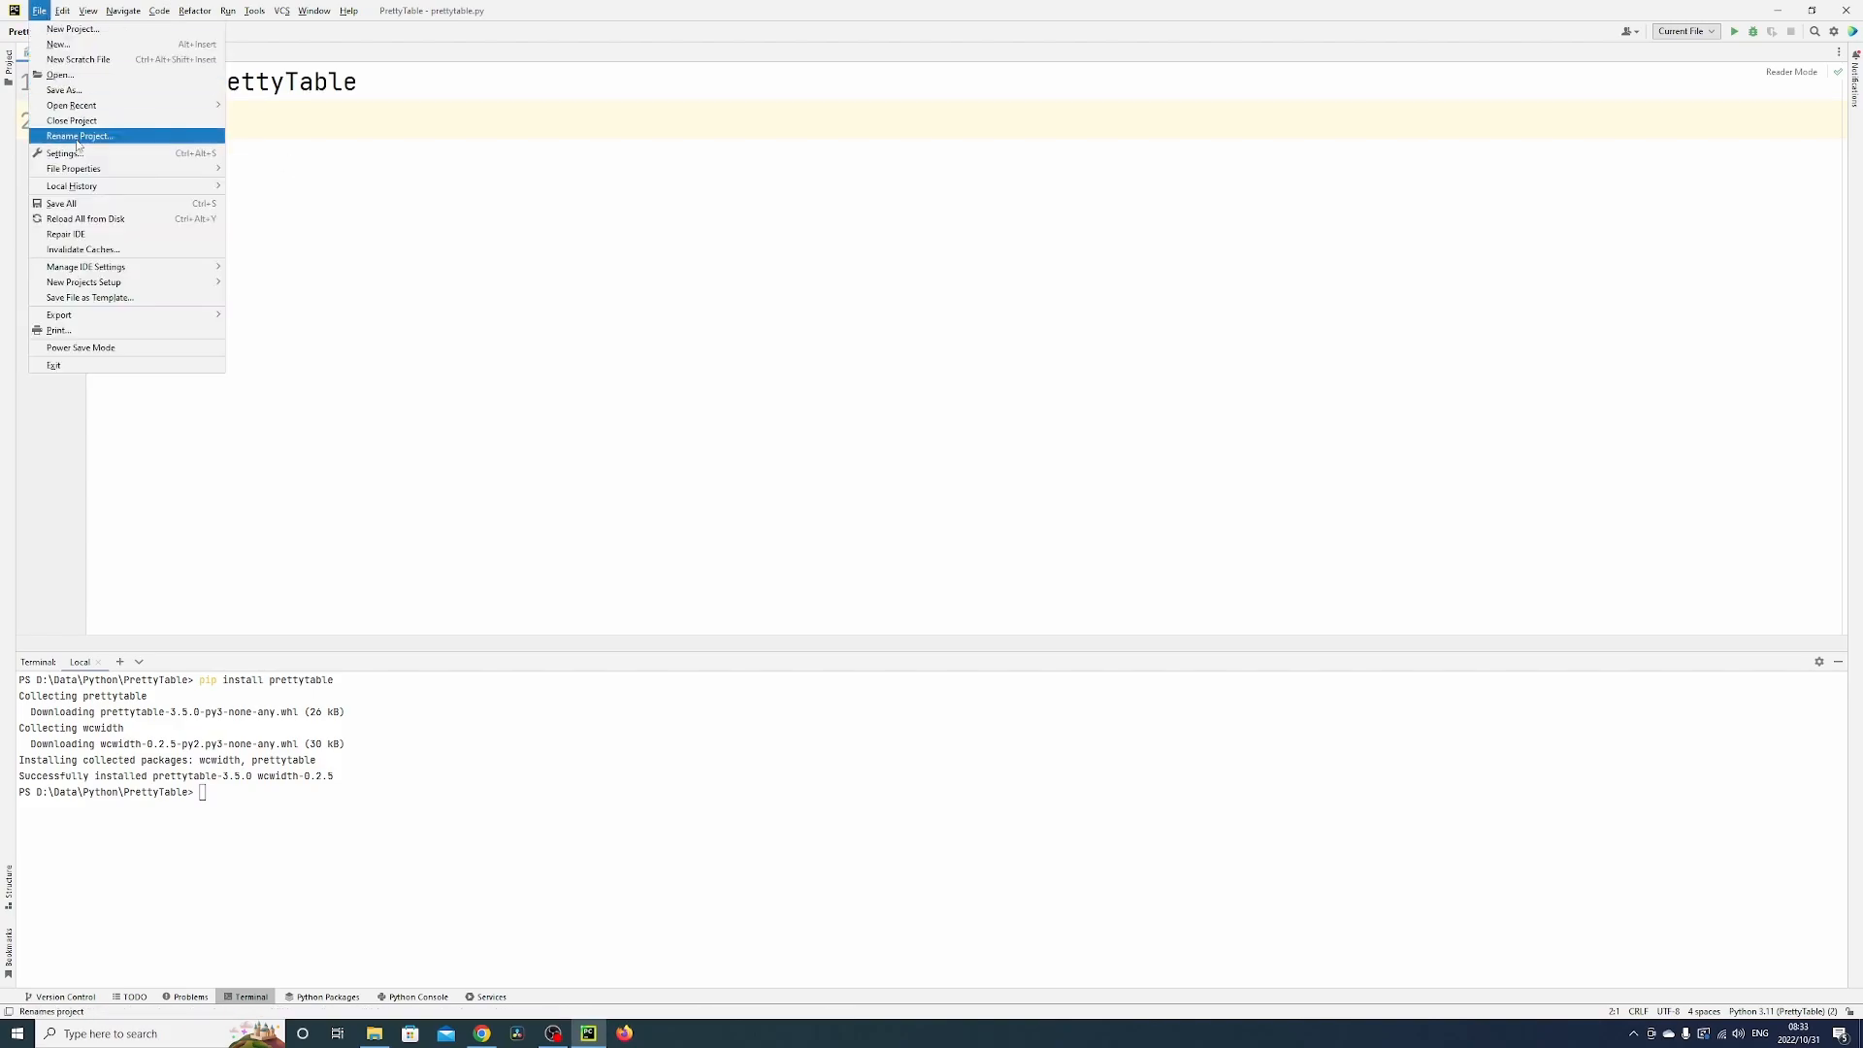
pyautogui.moveTo(60, 152)
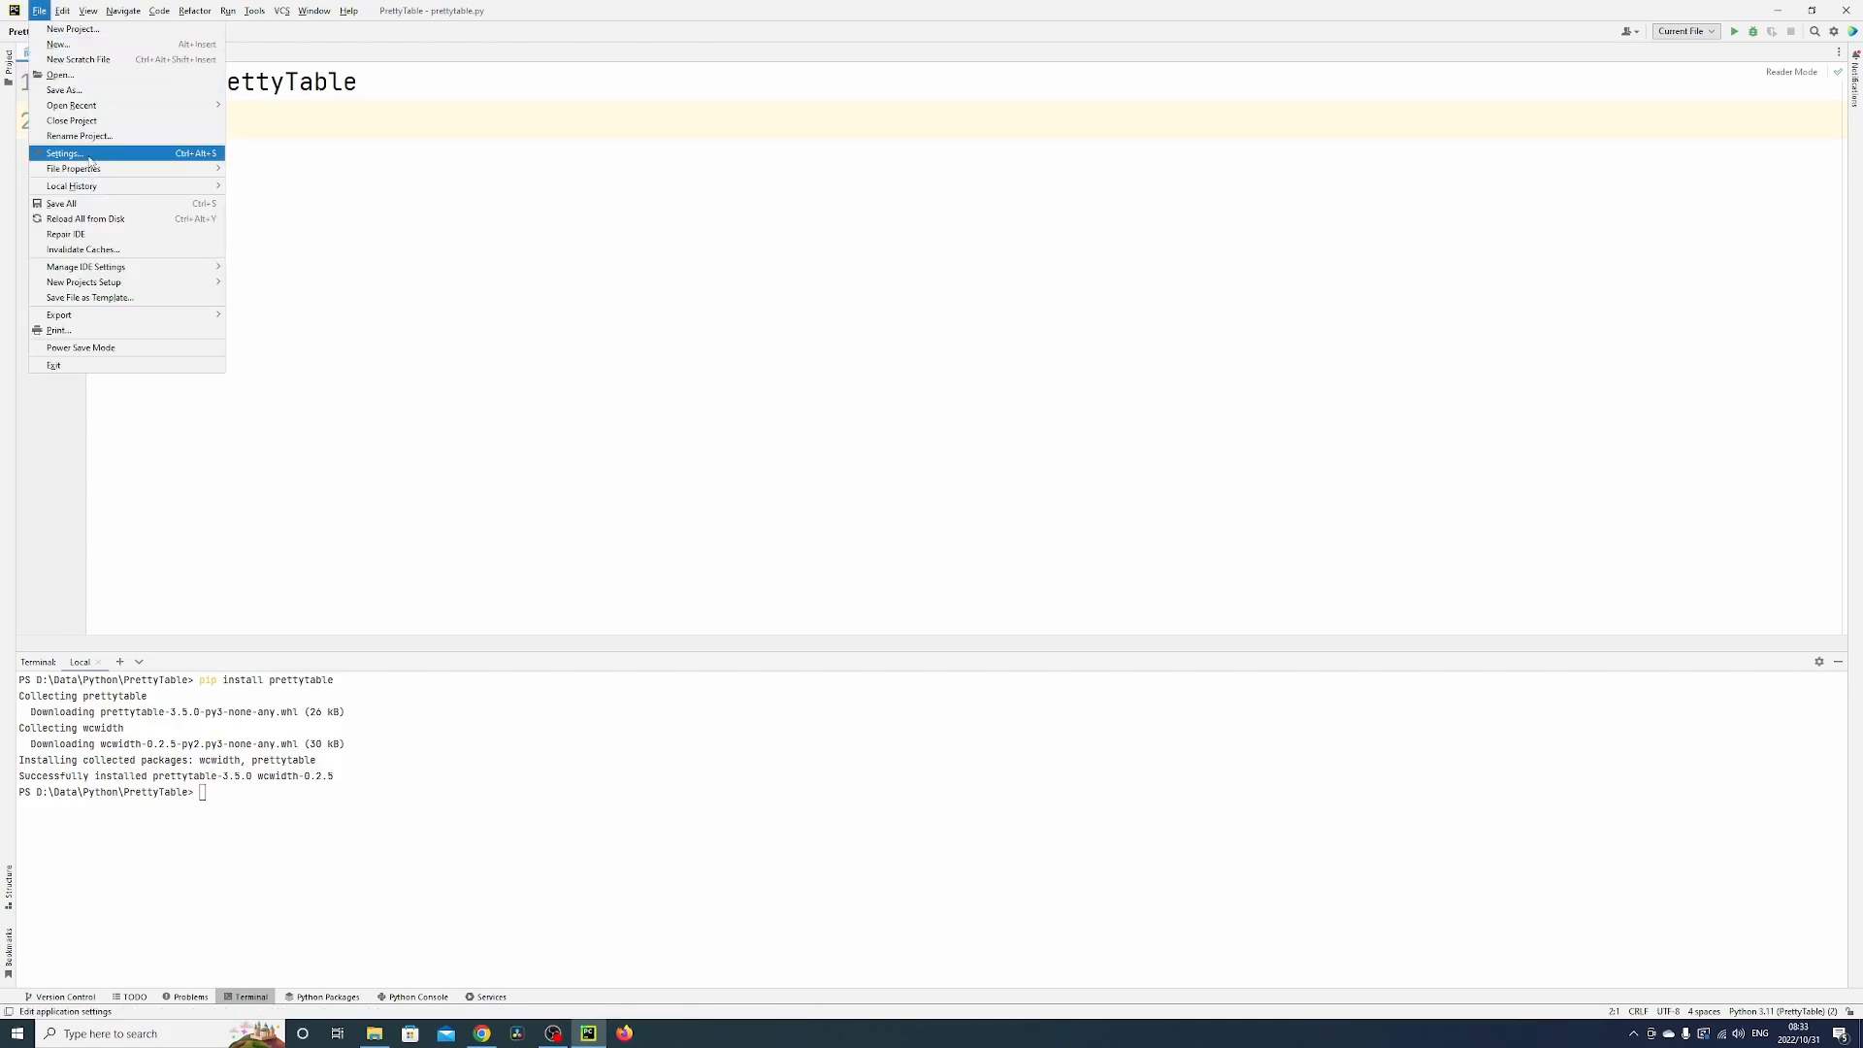
pyautogui.click(62, 152)
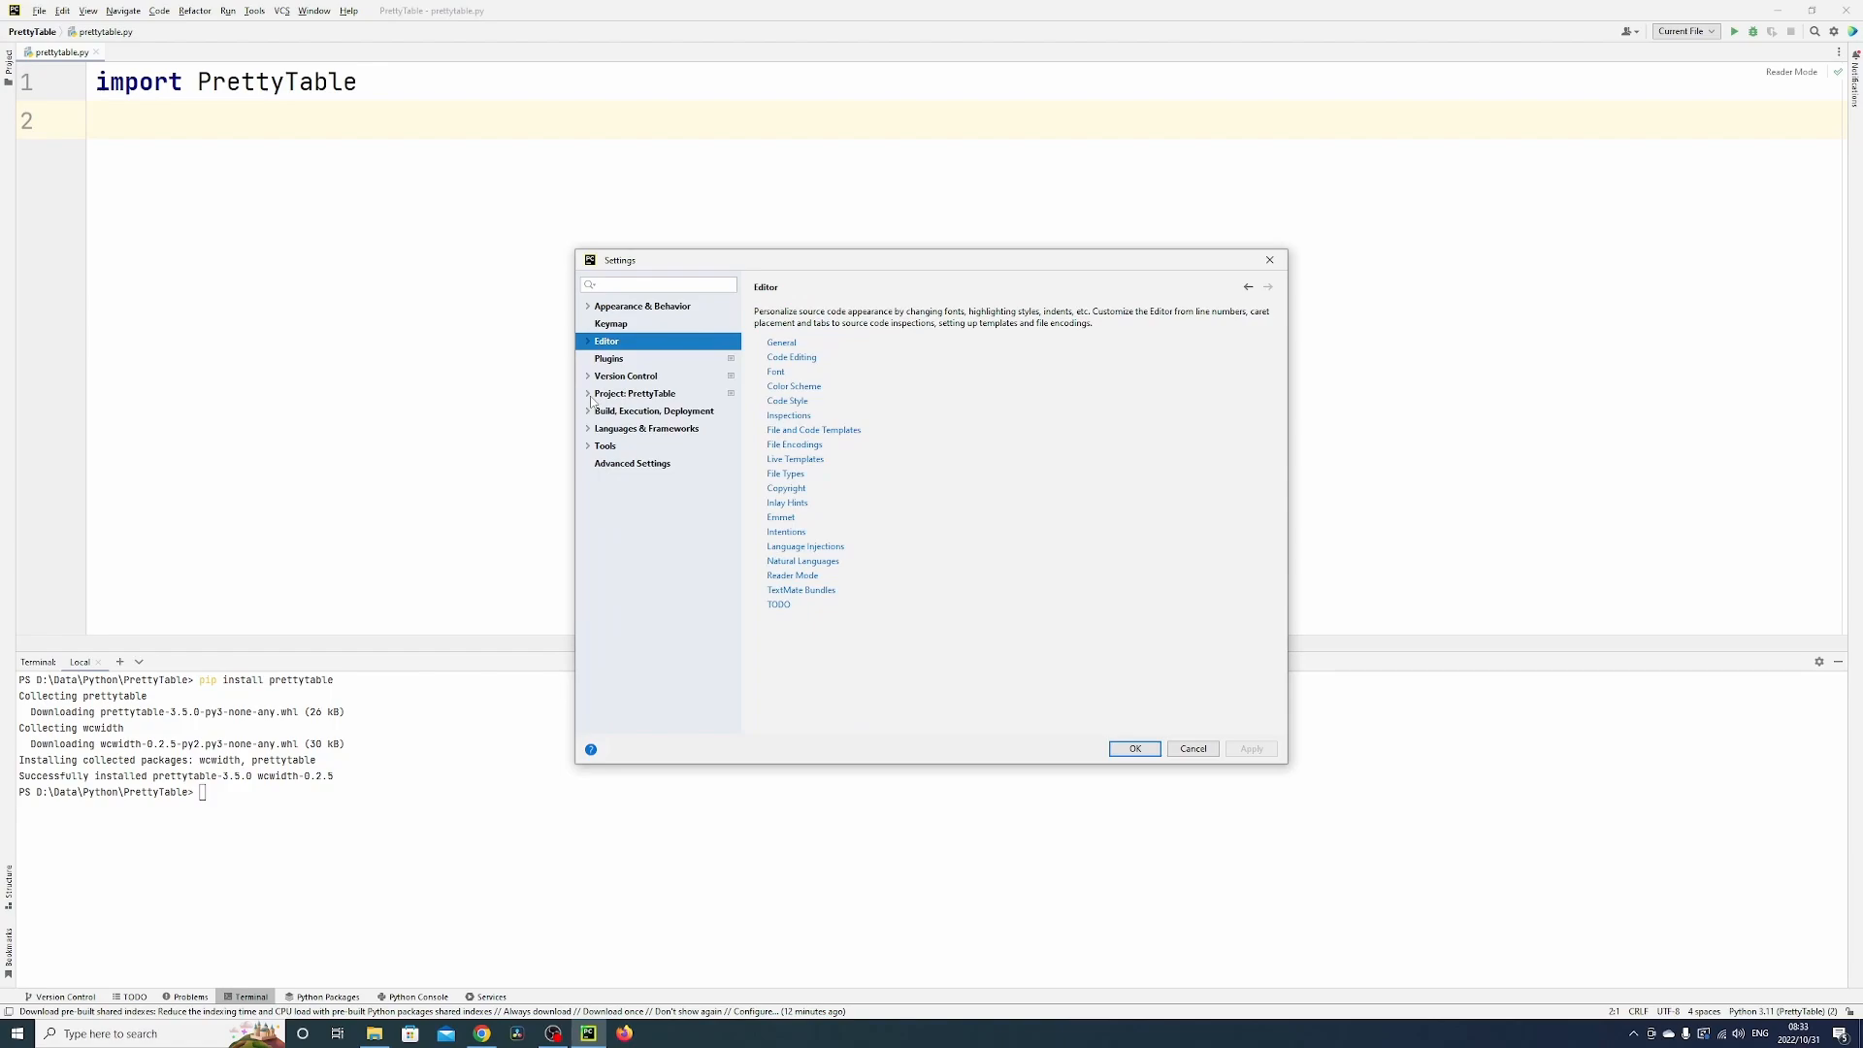
pyautogui.click(589, 393)
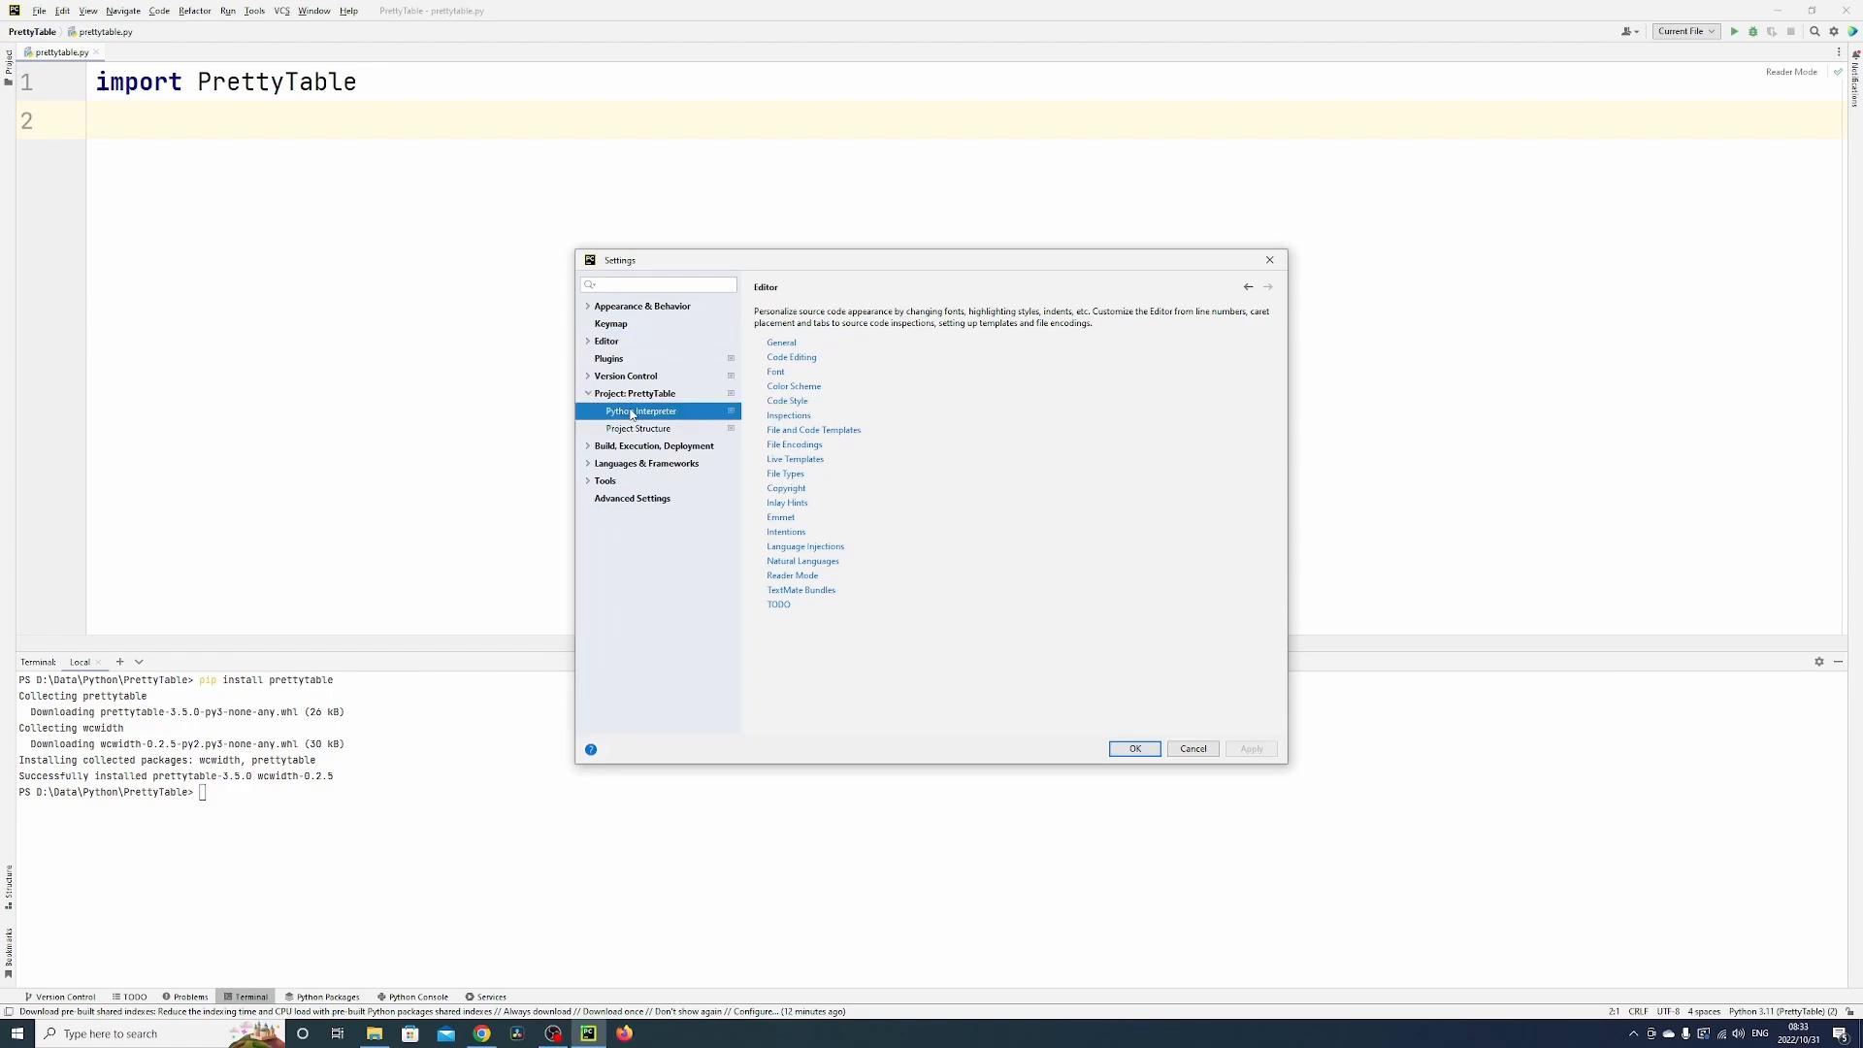
pyautogui.click(639, 410)
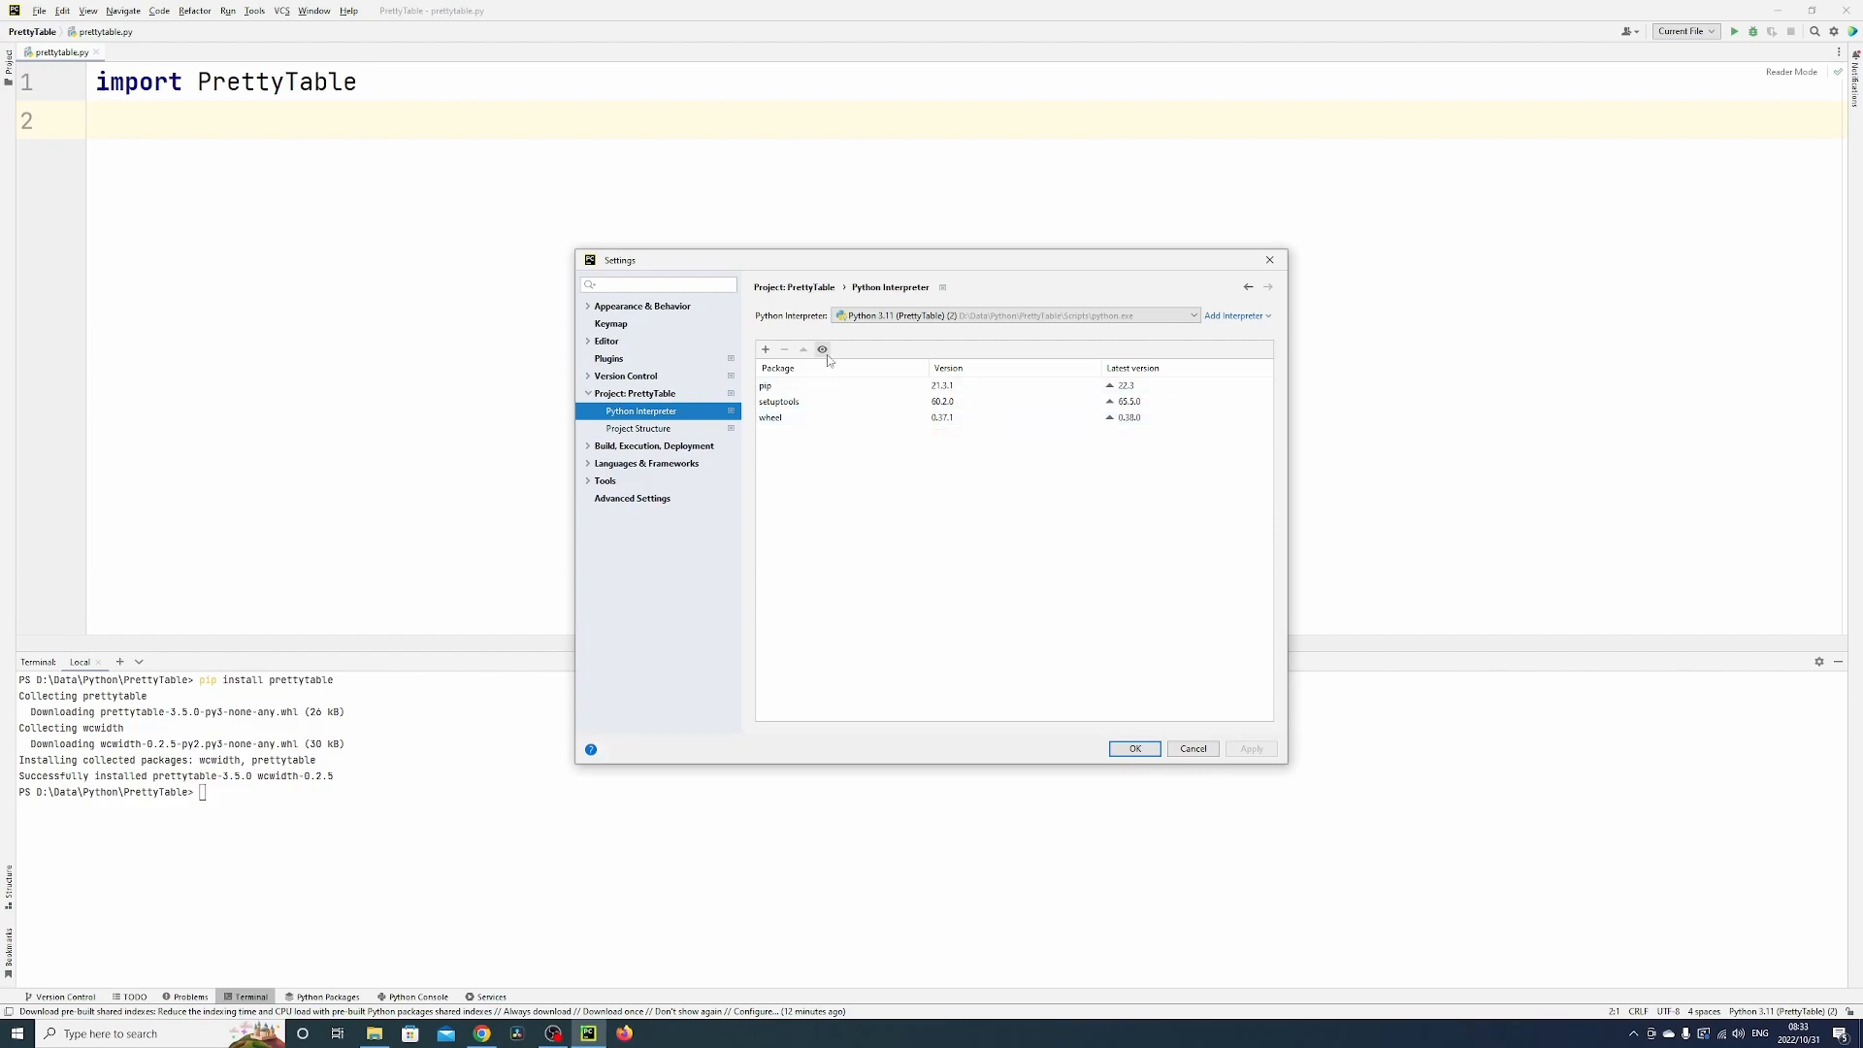
pyautogui.click(766, 349)
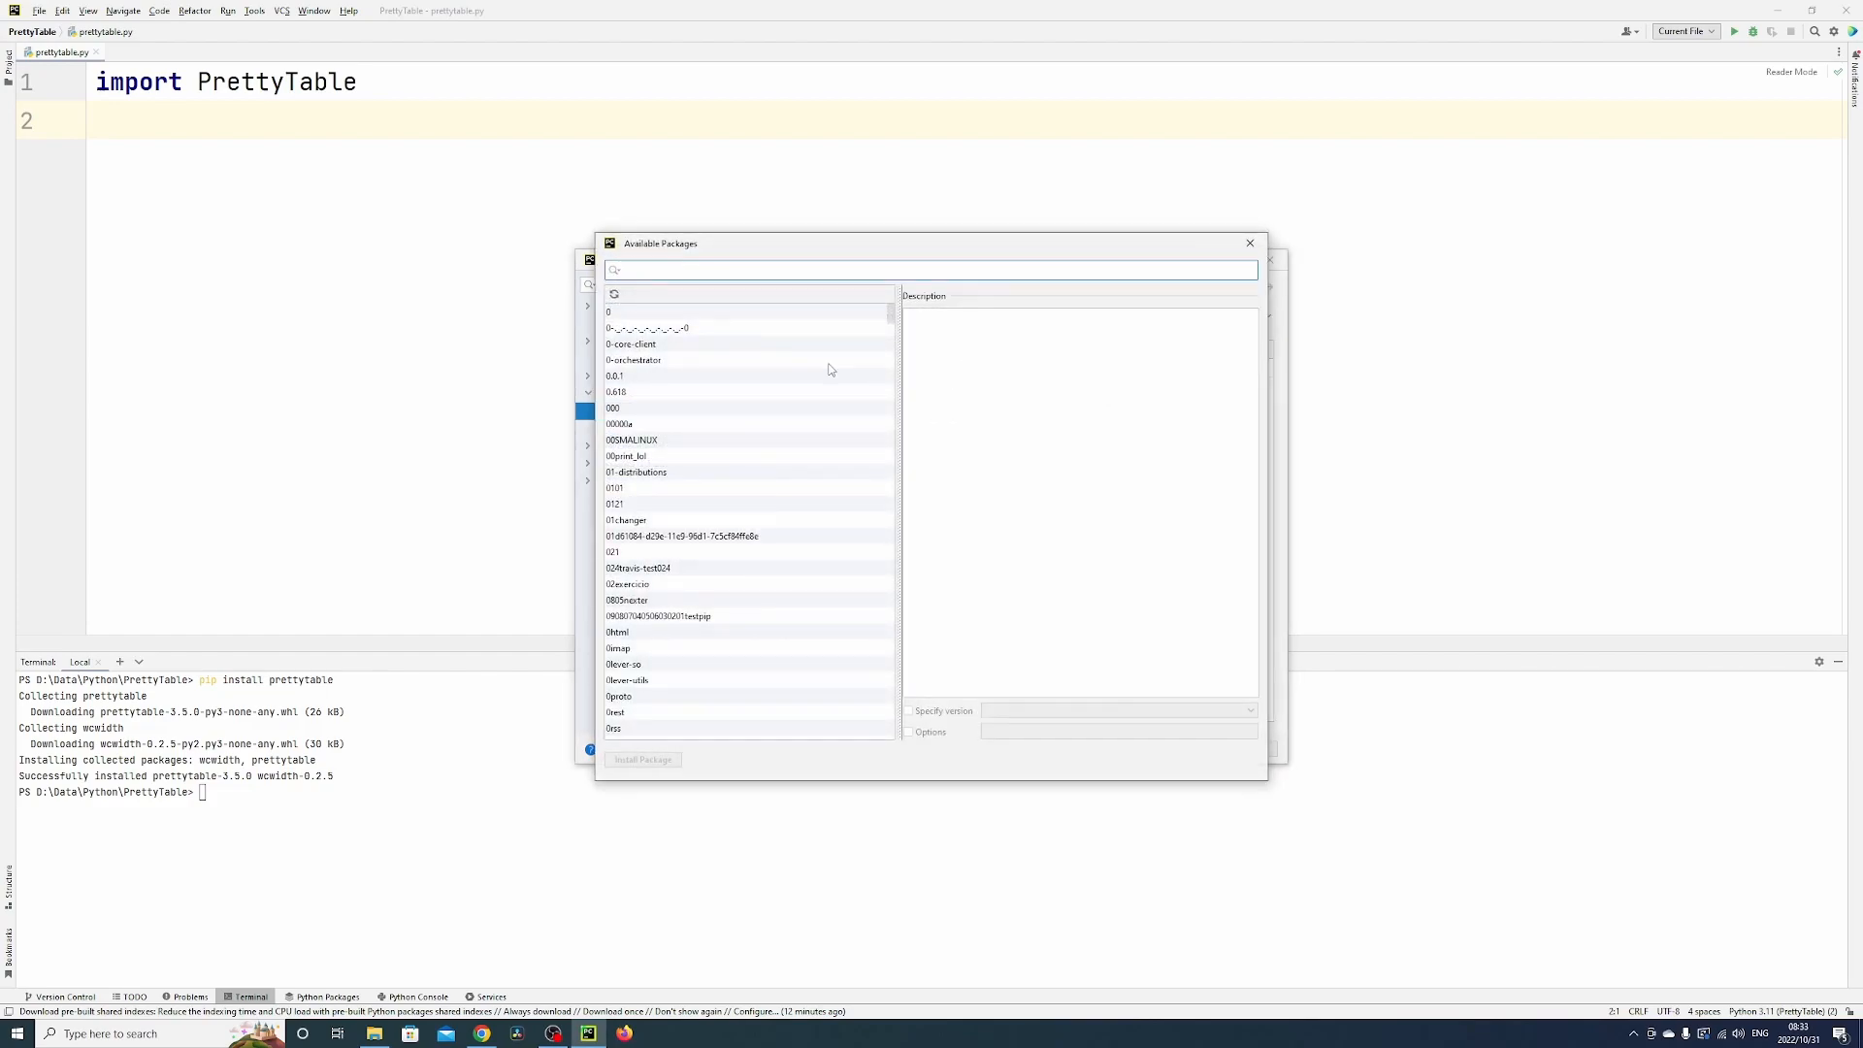
pyautogui.click(930, 270)
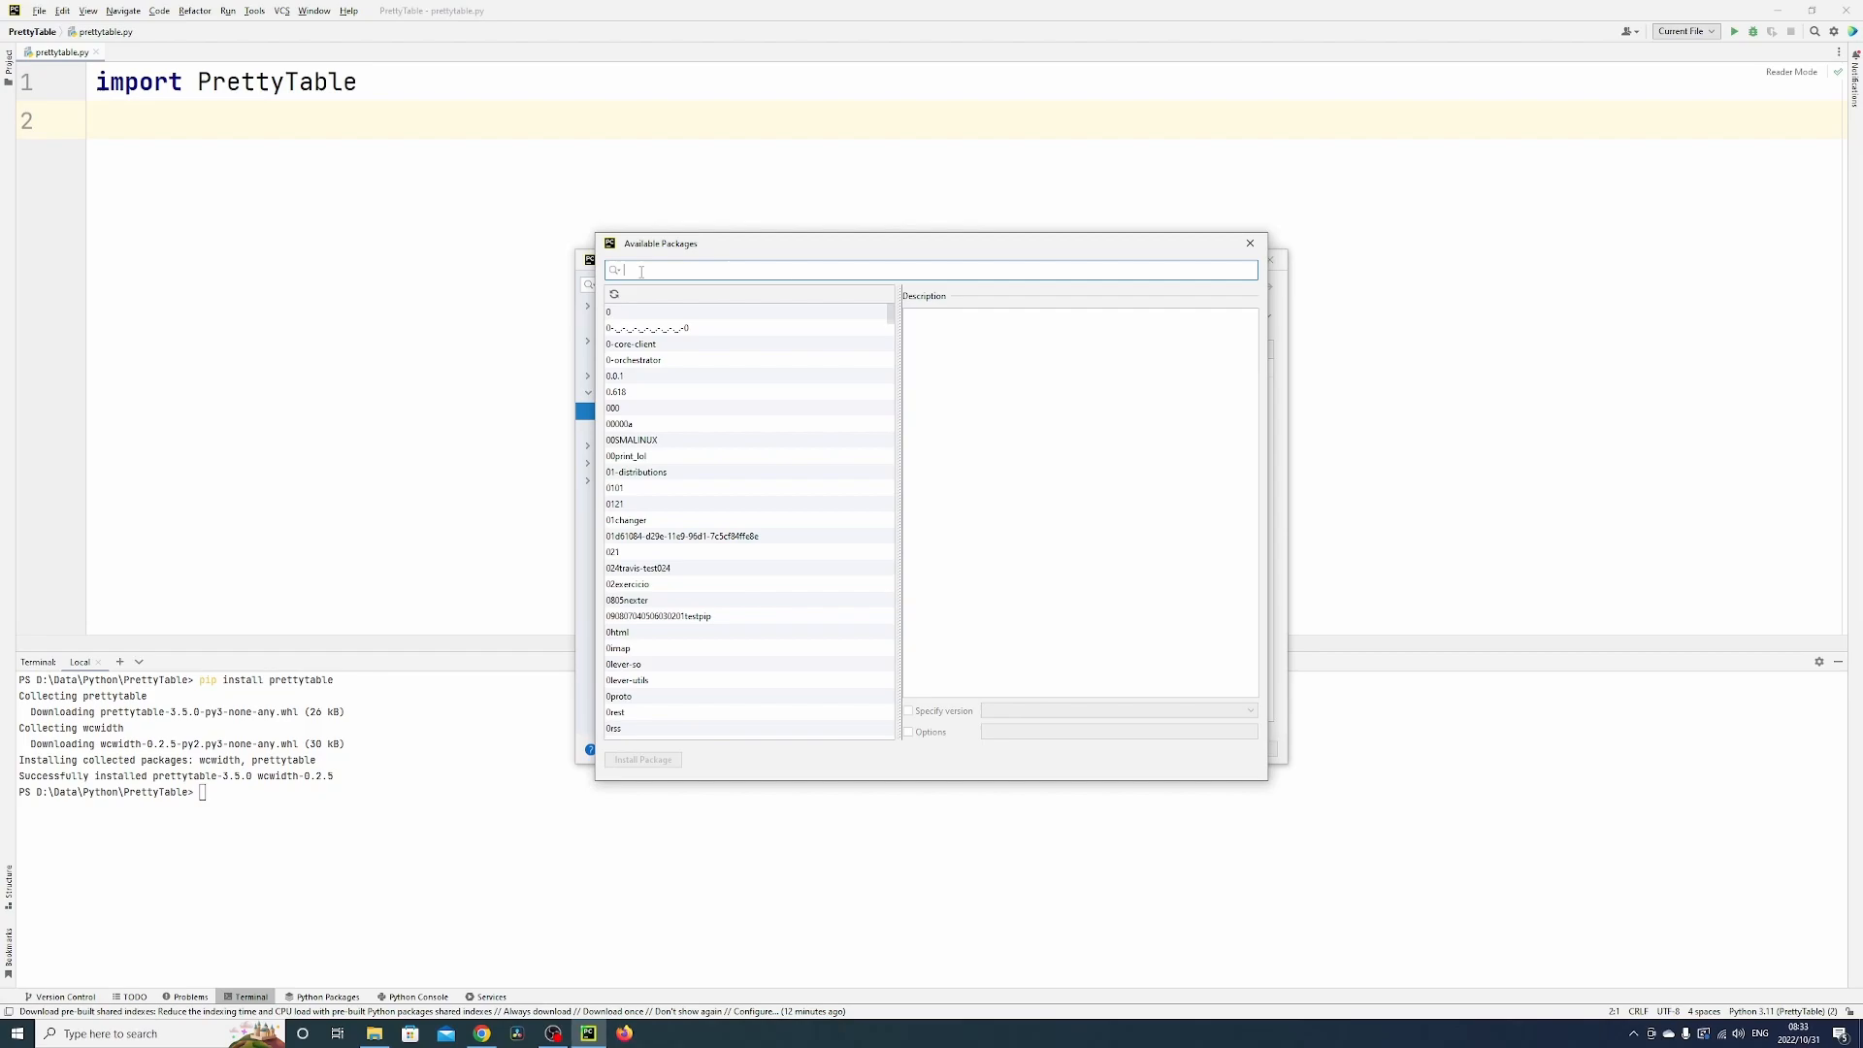
pyautogui.write('pretty')
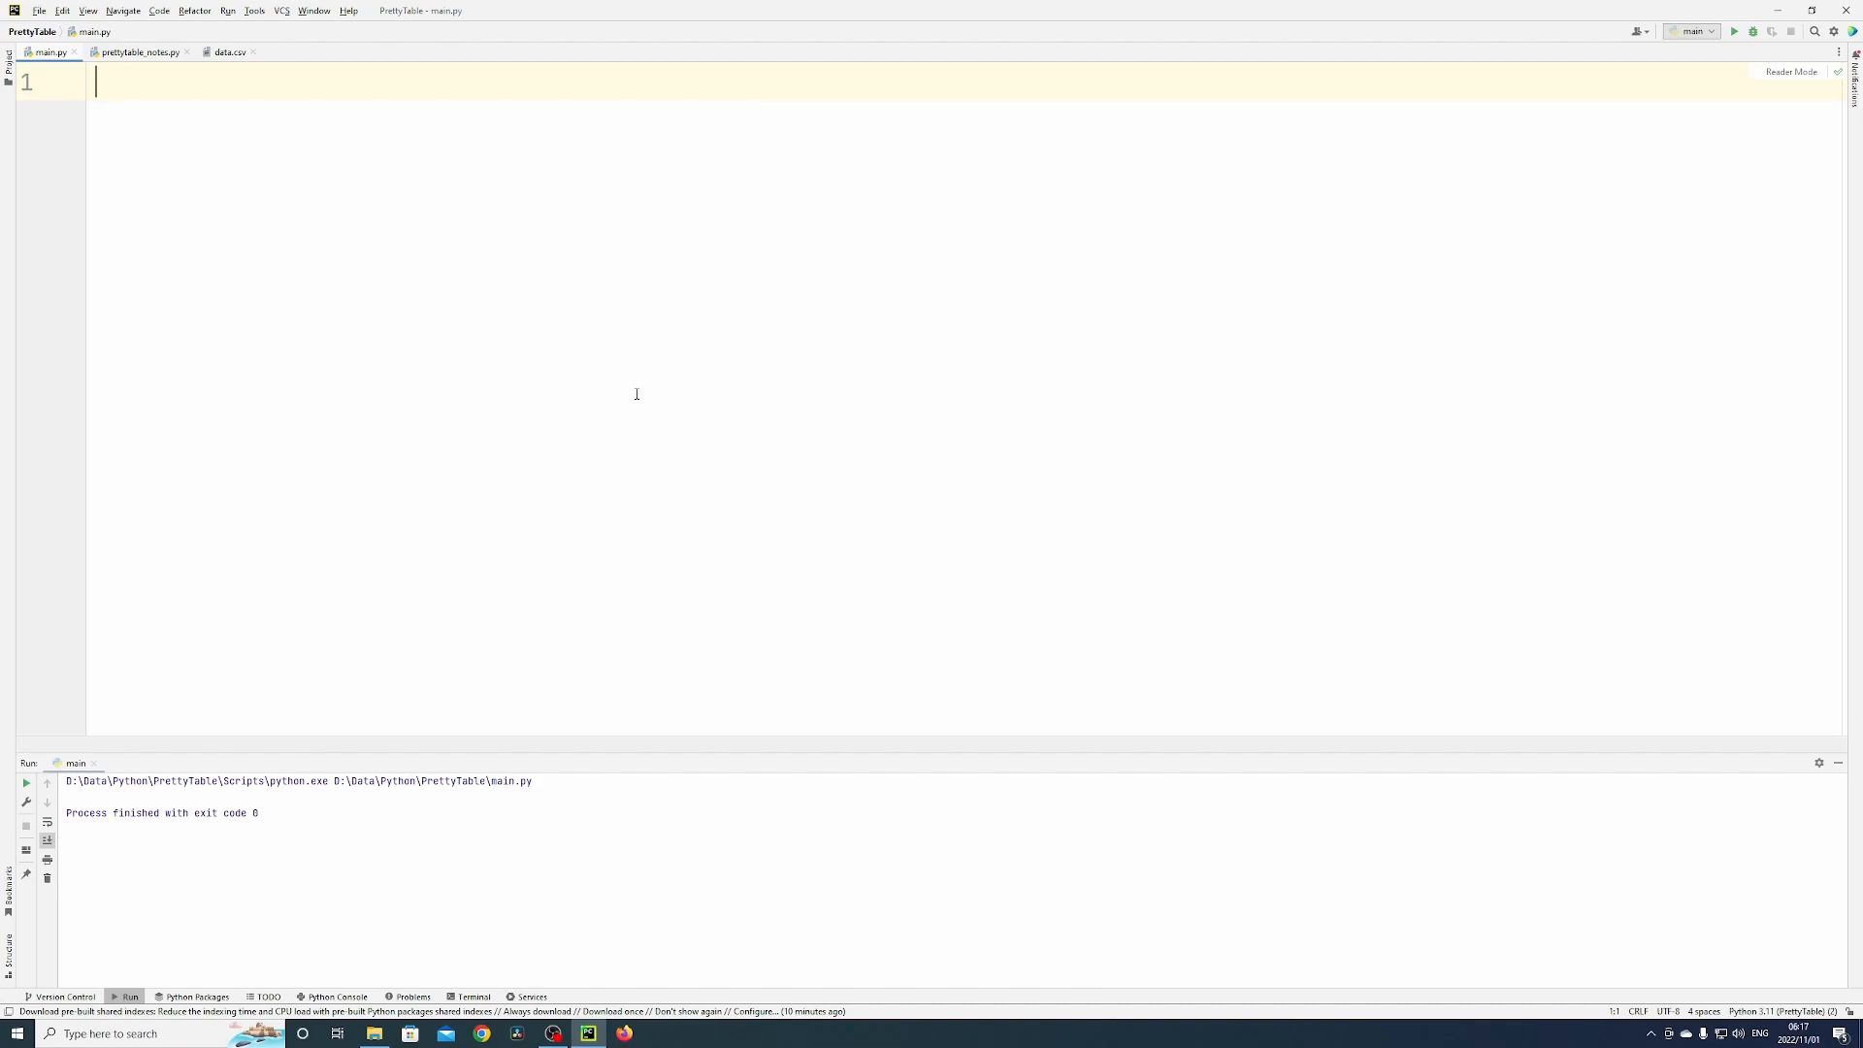
pyautogui.moveTo(429, 396)
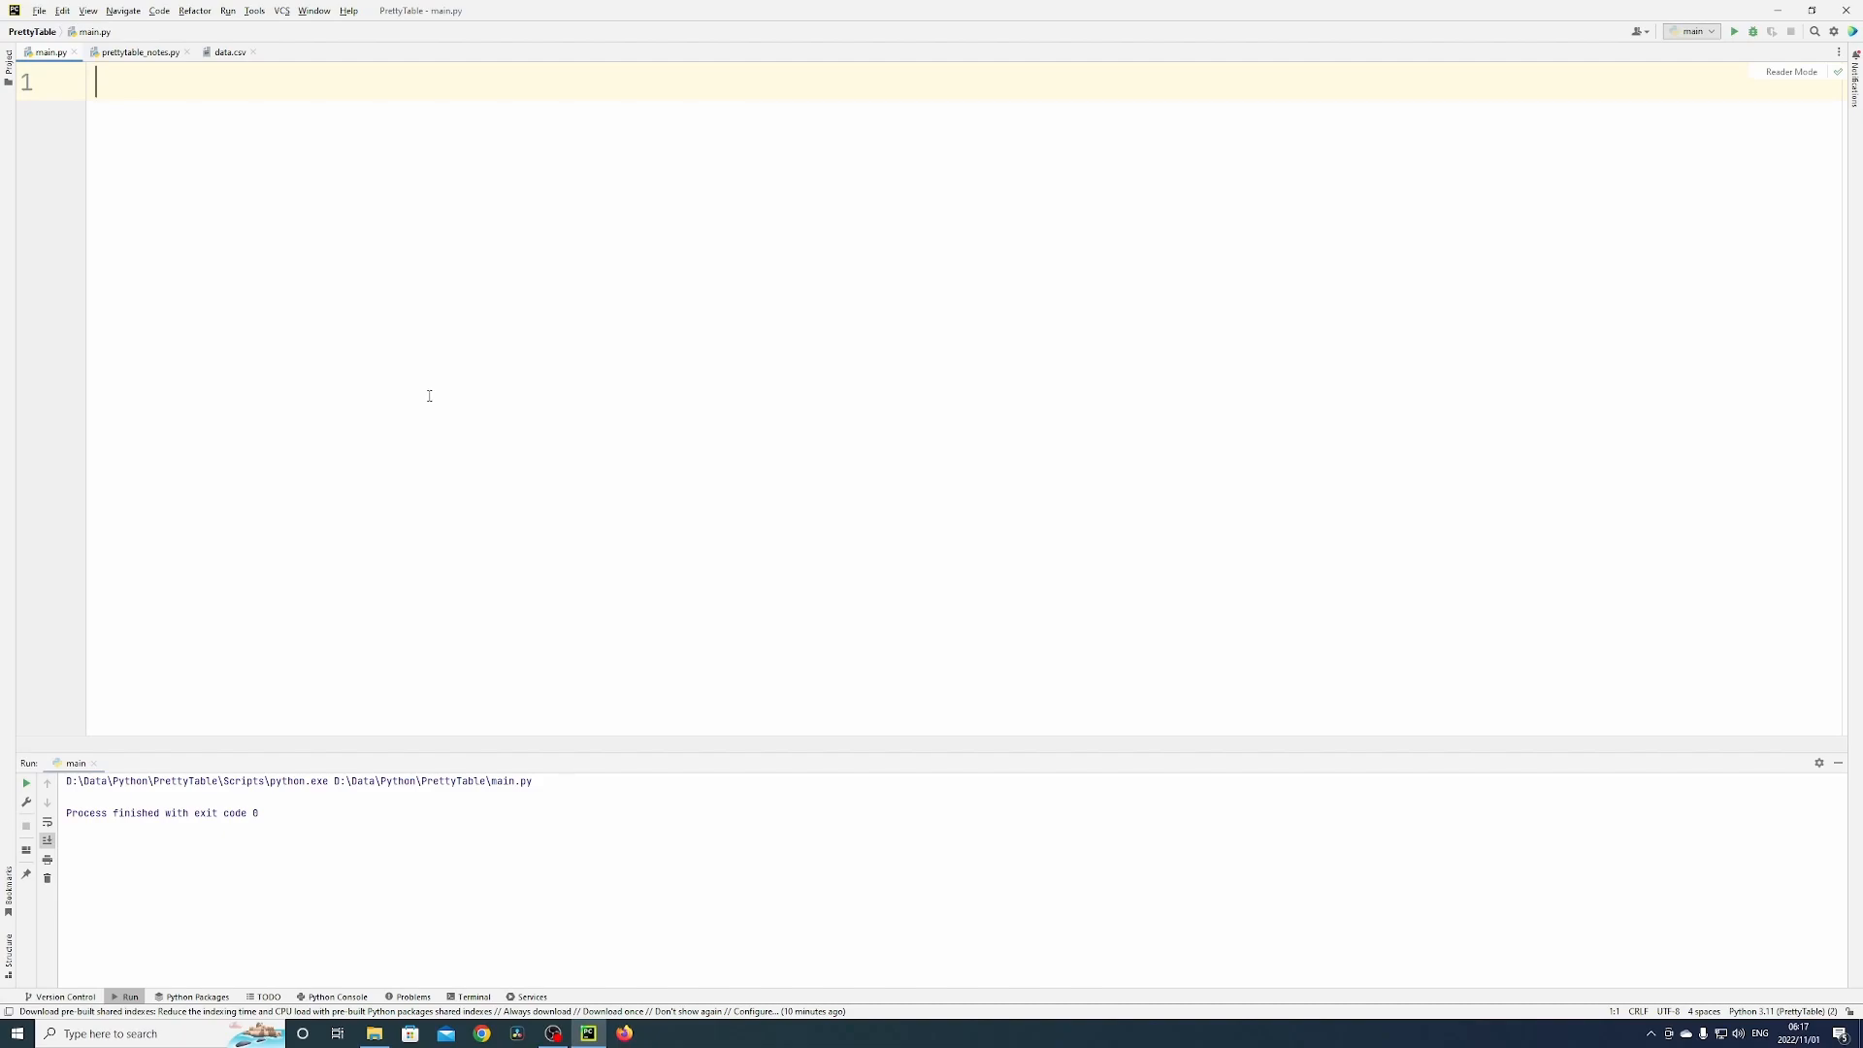
# Step: Import PrettyTable from prettytable and review the table1 field_names and print(table1) lines
pyautogui.write('from prettytable import')
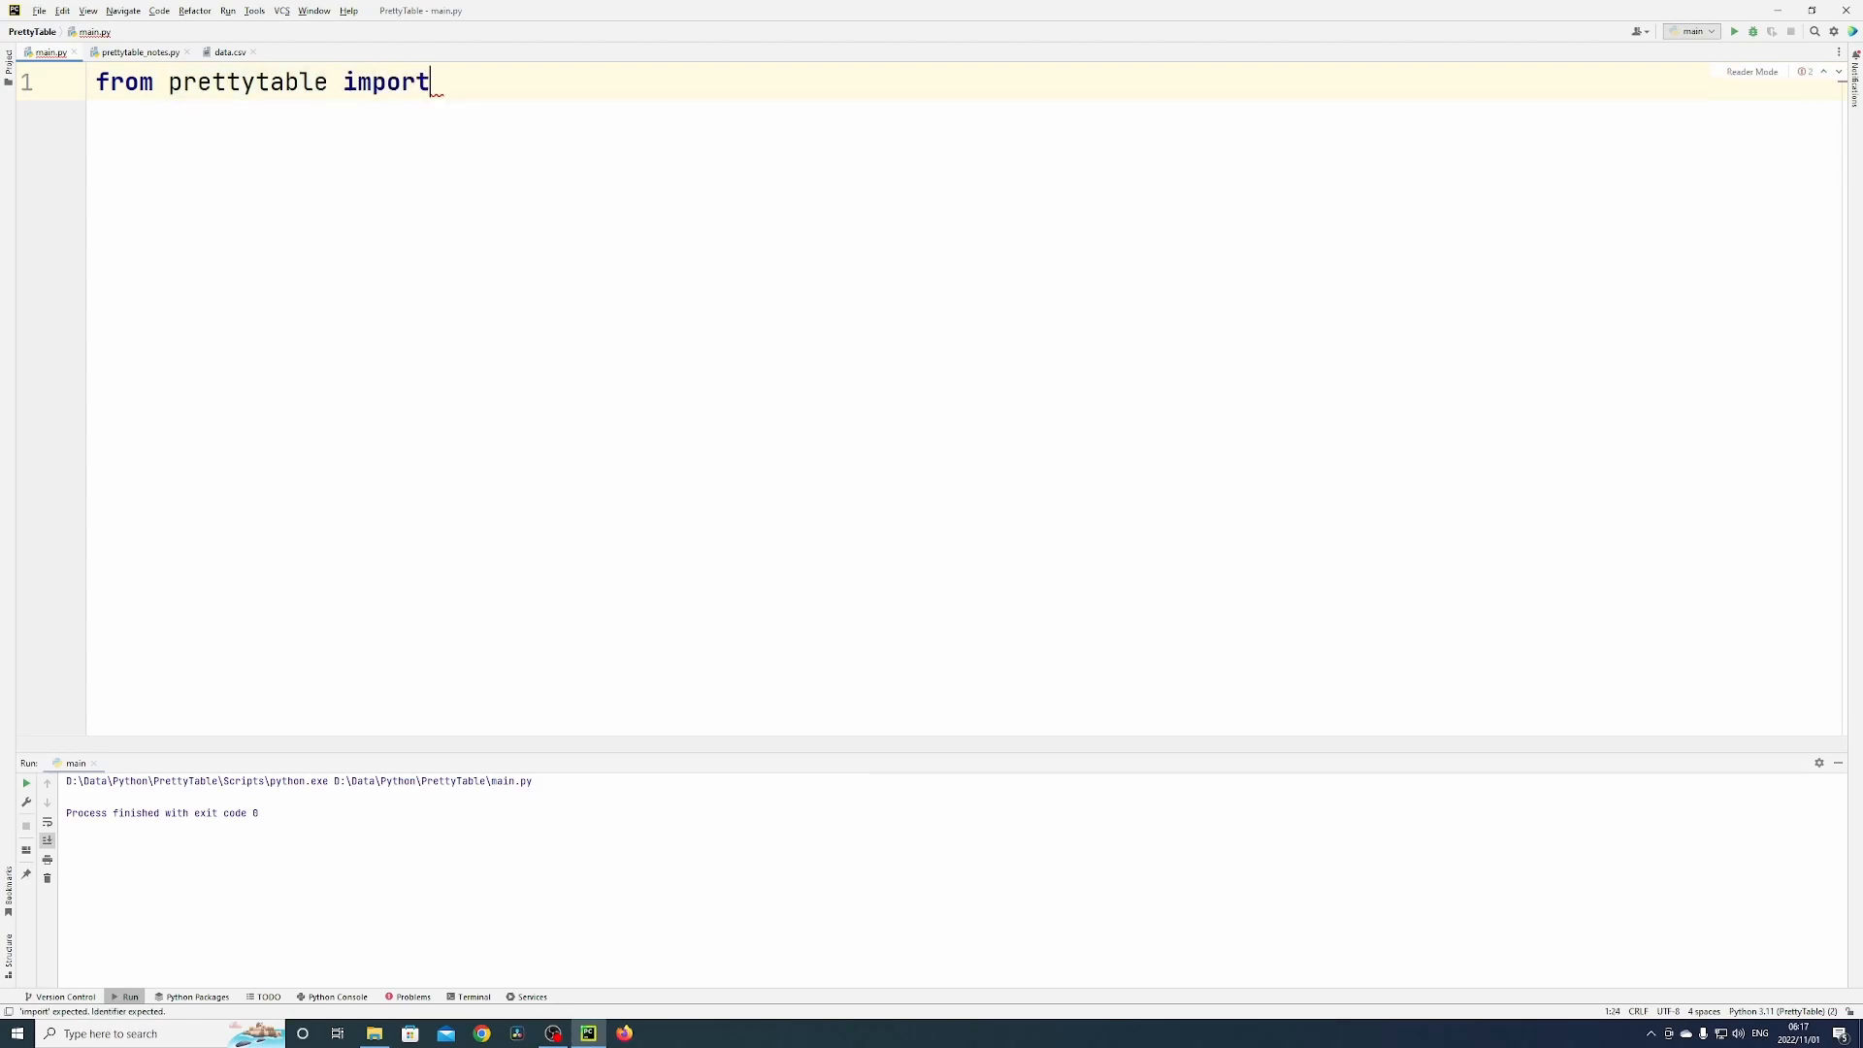
pyautogui.write('PrettyTable')
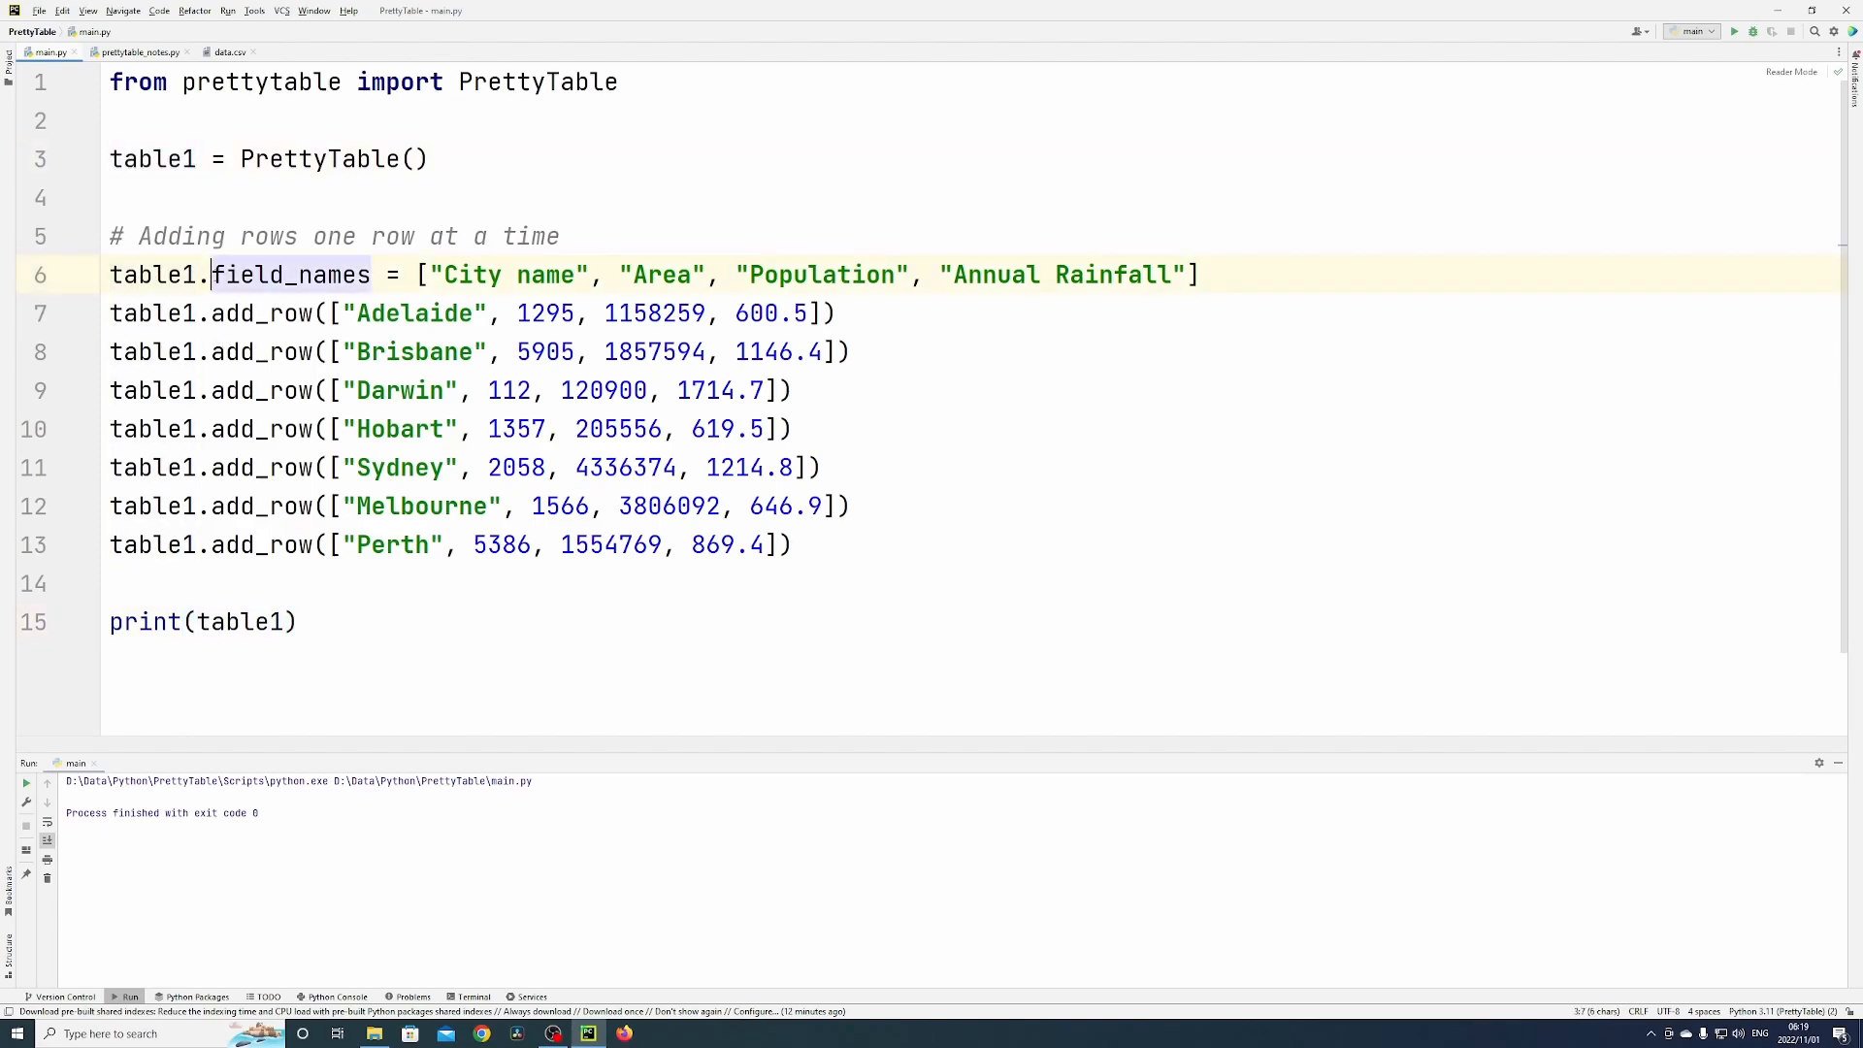
pyautogui.doubleClick(290, 275)
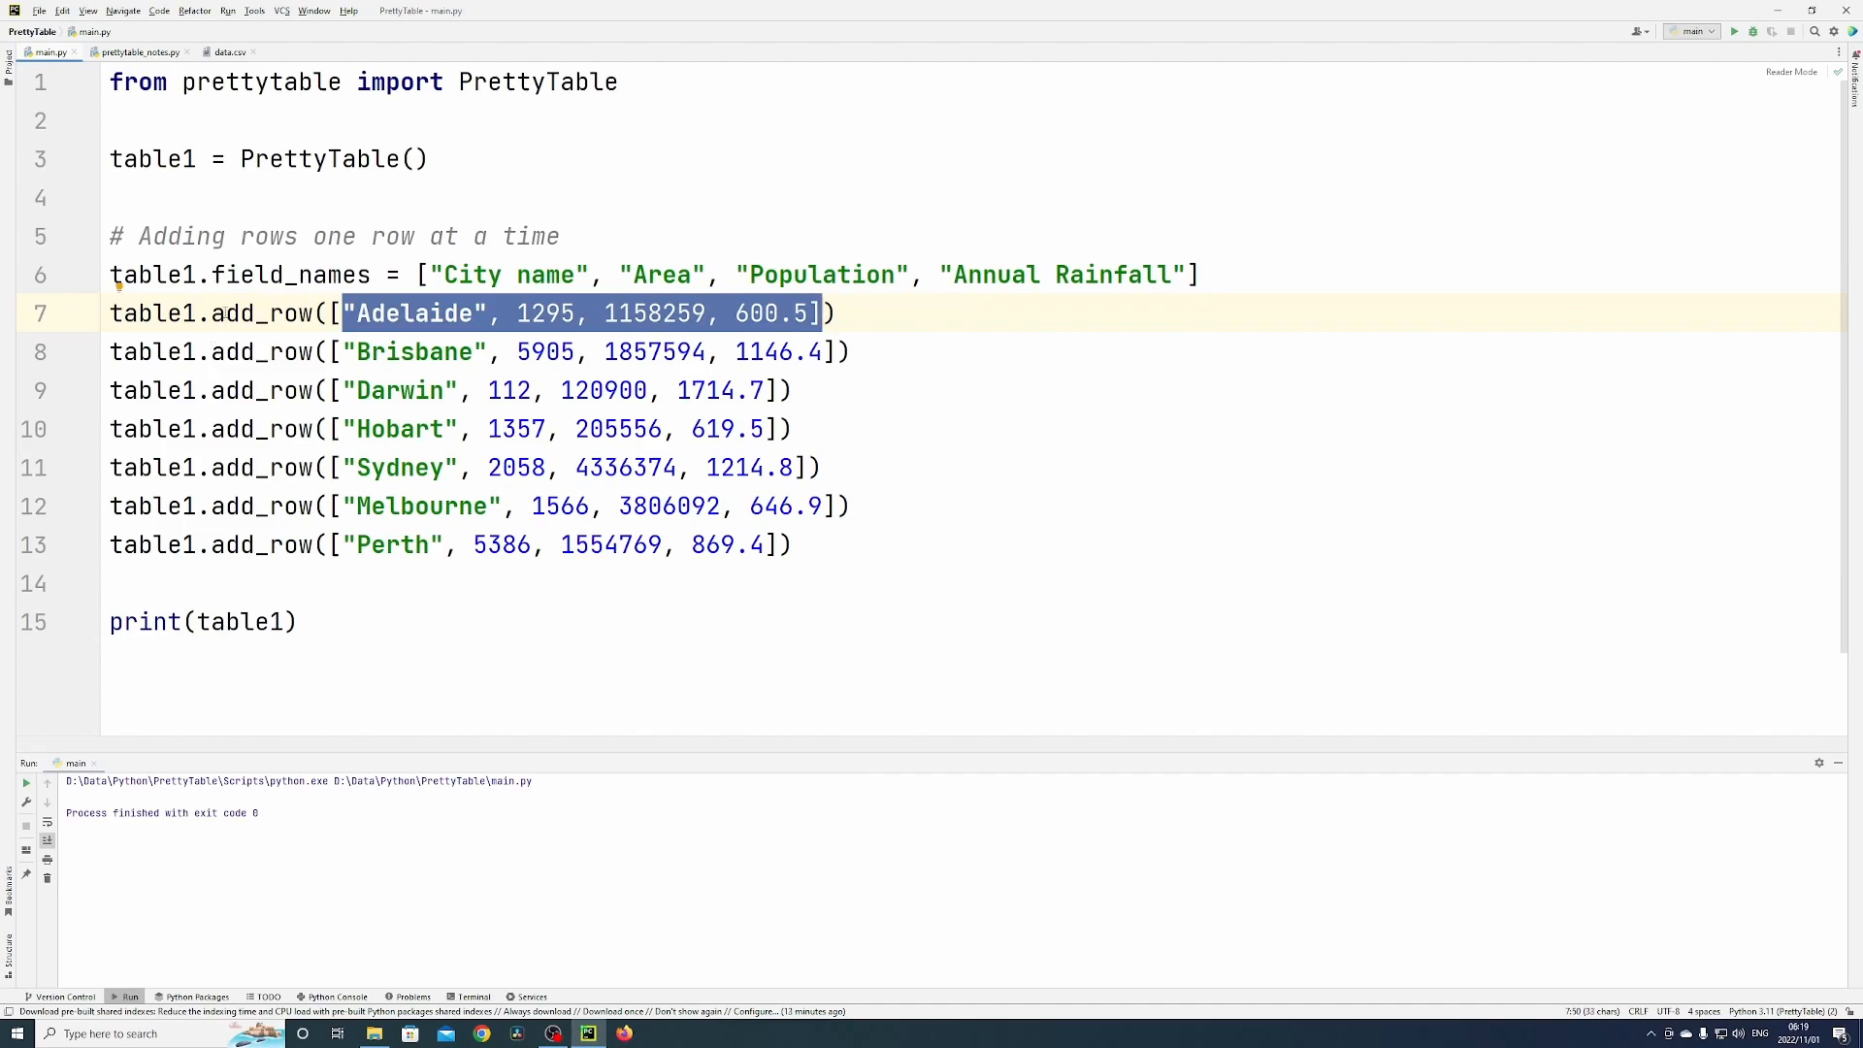
pyautogui.click(344, 621)
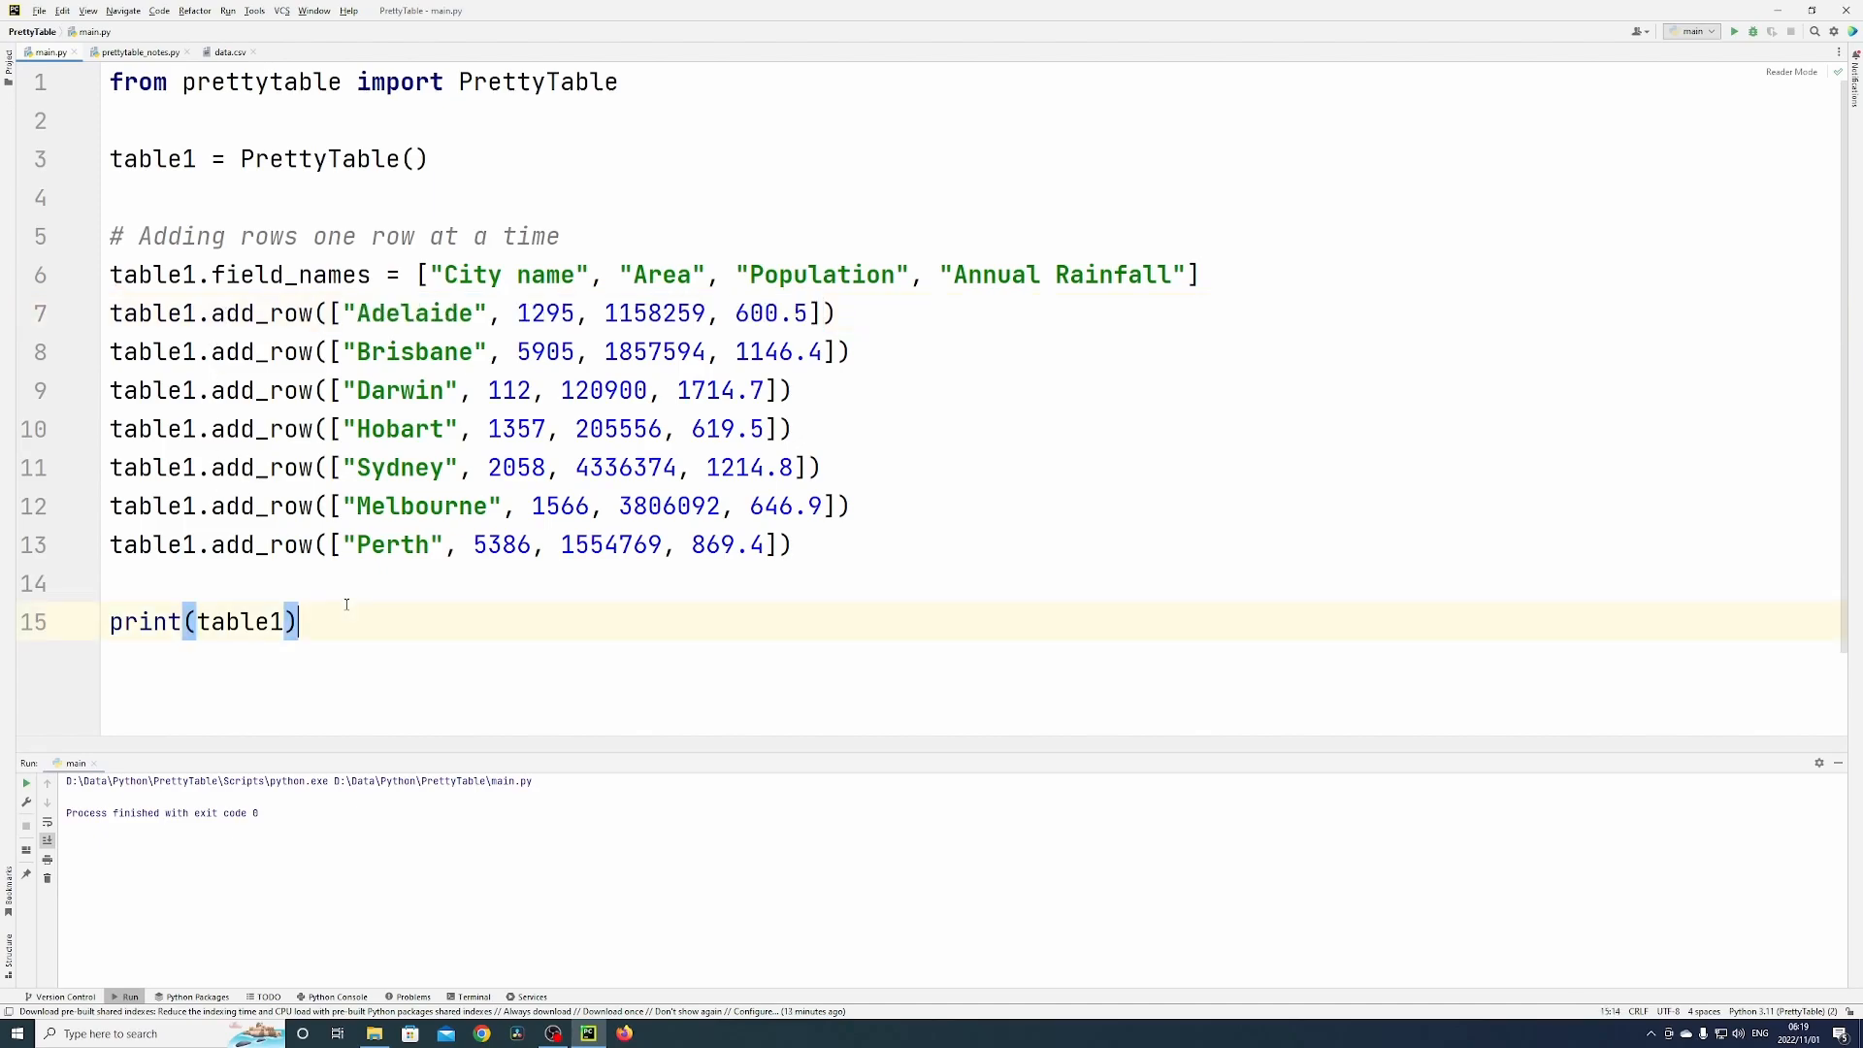
pyautogui.moveTo(1734, 32)
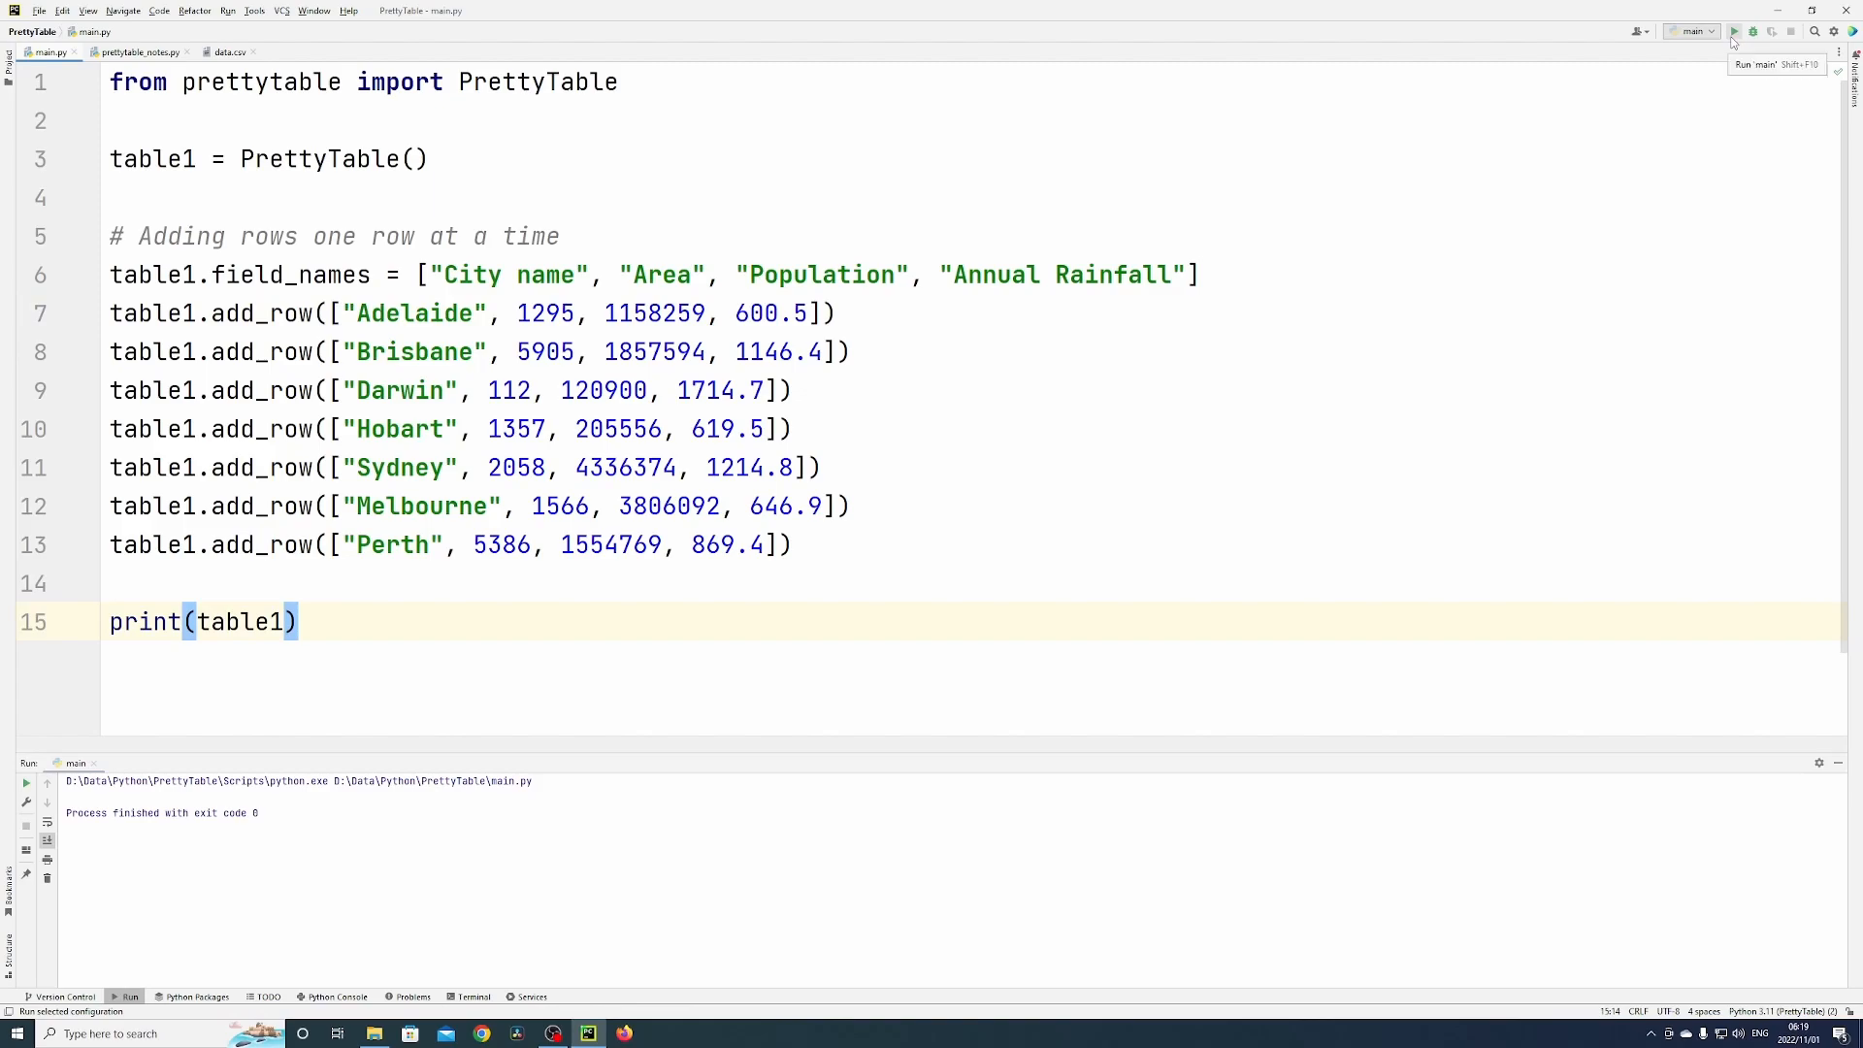
# Step: Run main.py to print table1, then begin typing a new print statement
pyautogui.click(1734, 32)
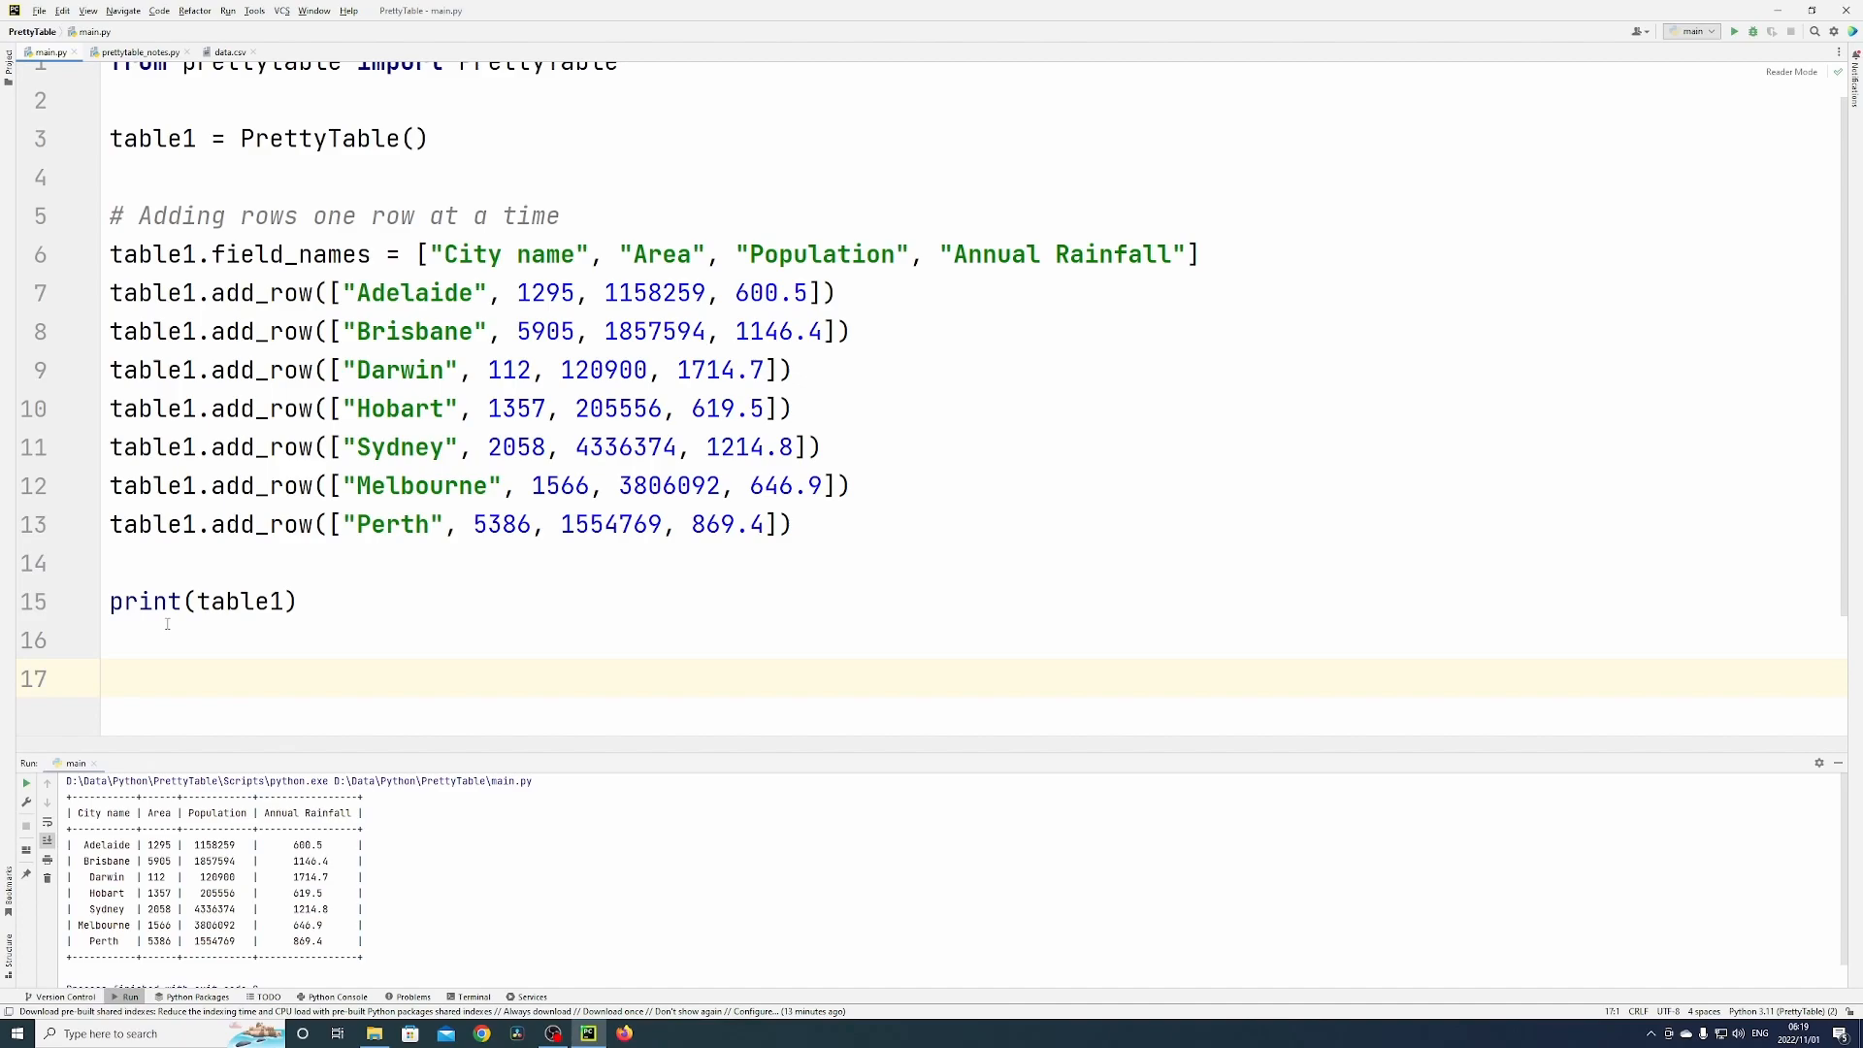
pyautogui.write('print(table1.get_json_string(')
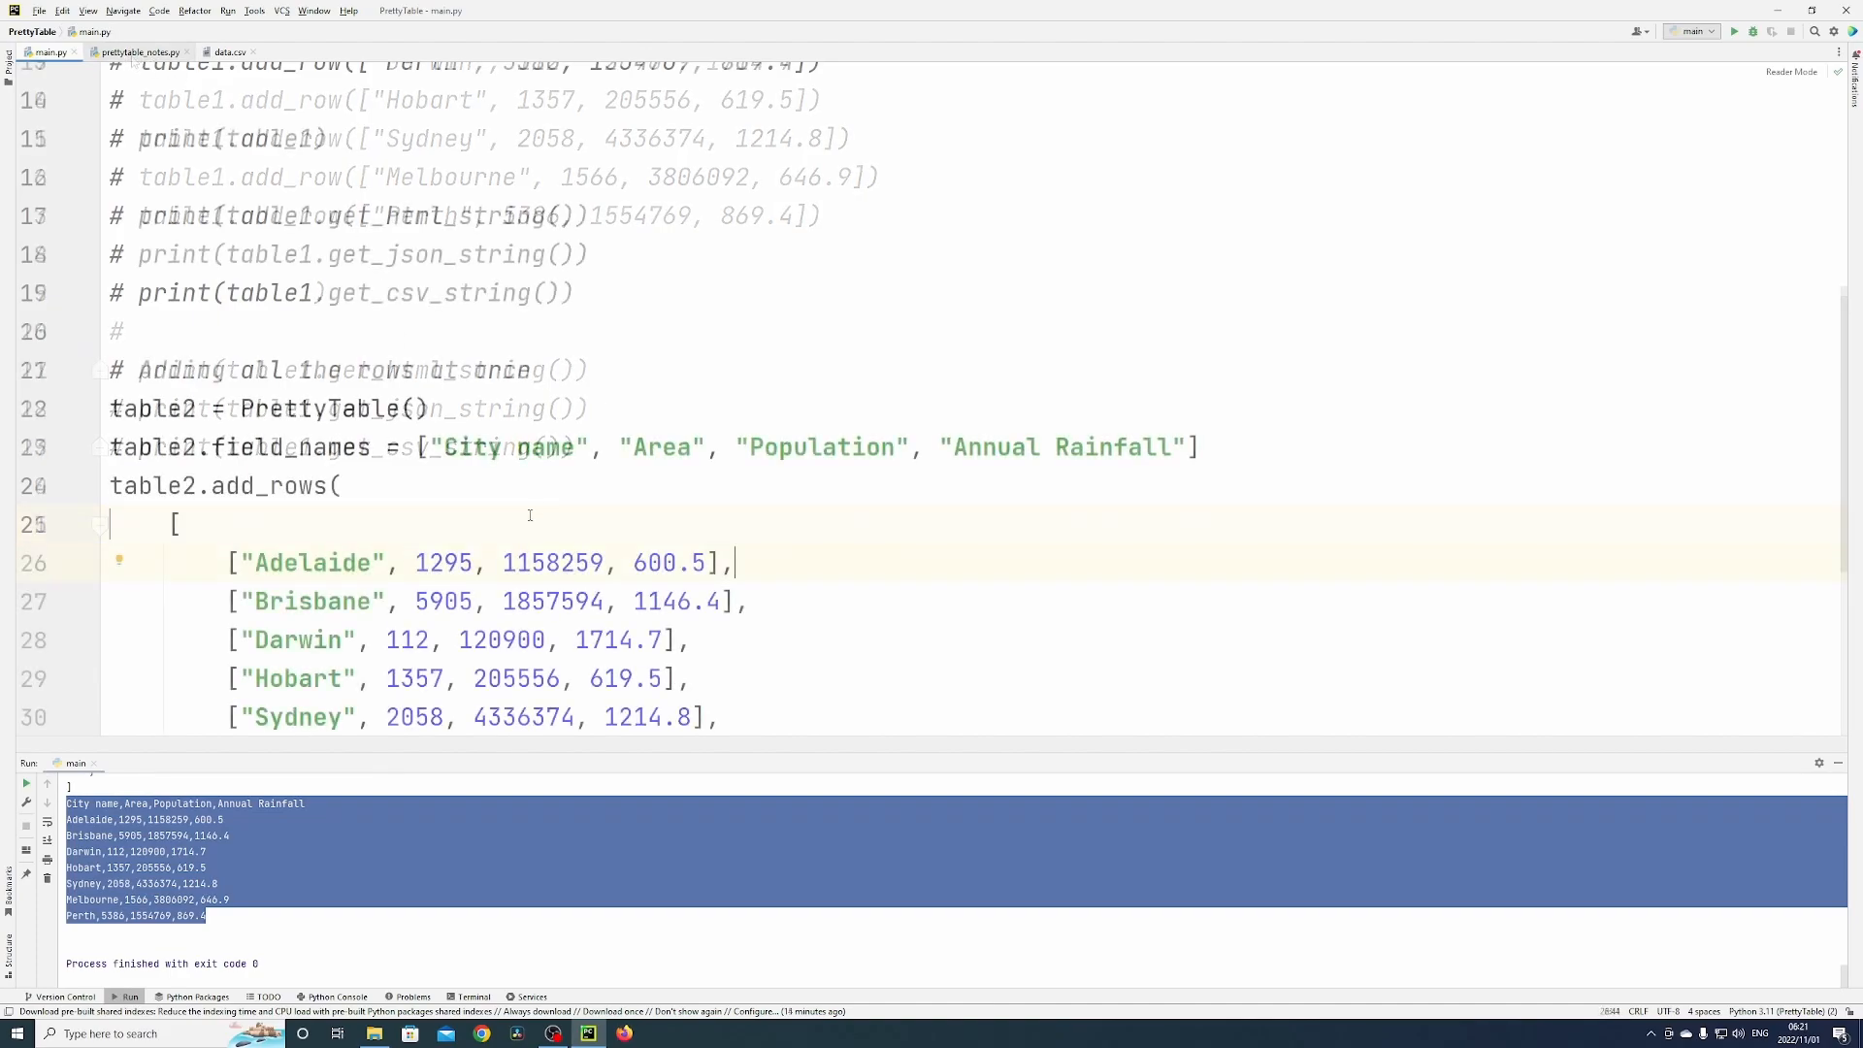
# Step: Review the table2 add_rows code and column names, then run main.py to print table2
pyautogui.doubleClick(153, 407)
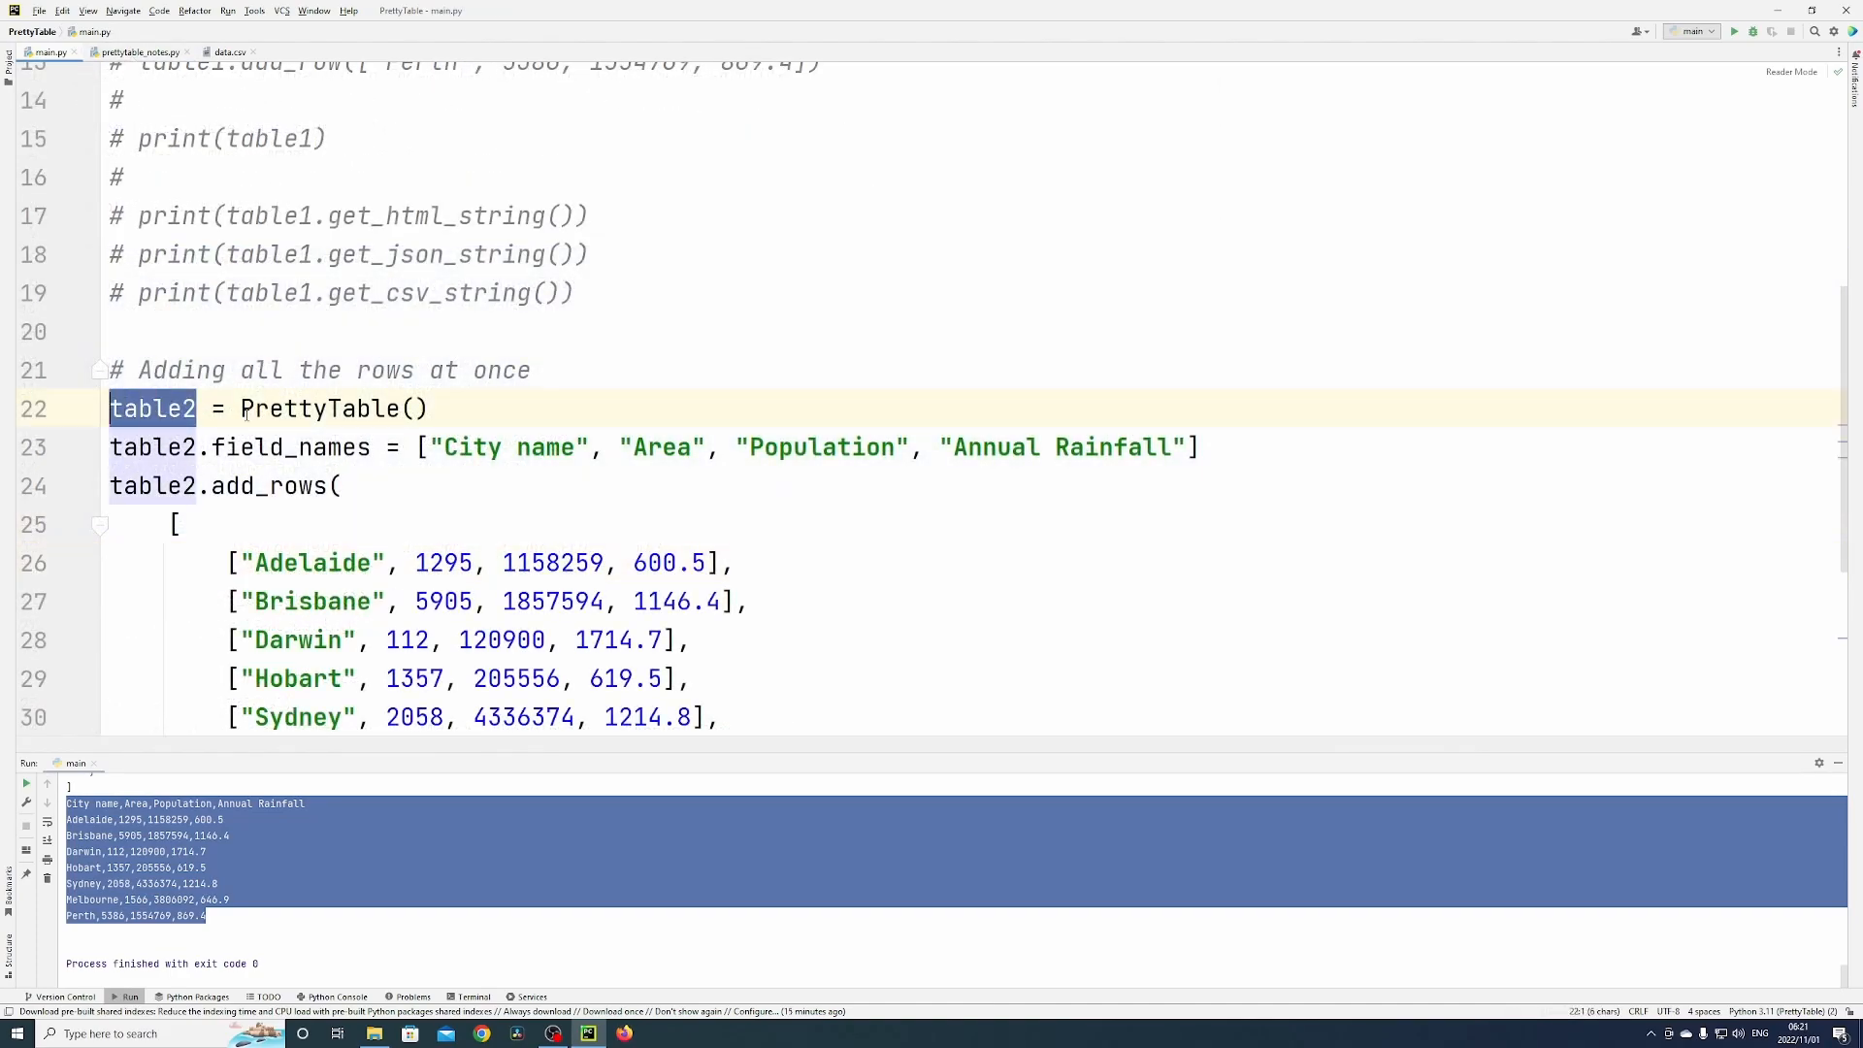
pyautogui.click(339, 486)
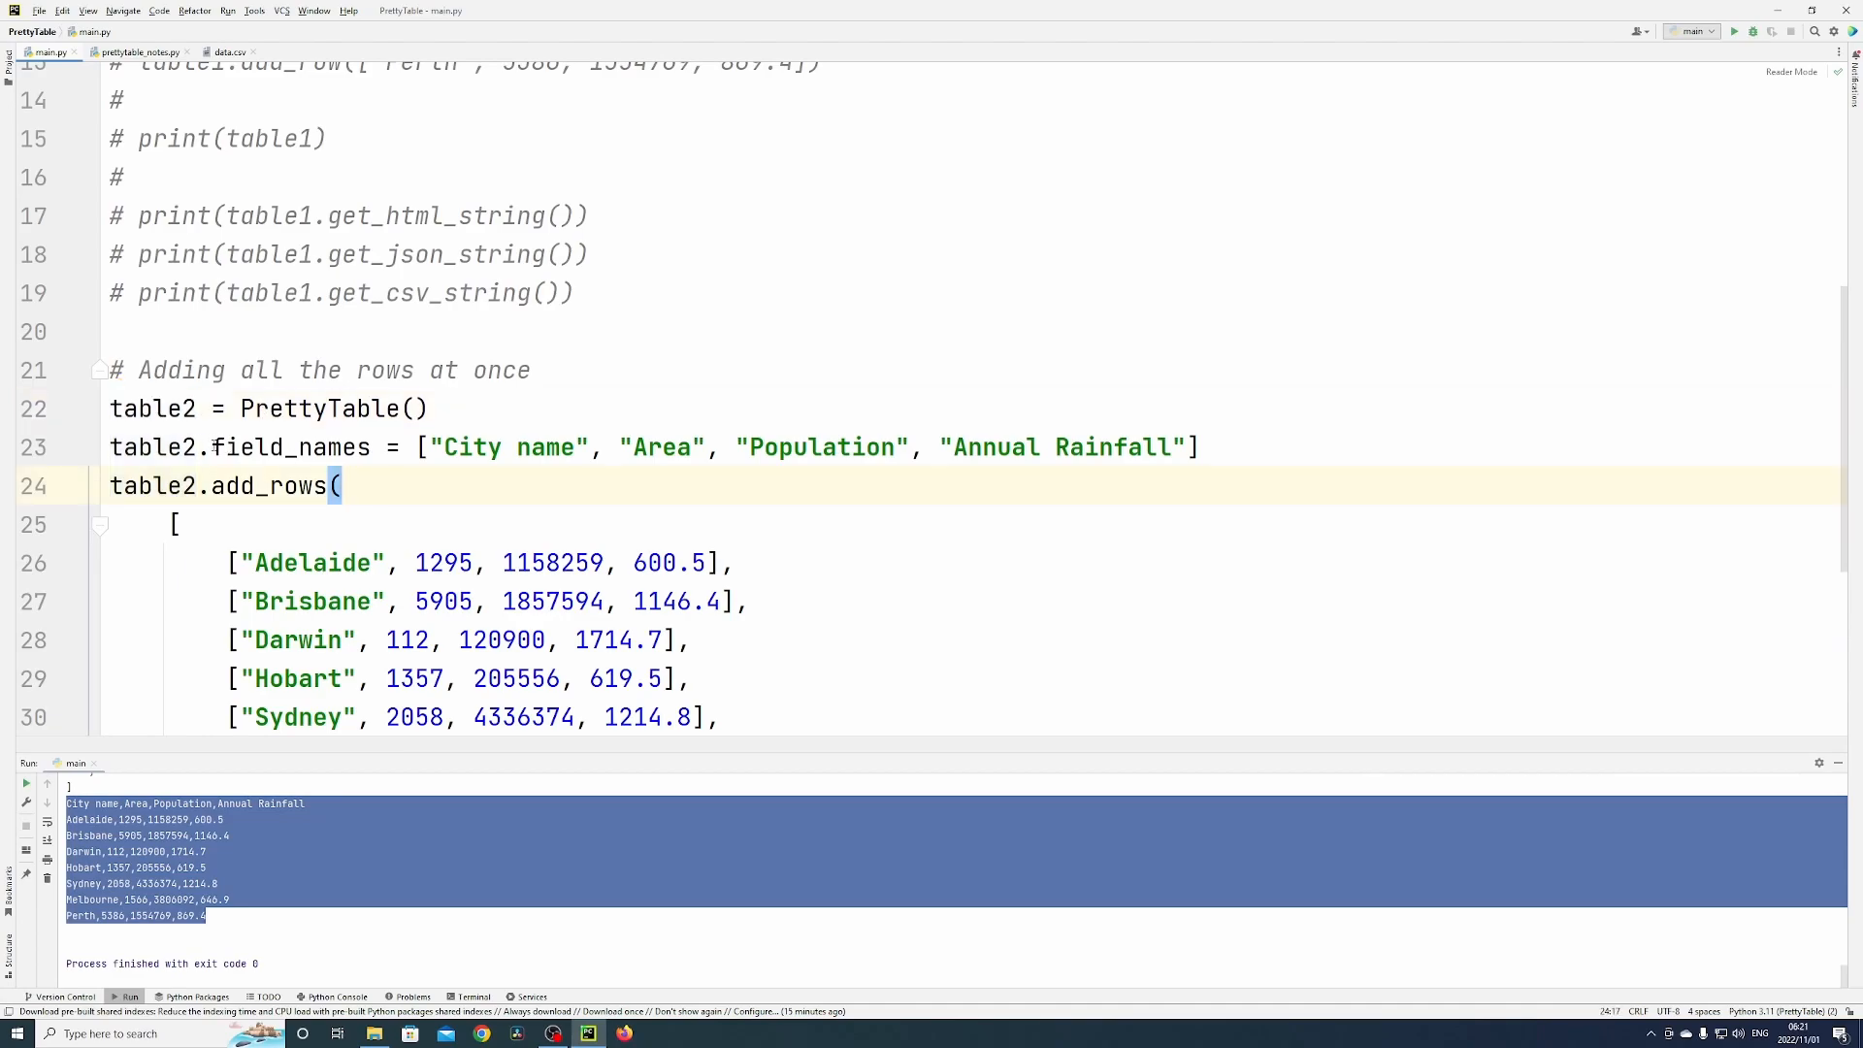
pyautogui.doubleClick(233, 447)
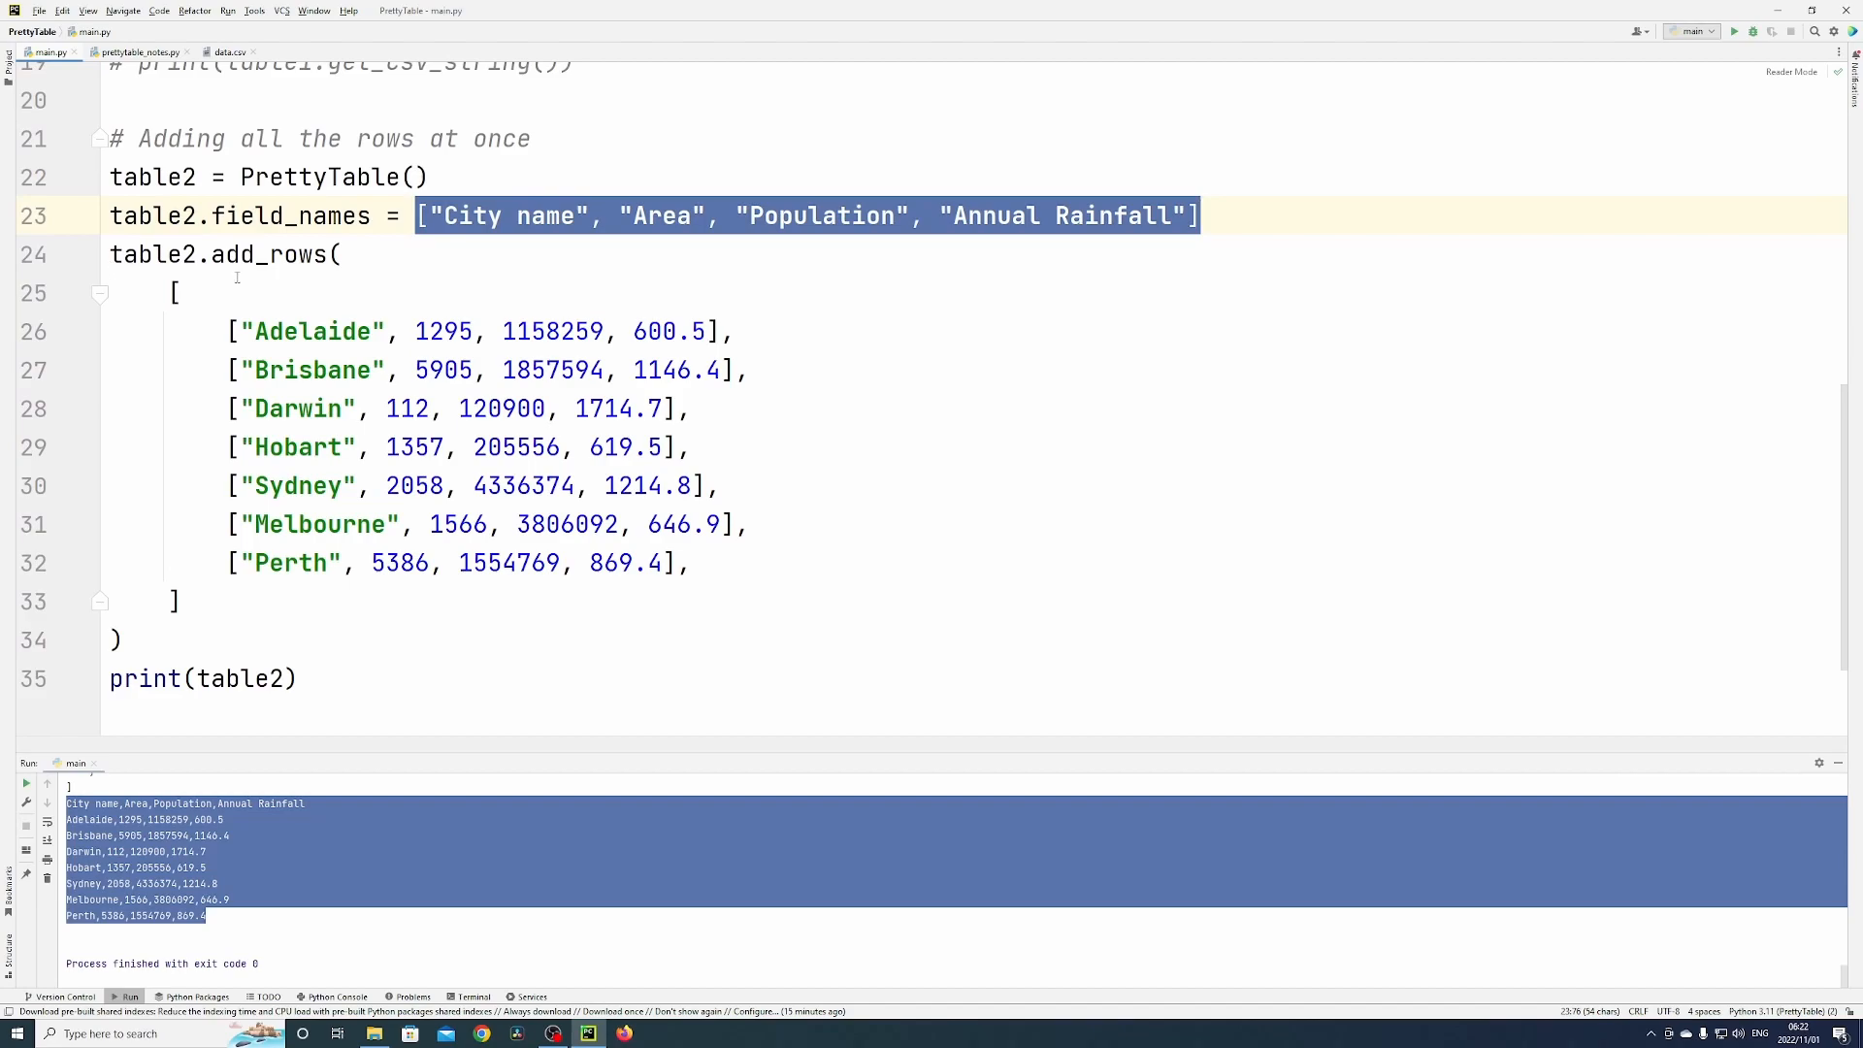
pyautogui.doubleClick(270, 255)
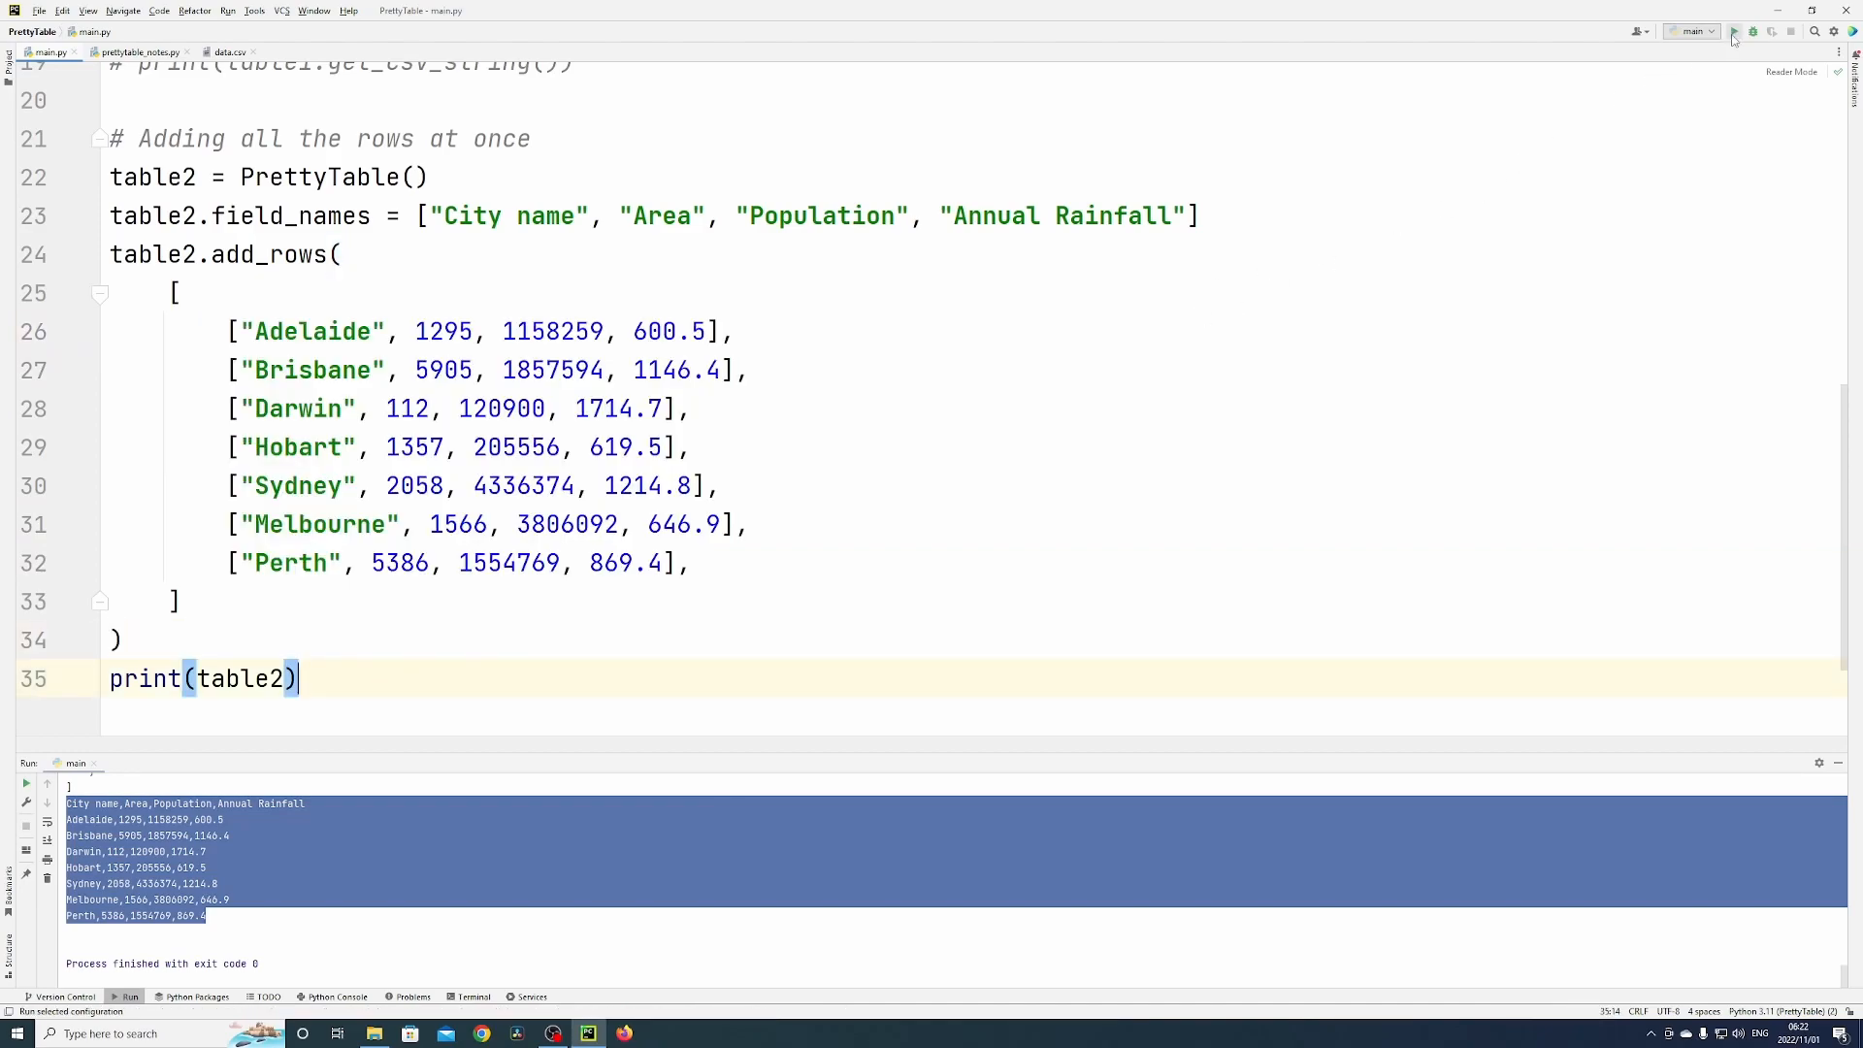
pyautogui.click(1733, 32)
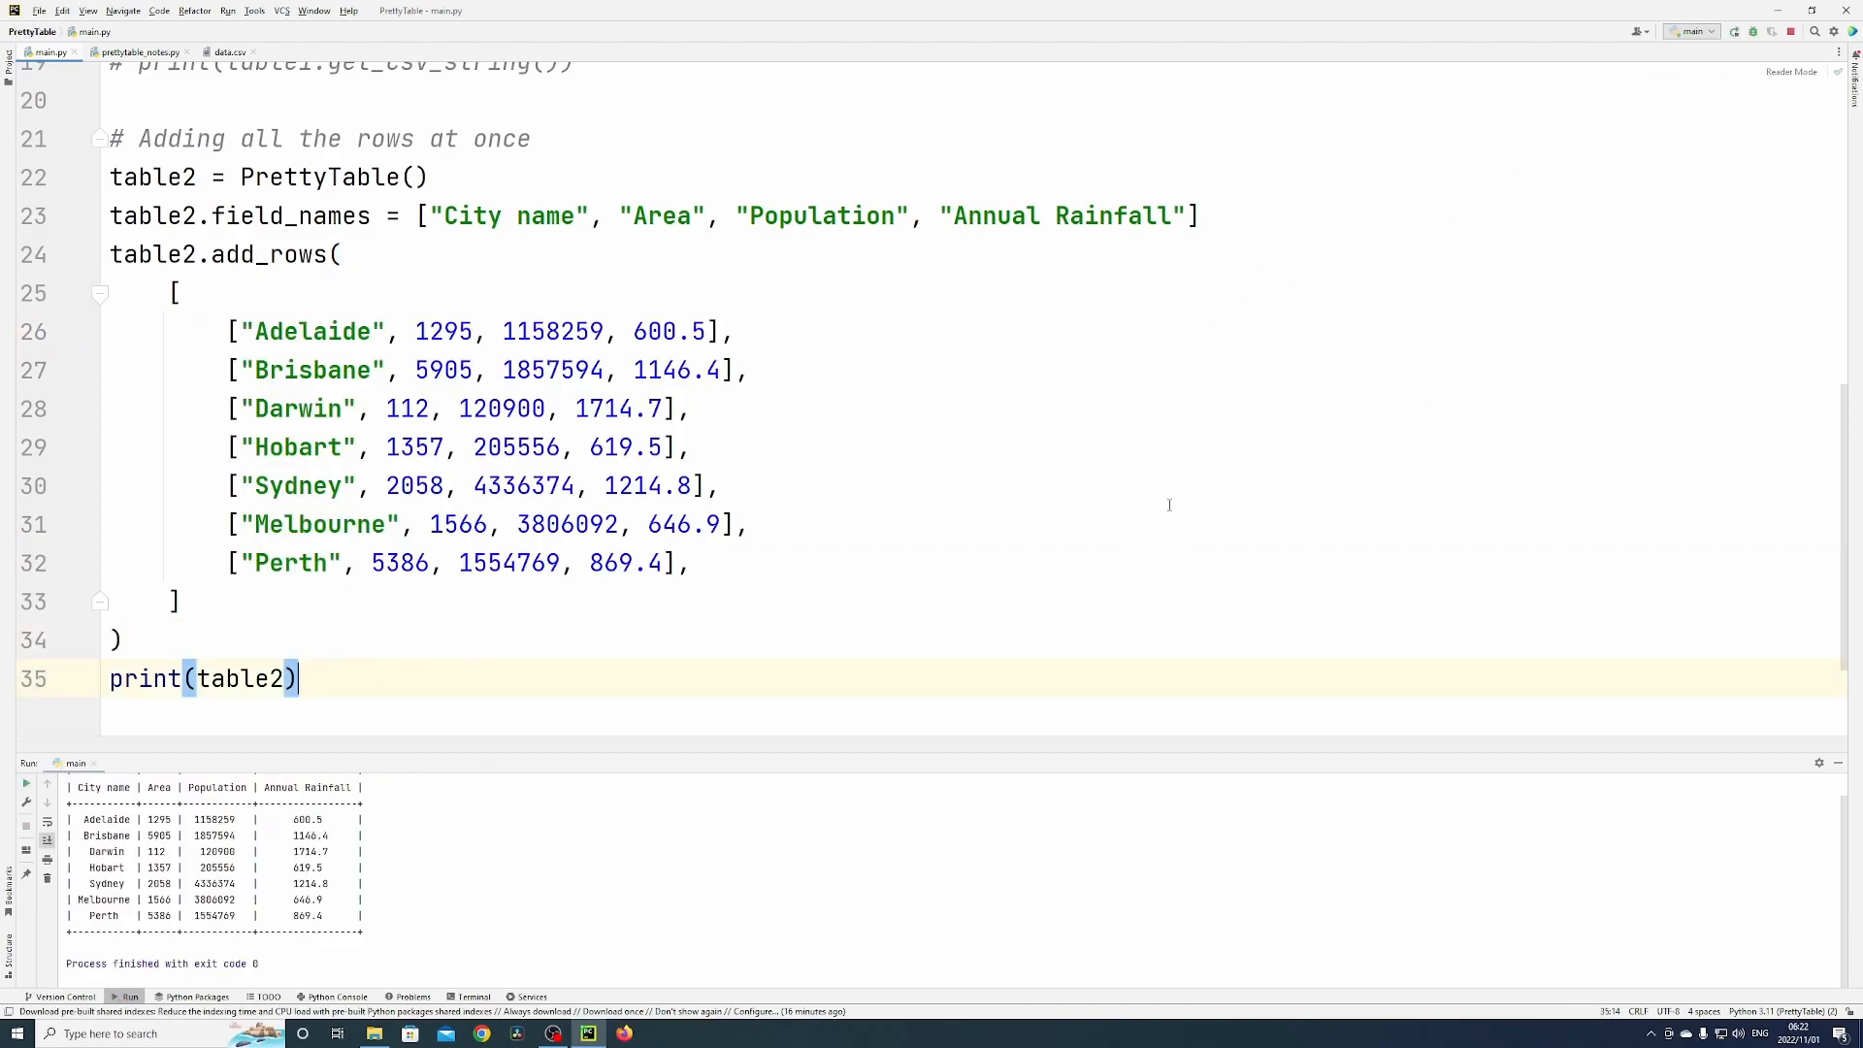
pyautogui.click(1734, 32)
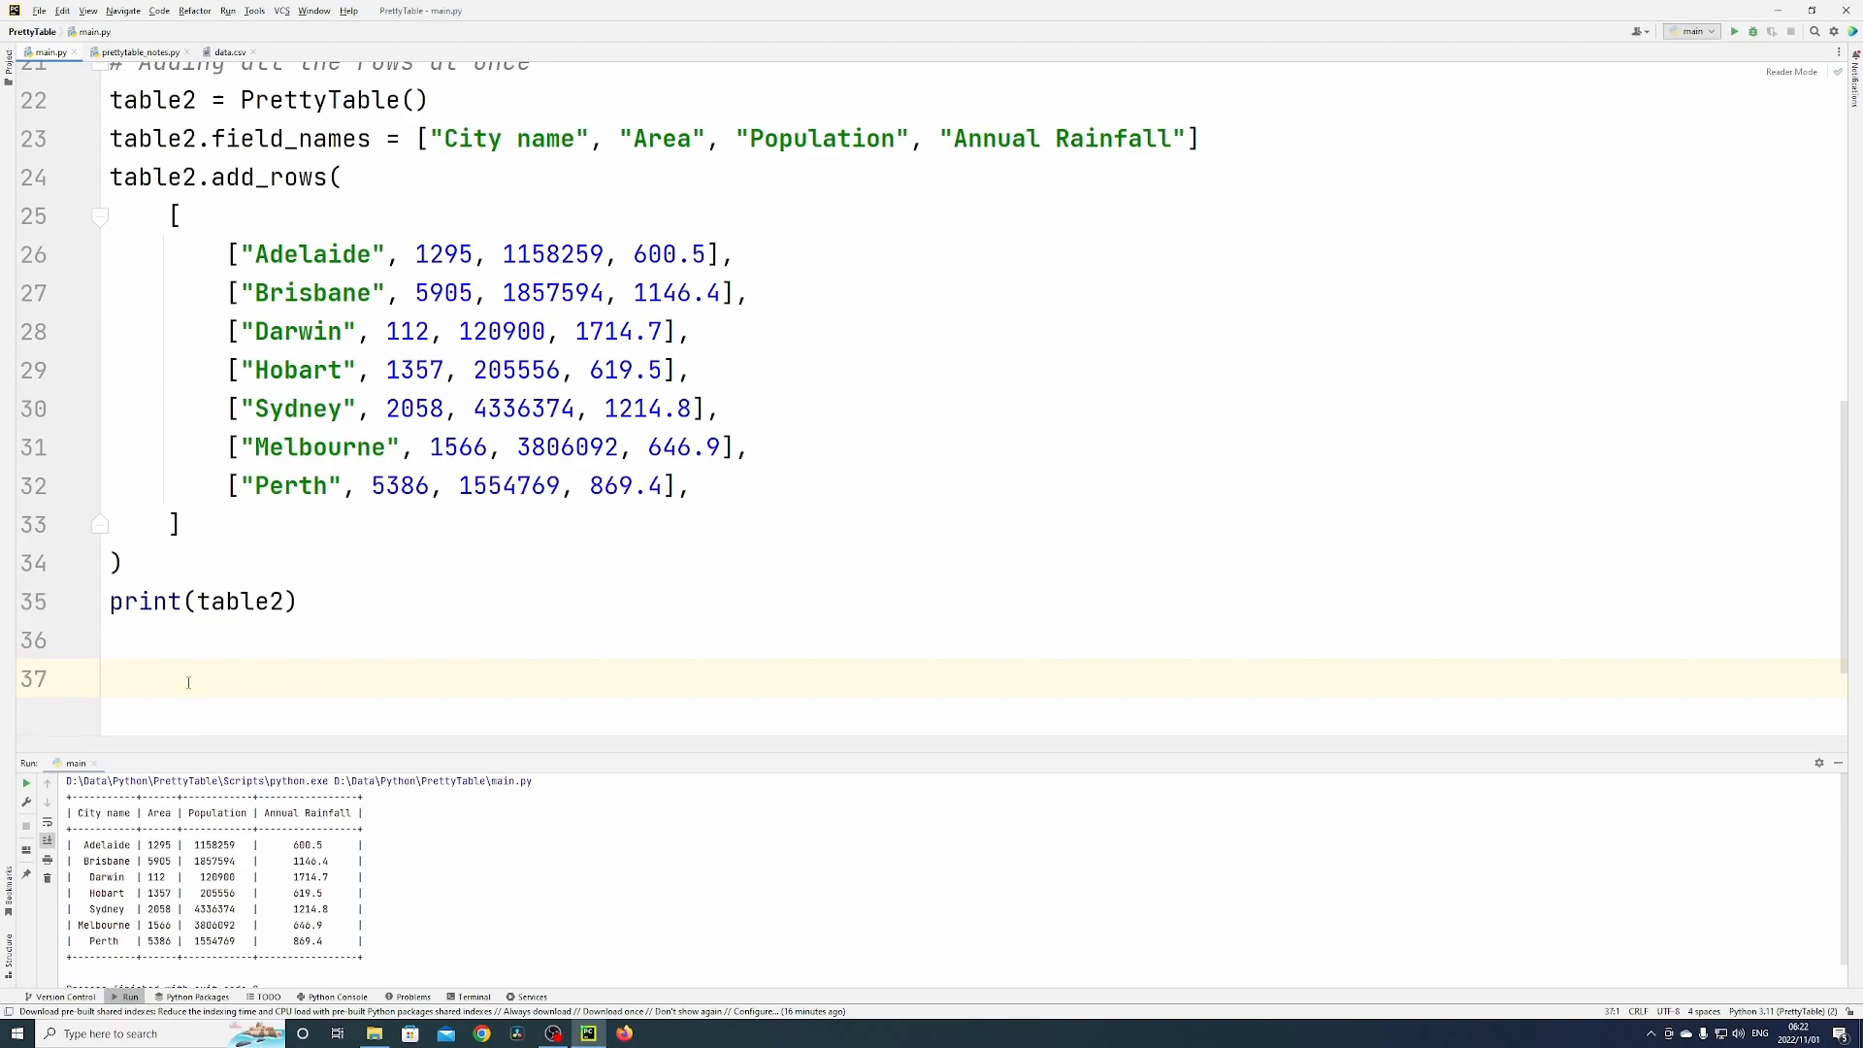
pyautogui.moveTo(186, 671)
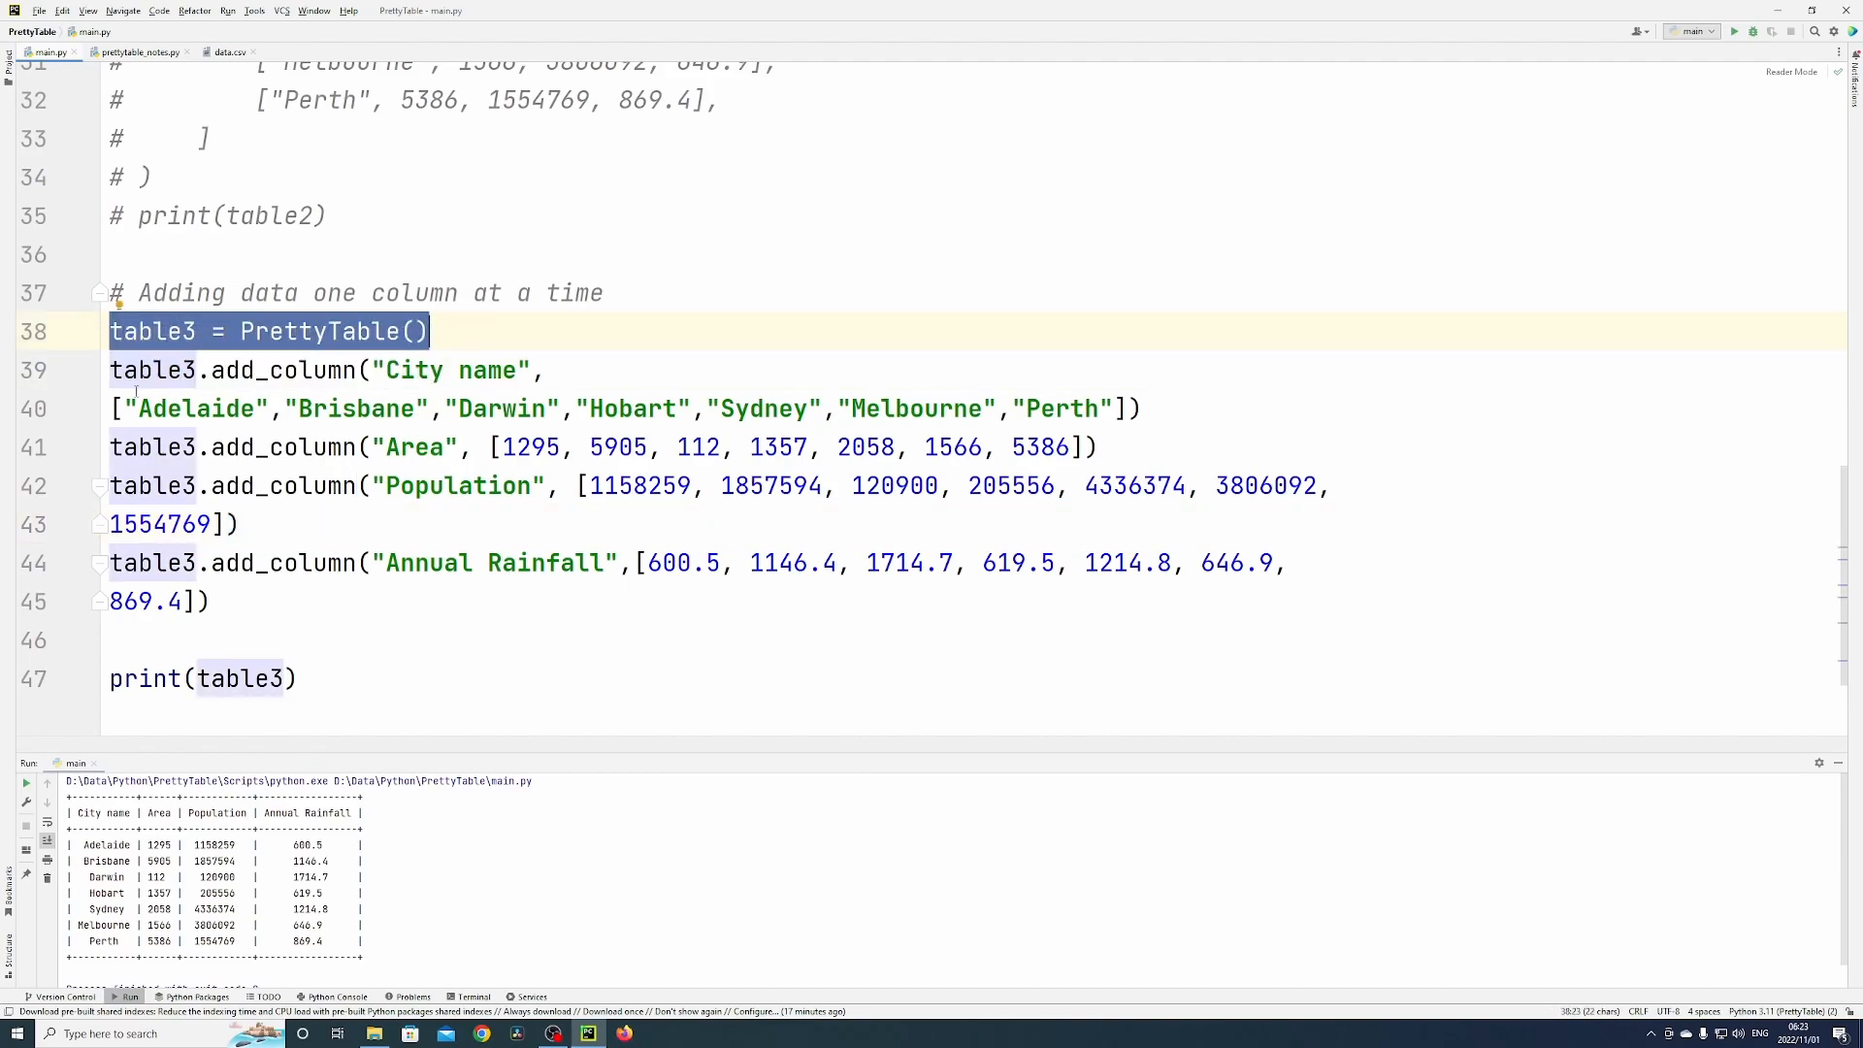
# Step: Walk through table3's add_column calls for city names, Area and Population values
pyautogui.doubleClick(289, 369)
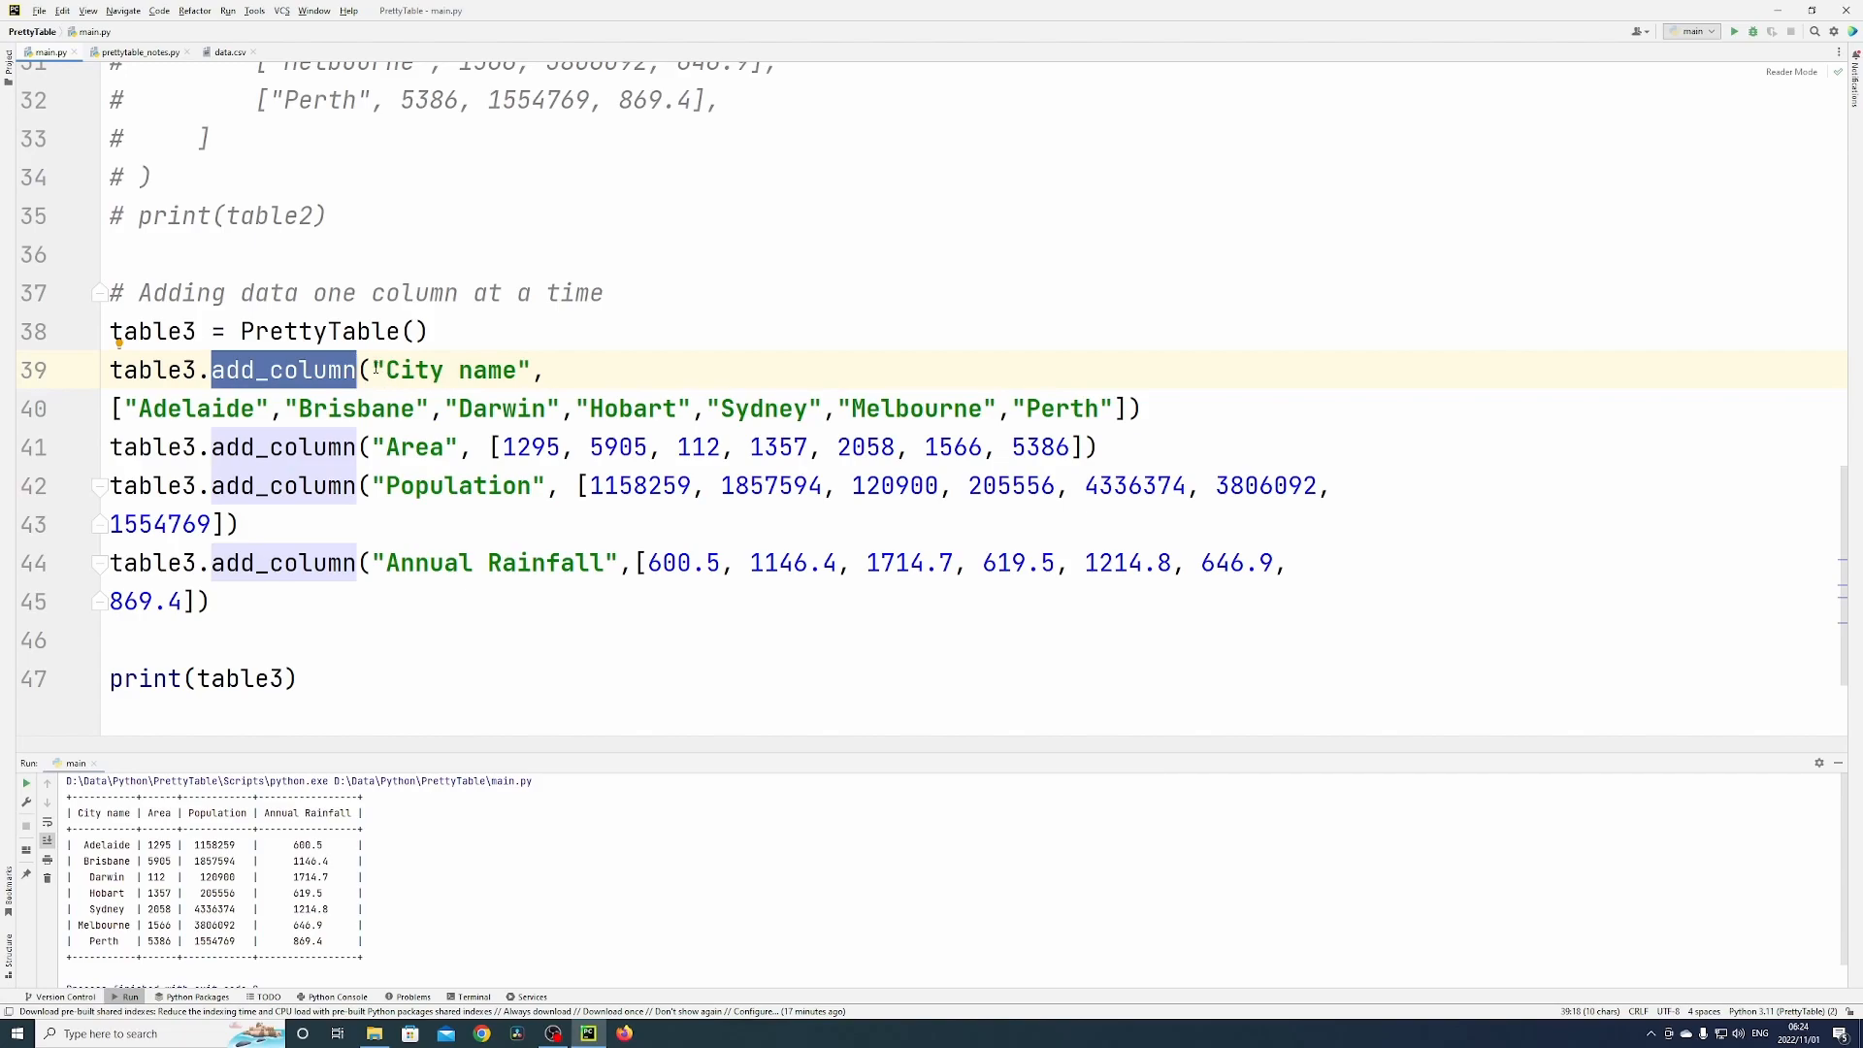
pyautogui.doubleClick(449, 369)
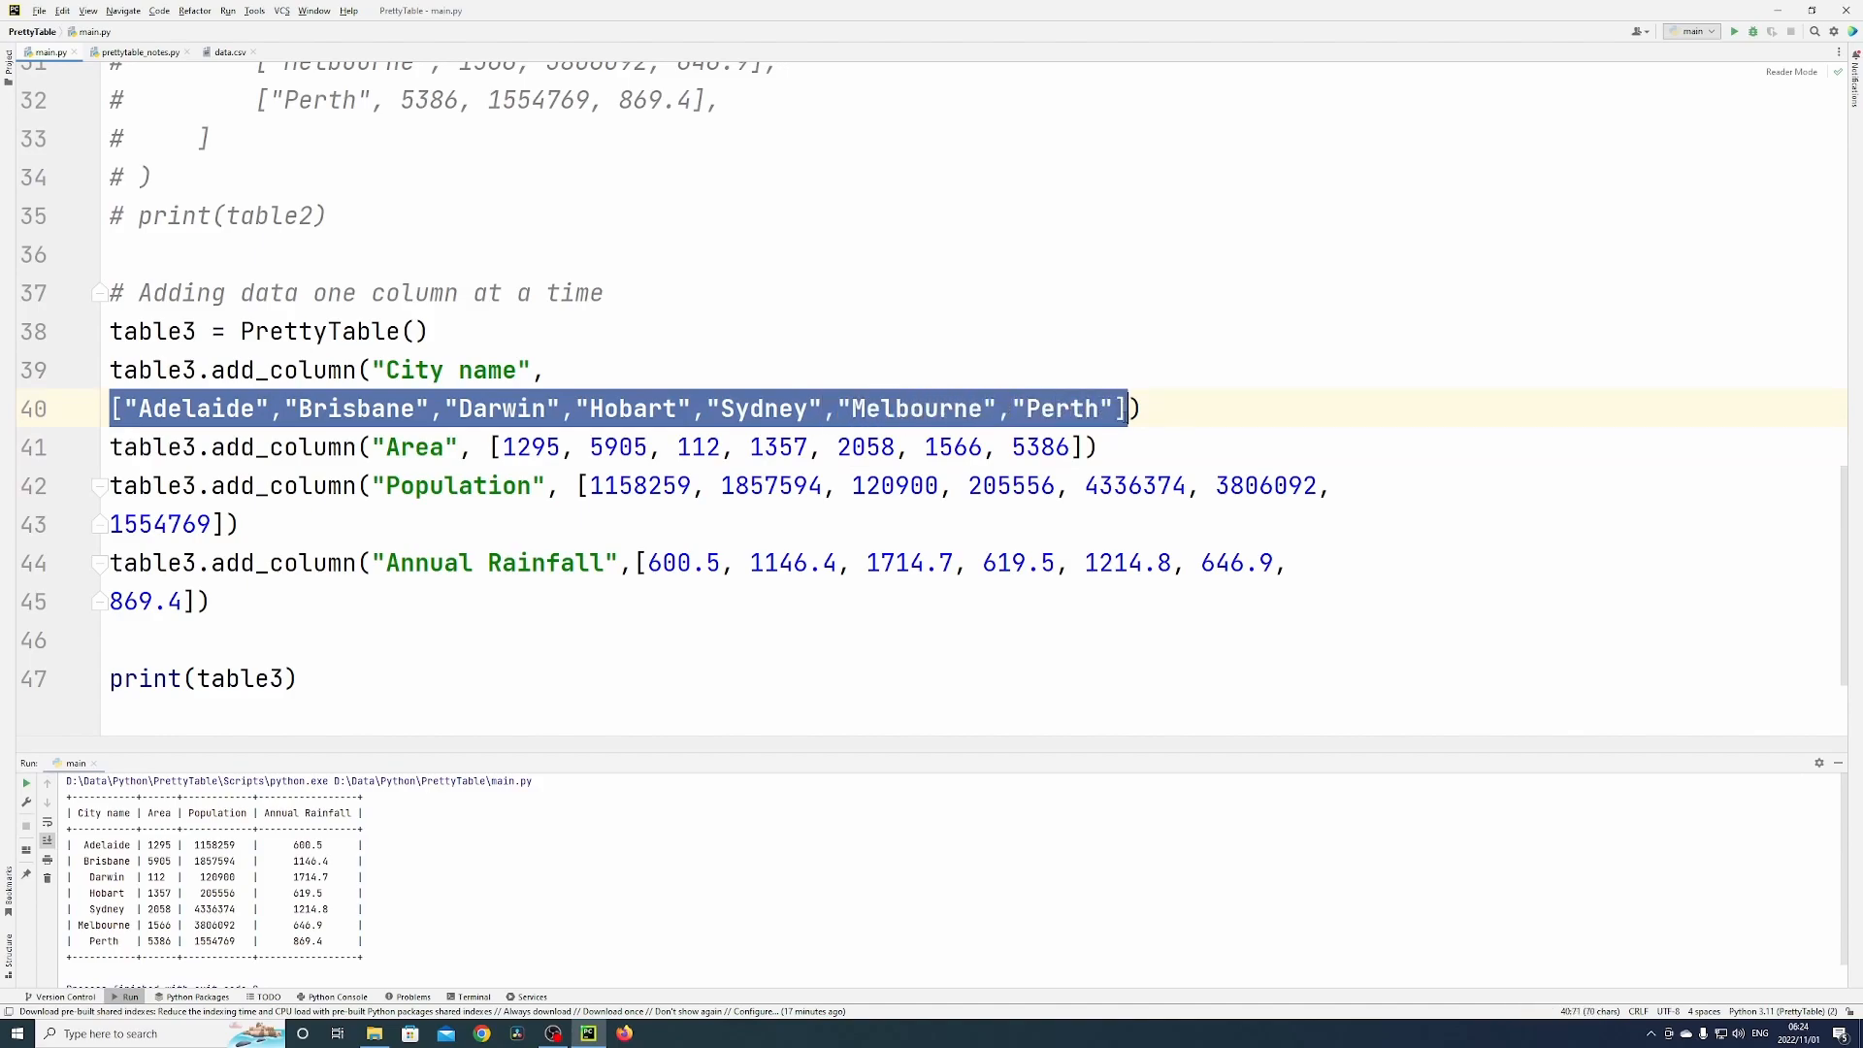
pyautogui.doubleClick(414, 446)
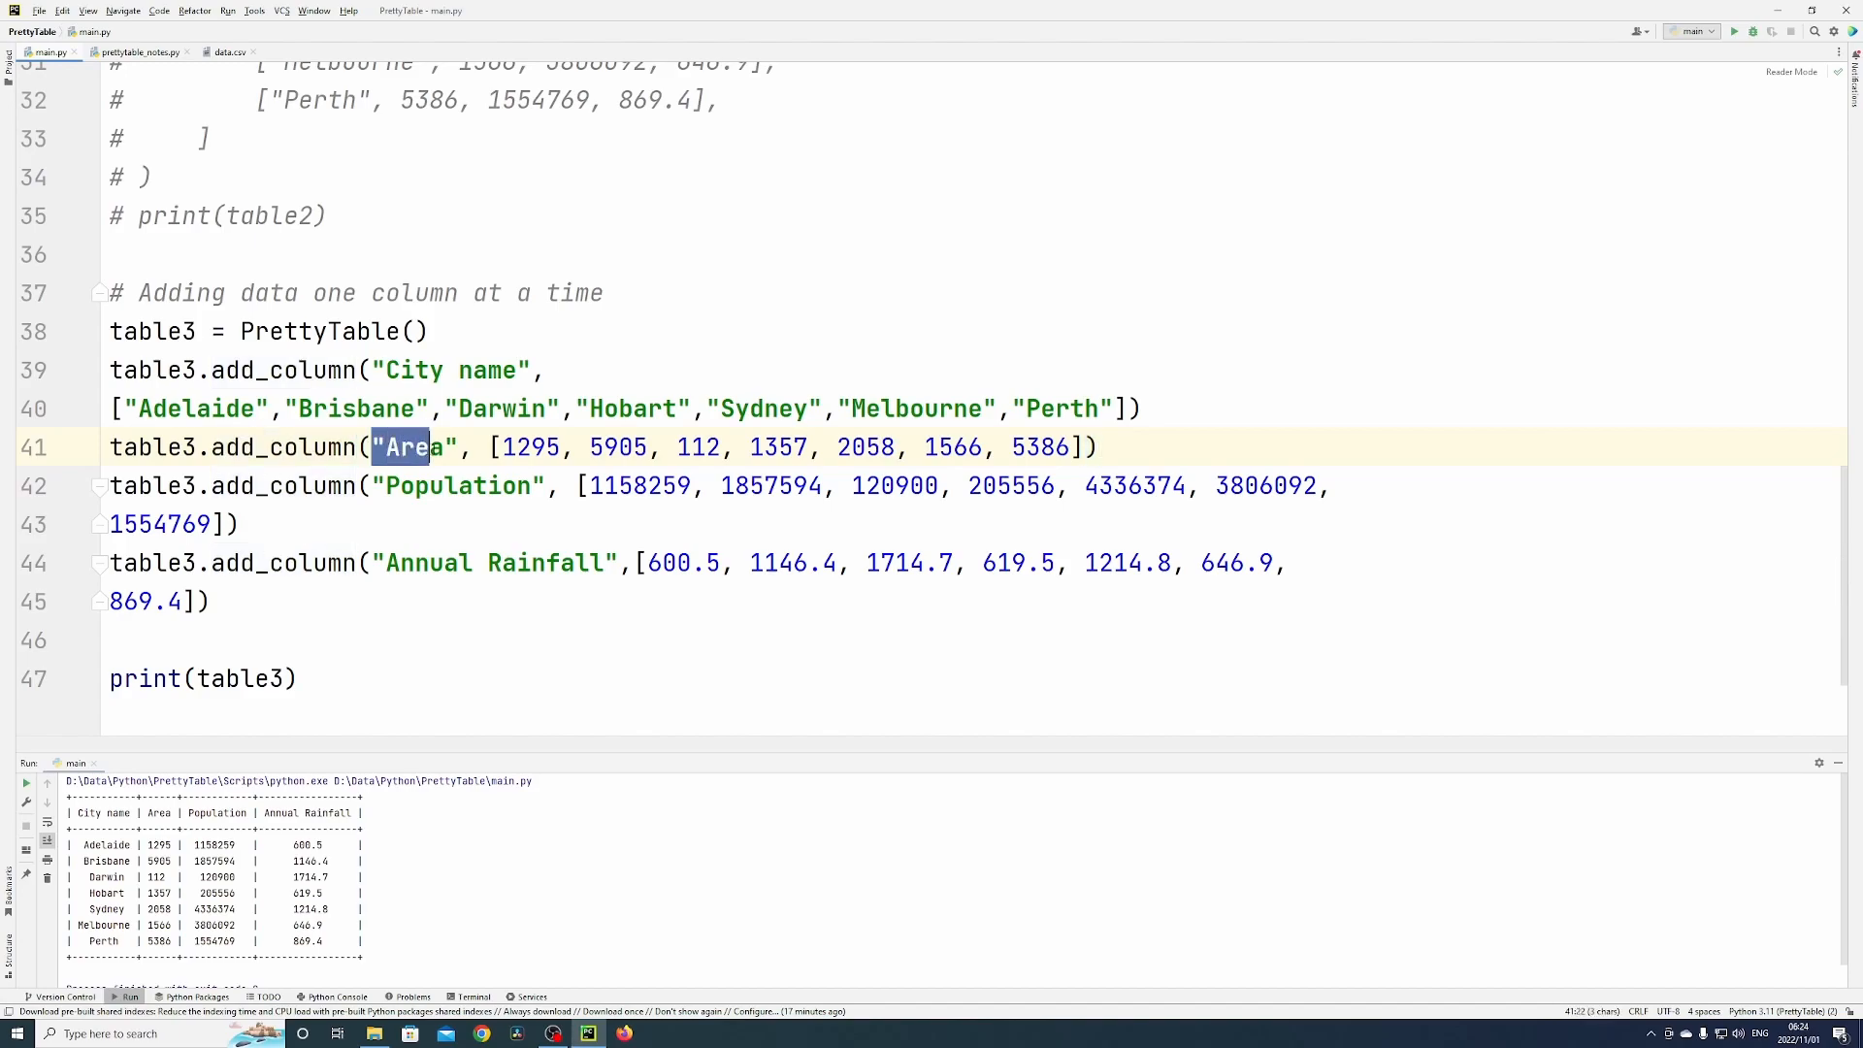
pyautogui.moveTo(487, 446); pyautogui.dragTo(773, 486)
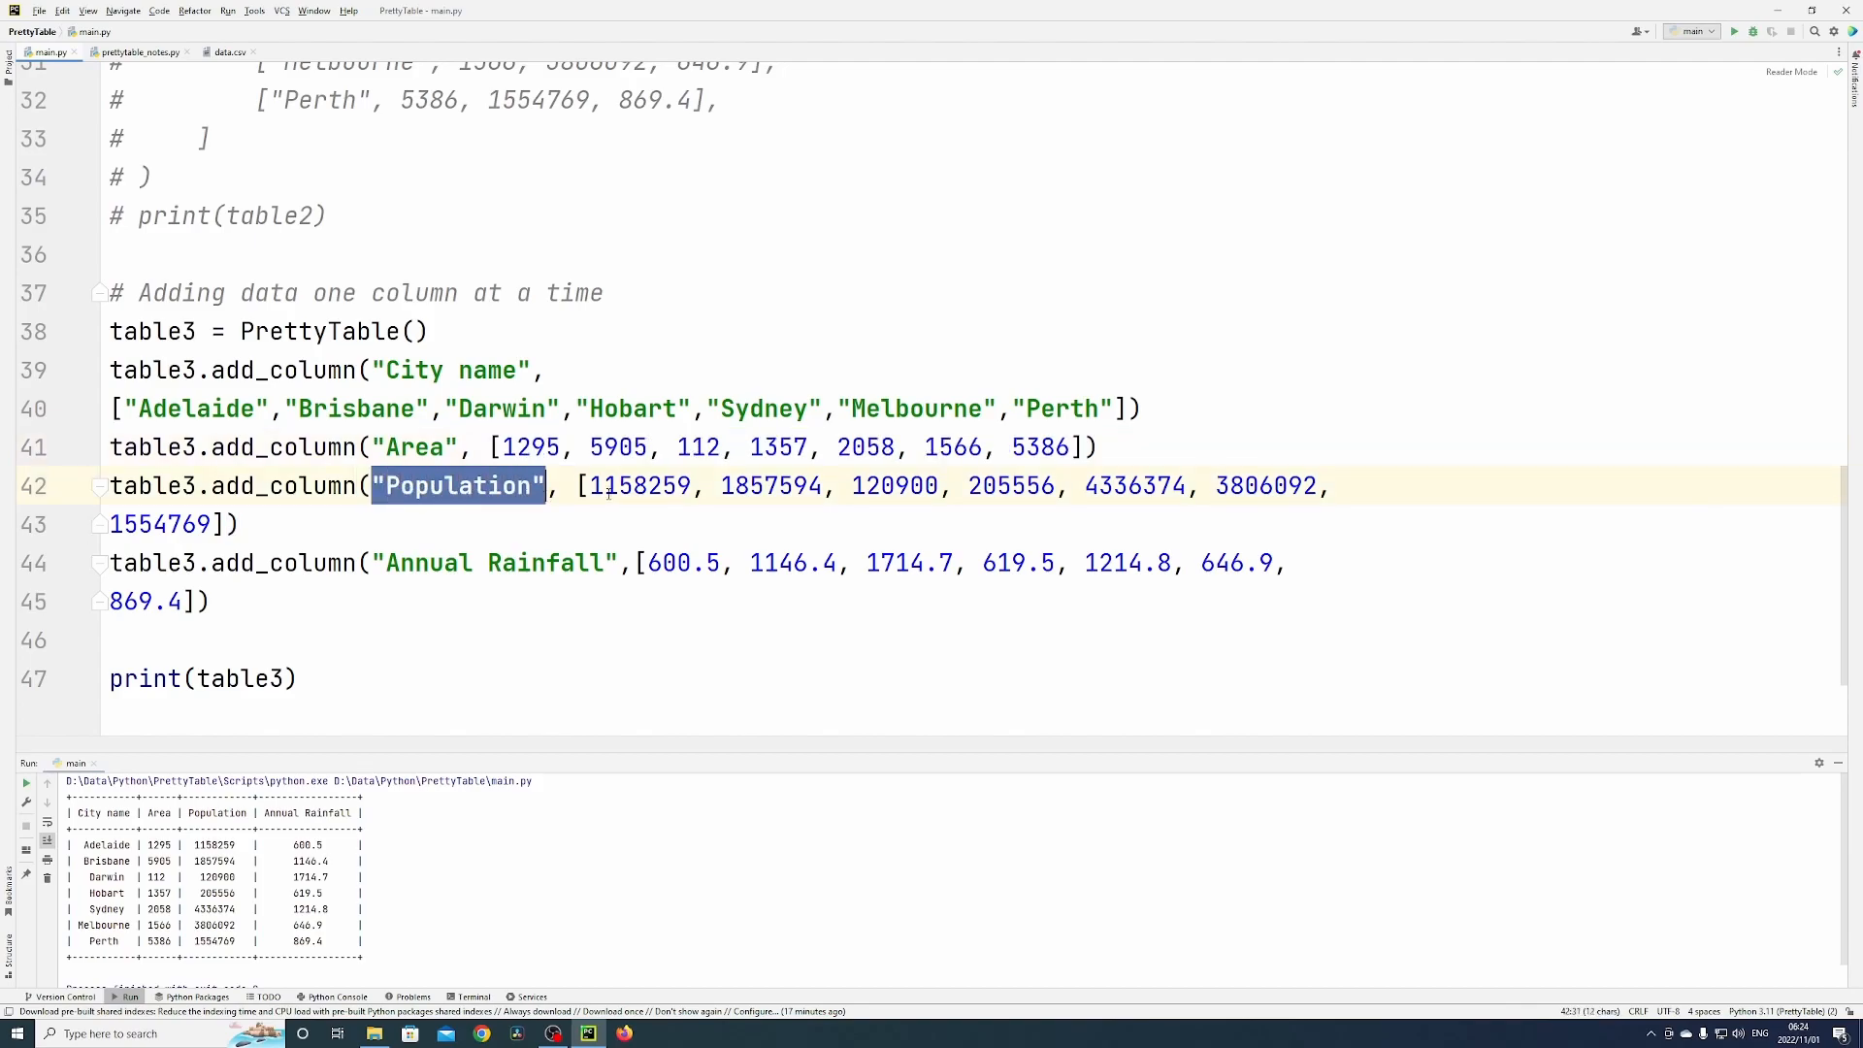
pyautogui.moveTo(547, 485); pyautogui.dragTo(238, 524)
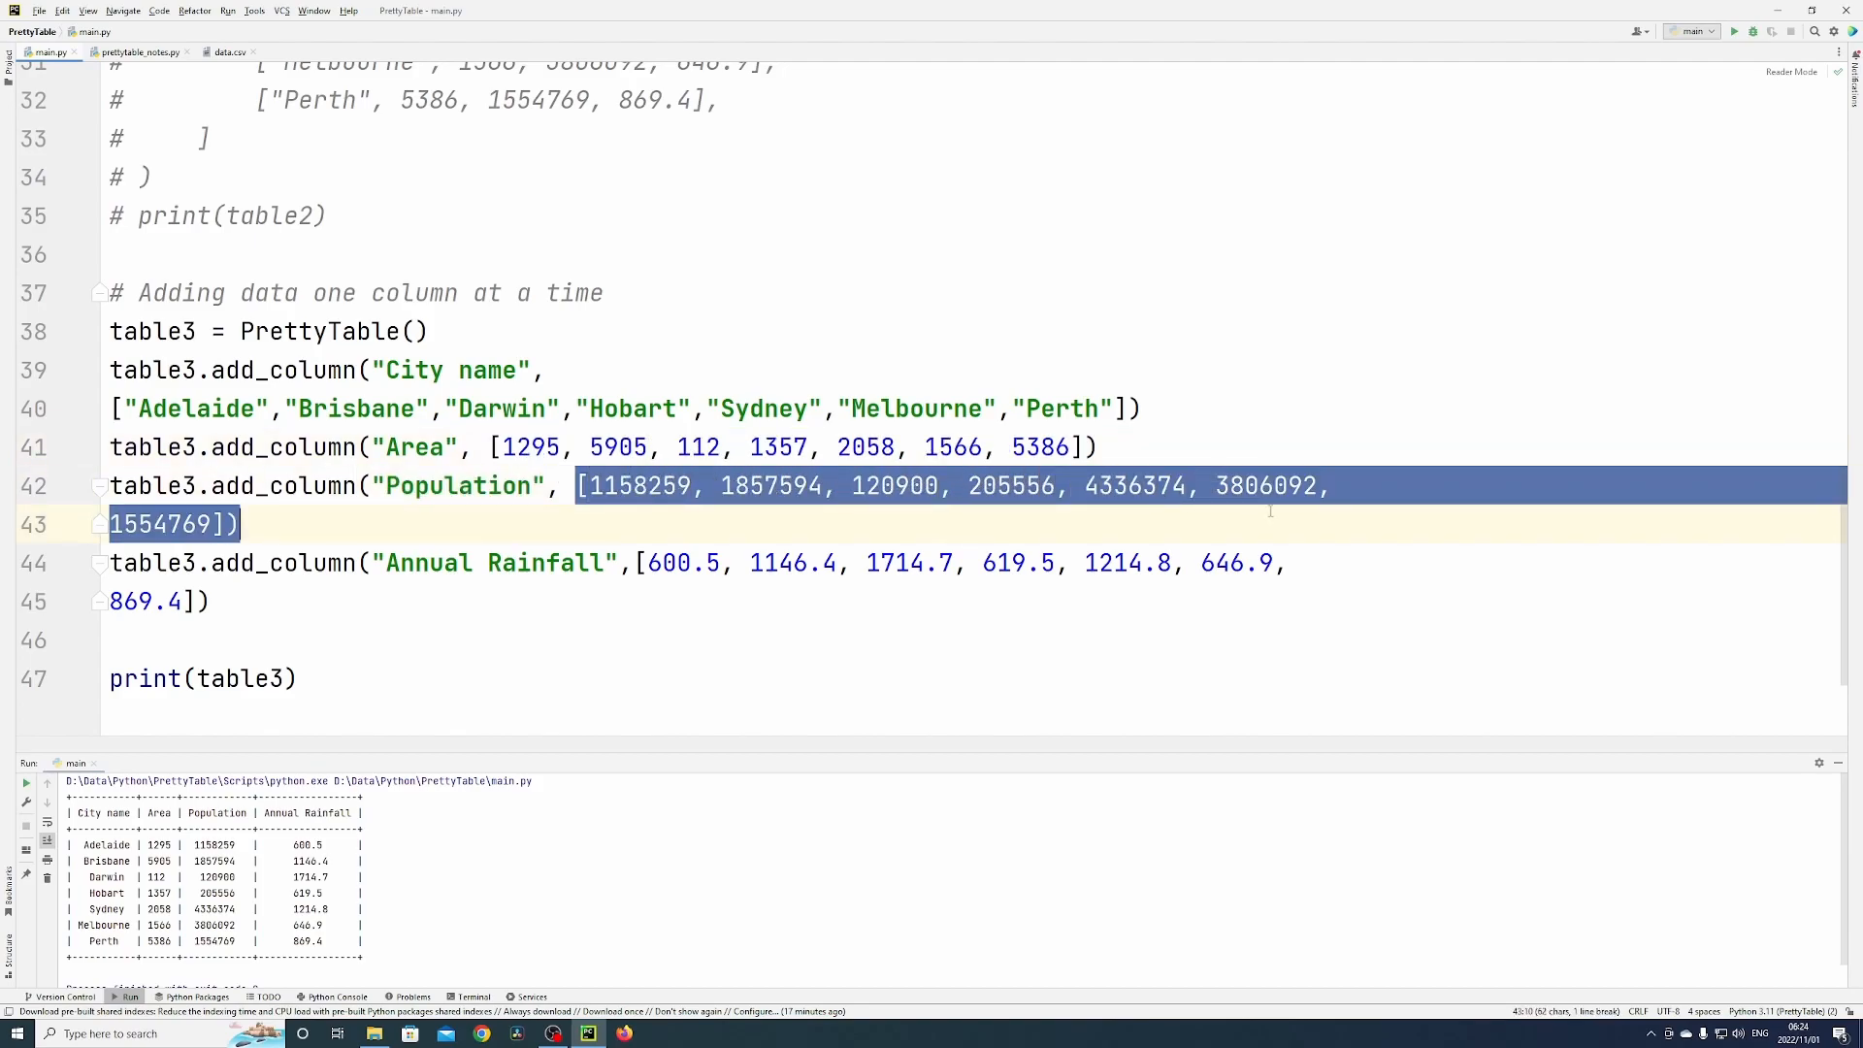
pyautogui.doubleClick(492, 562)
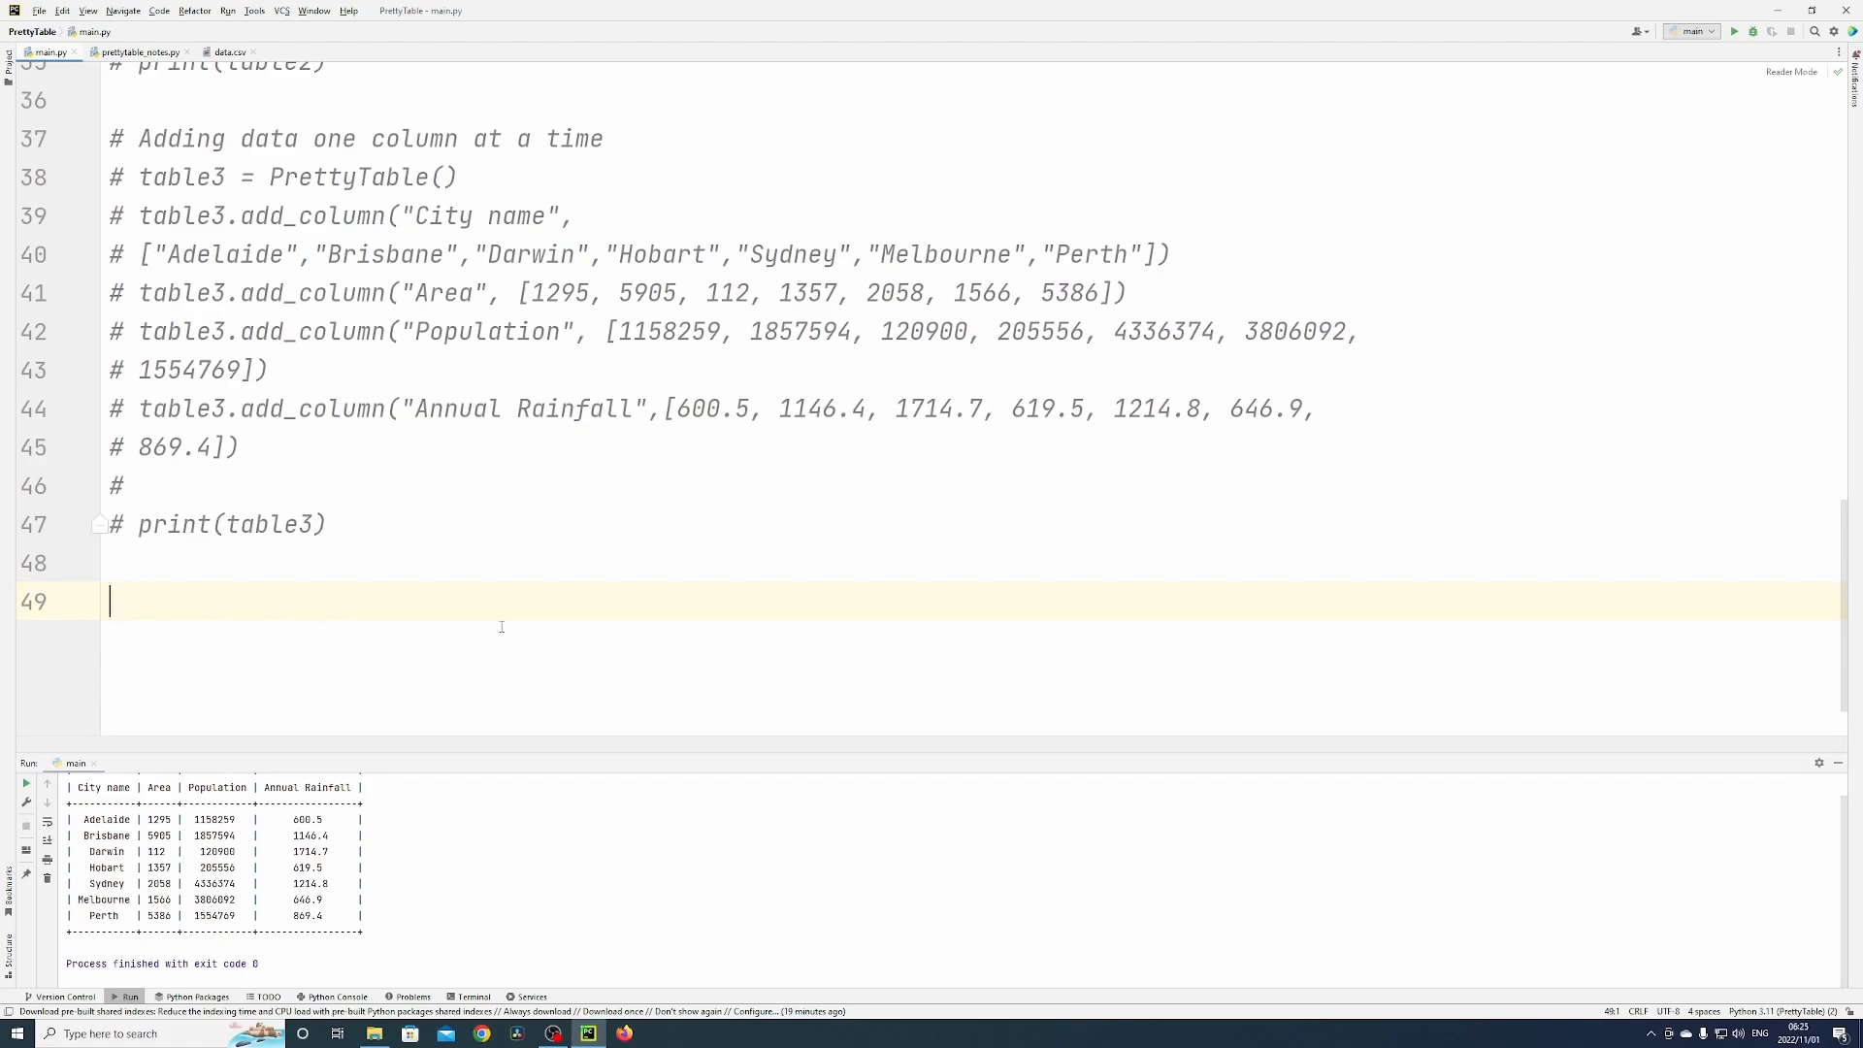
pyautogui.moveTo(349, 602)
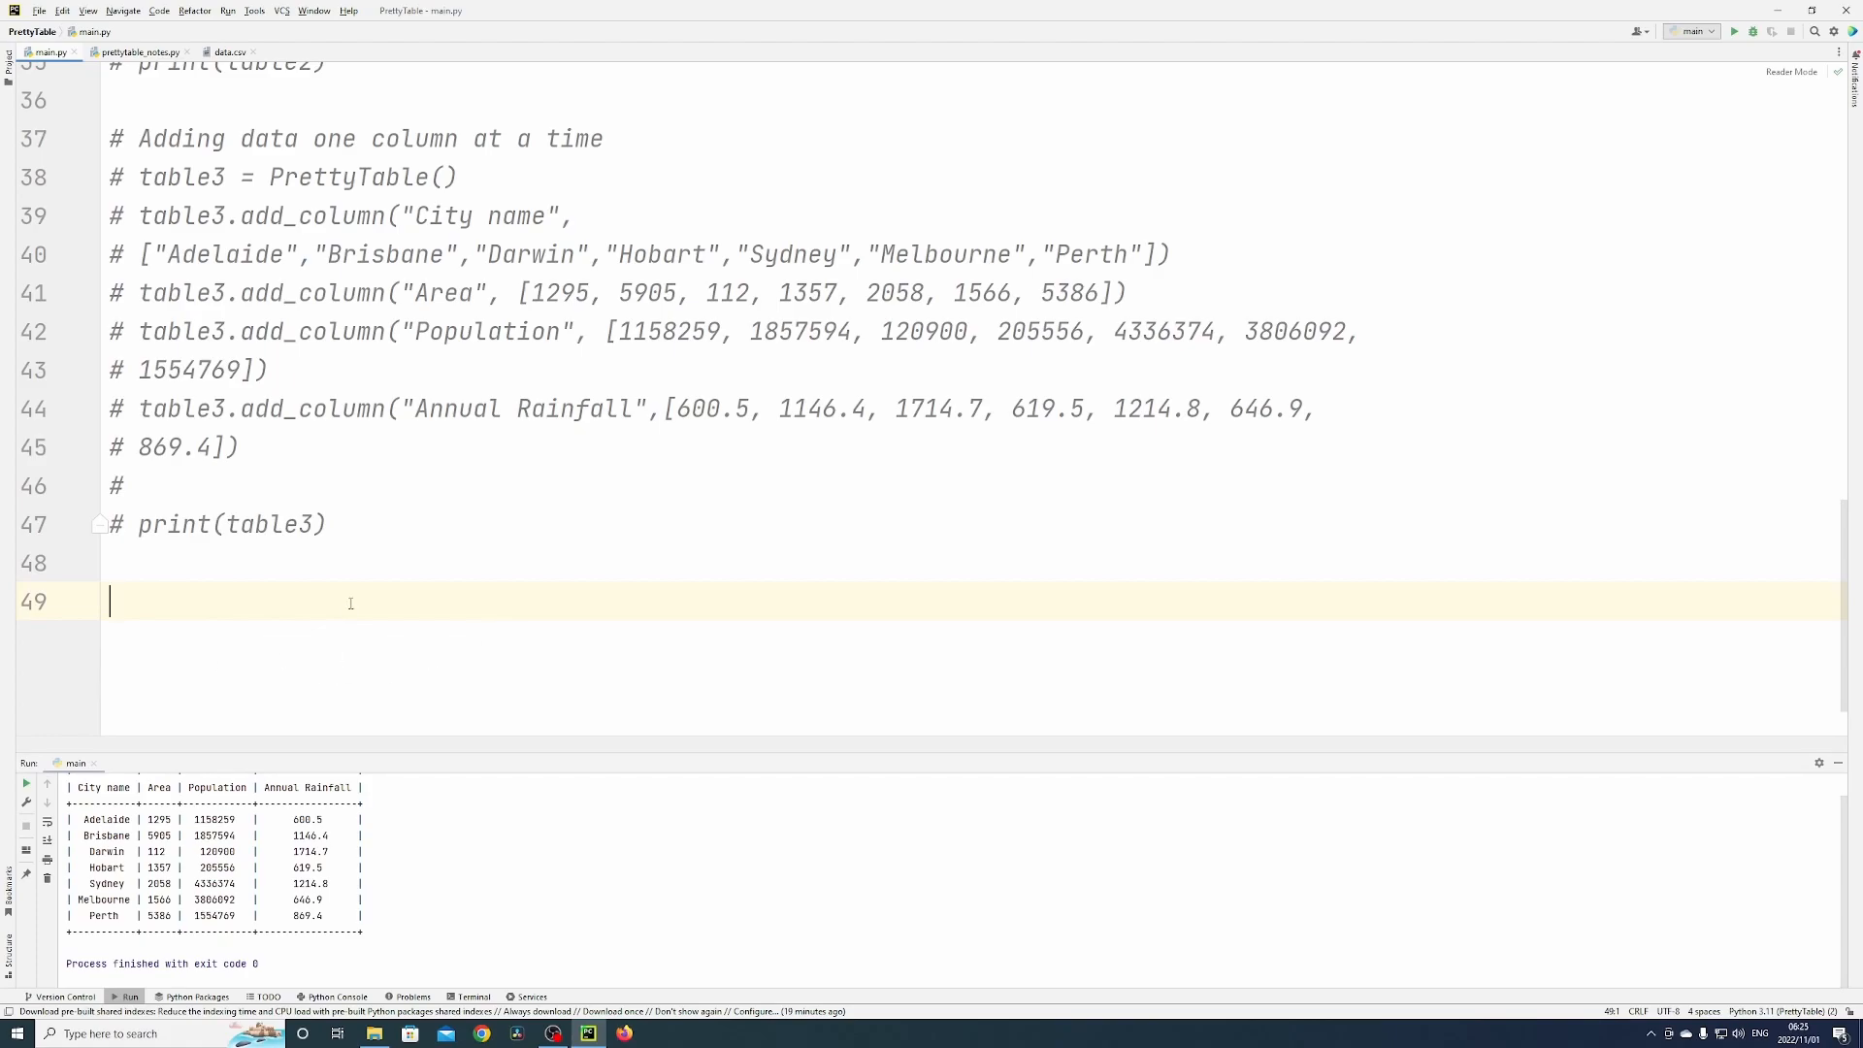
# Step: Import from_csv, read data.csv into table4, print it, and inspect the output table
pyautogui.write('from')
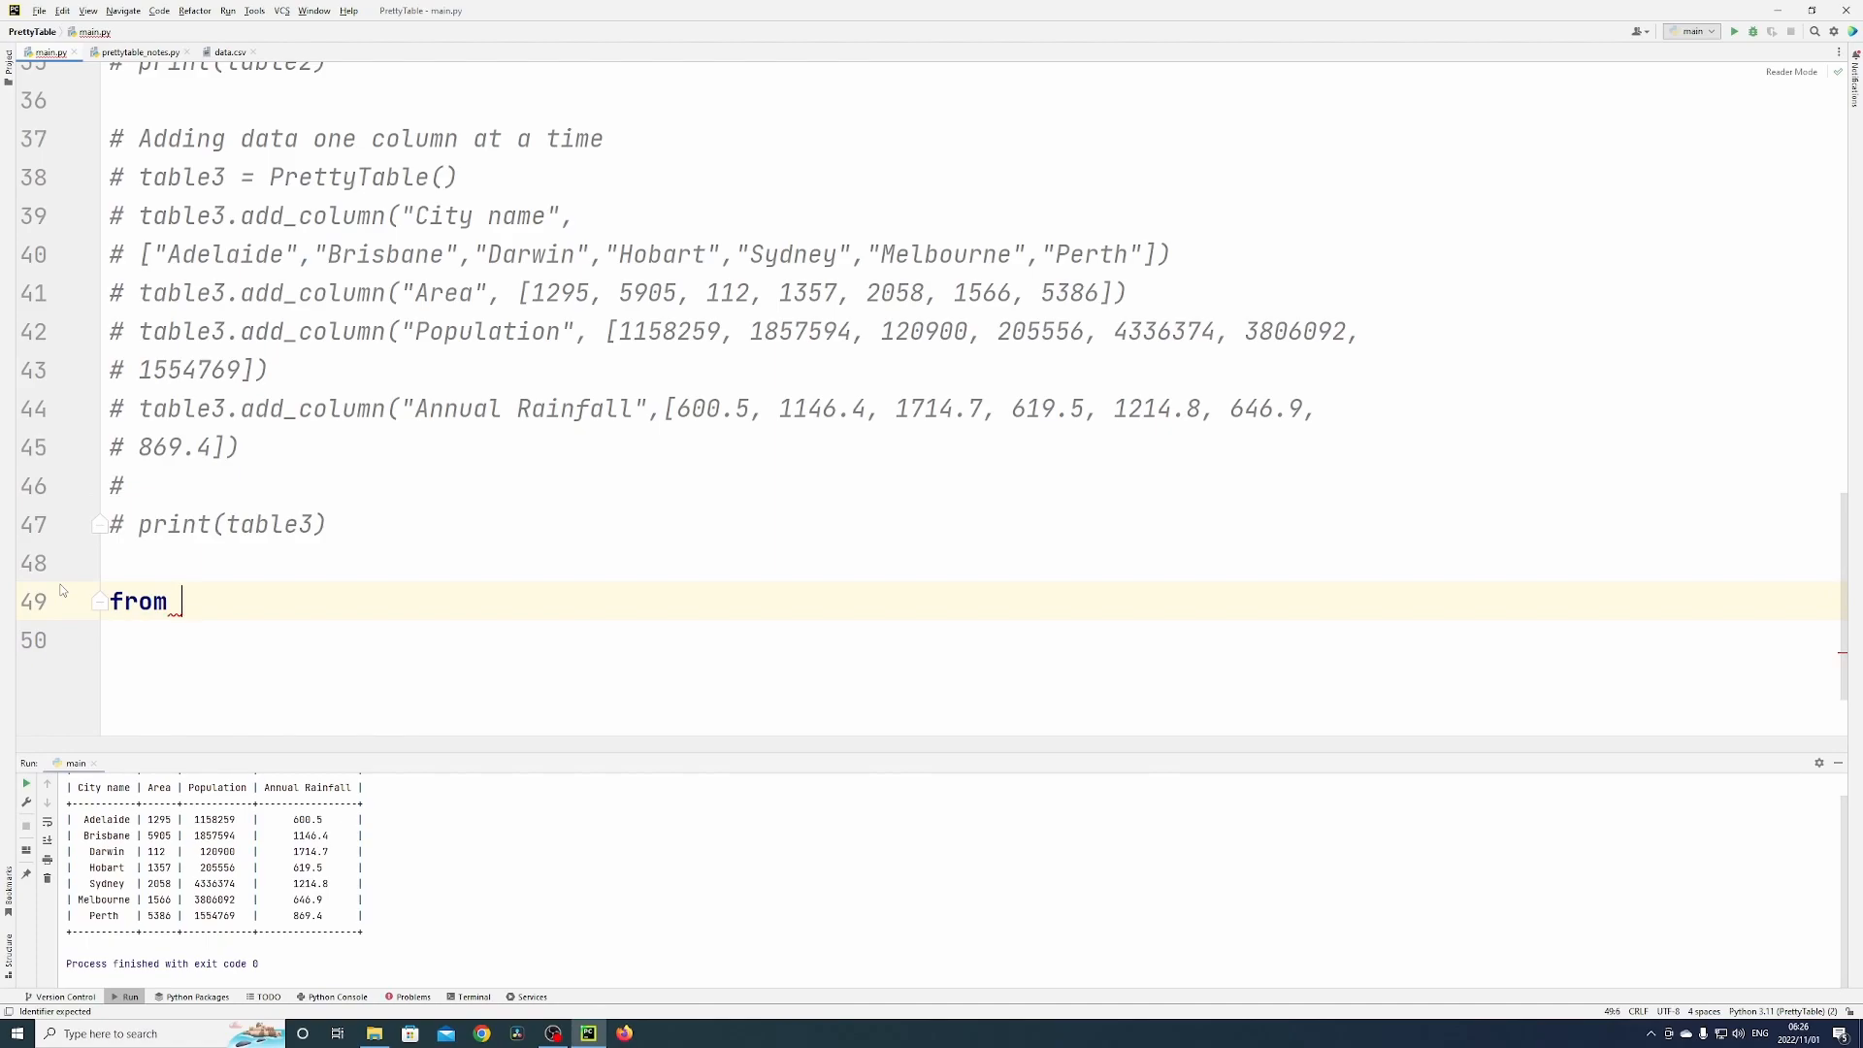
pyautogui.write('prettytable import from_csv')
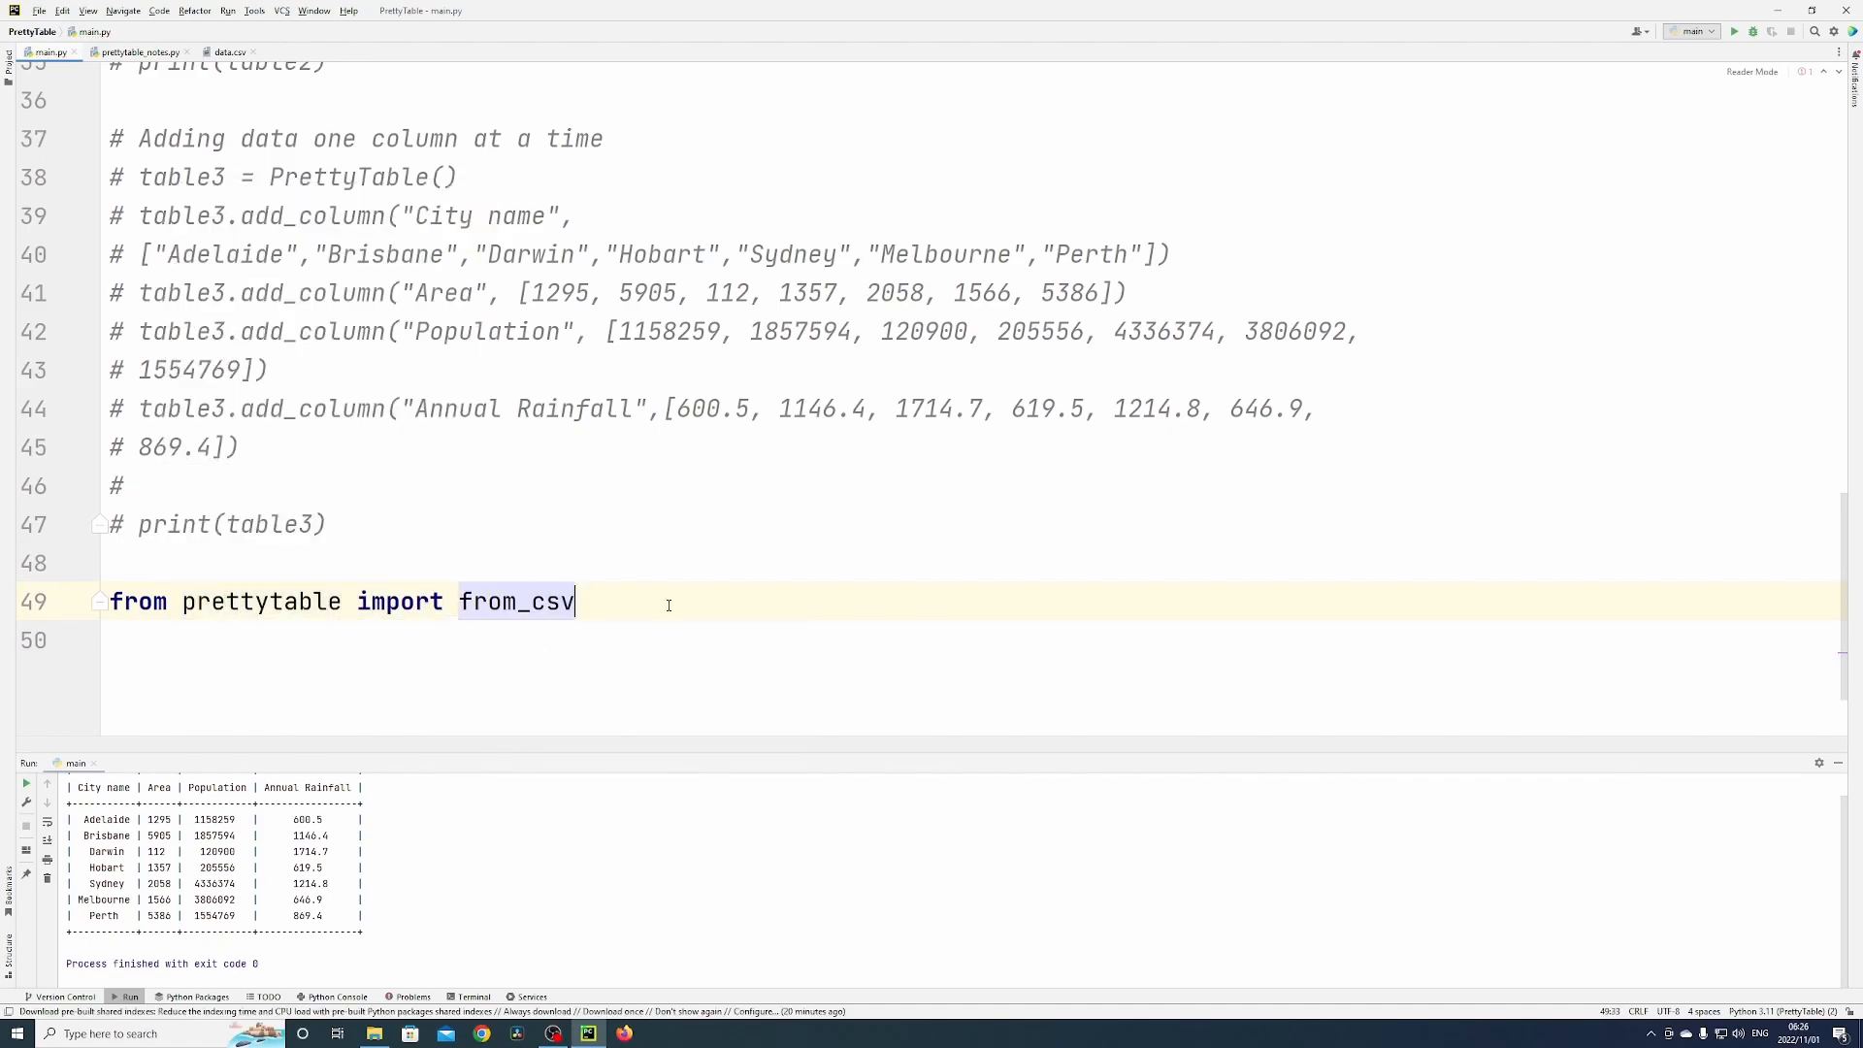
pyautogui.write('with open(')
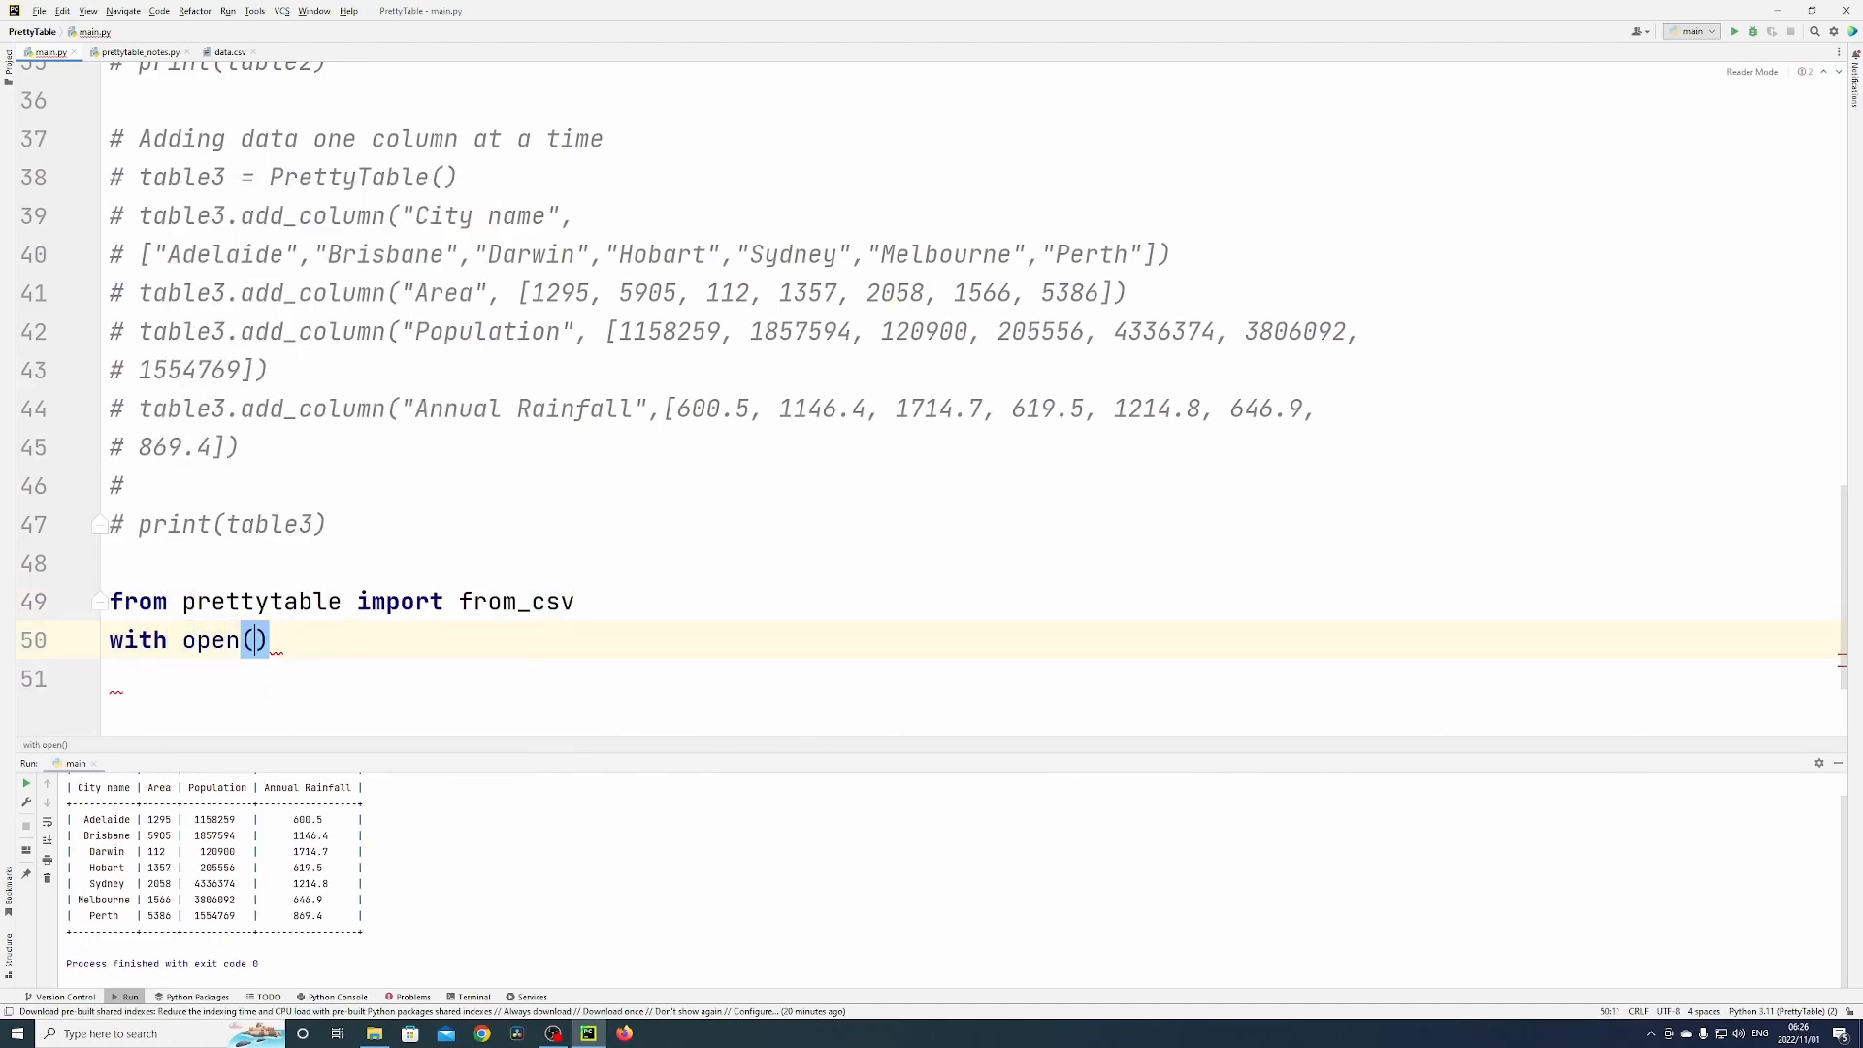
pyautogui.write('"data.csv"')
pyautogui.click(973, 680)
pyautogui.write('table')
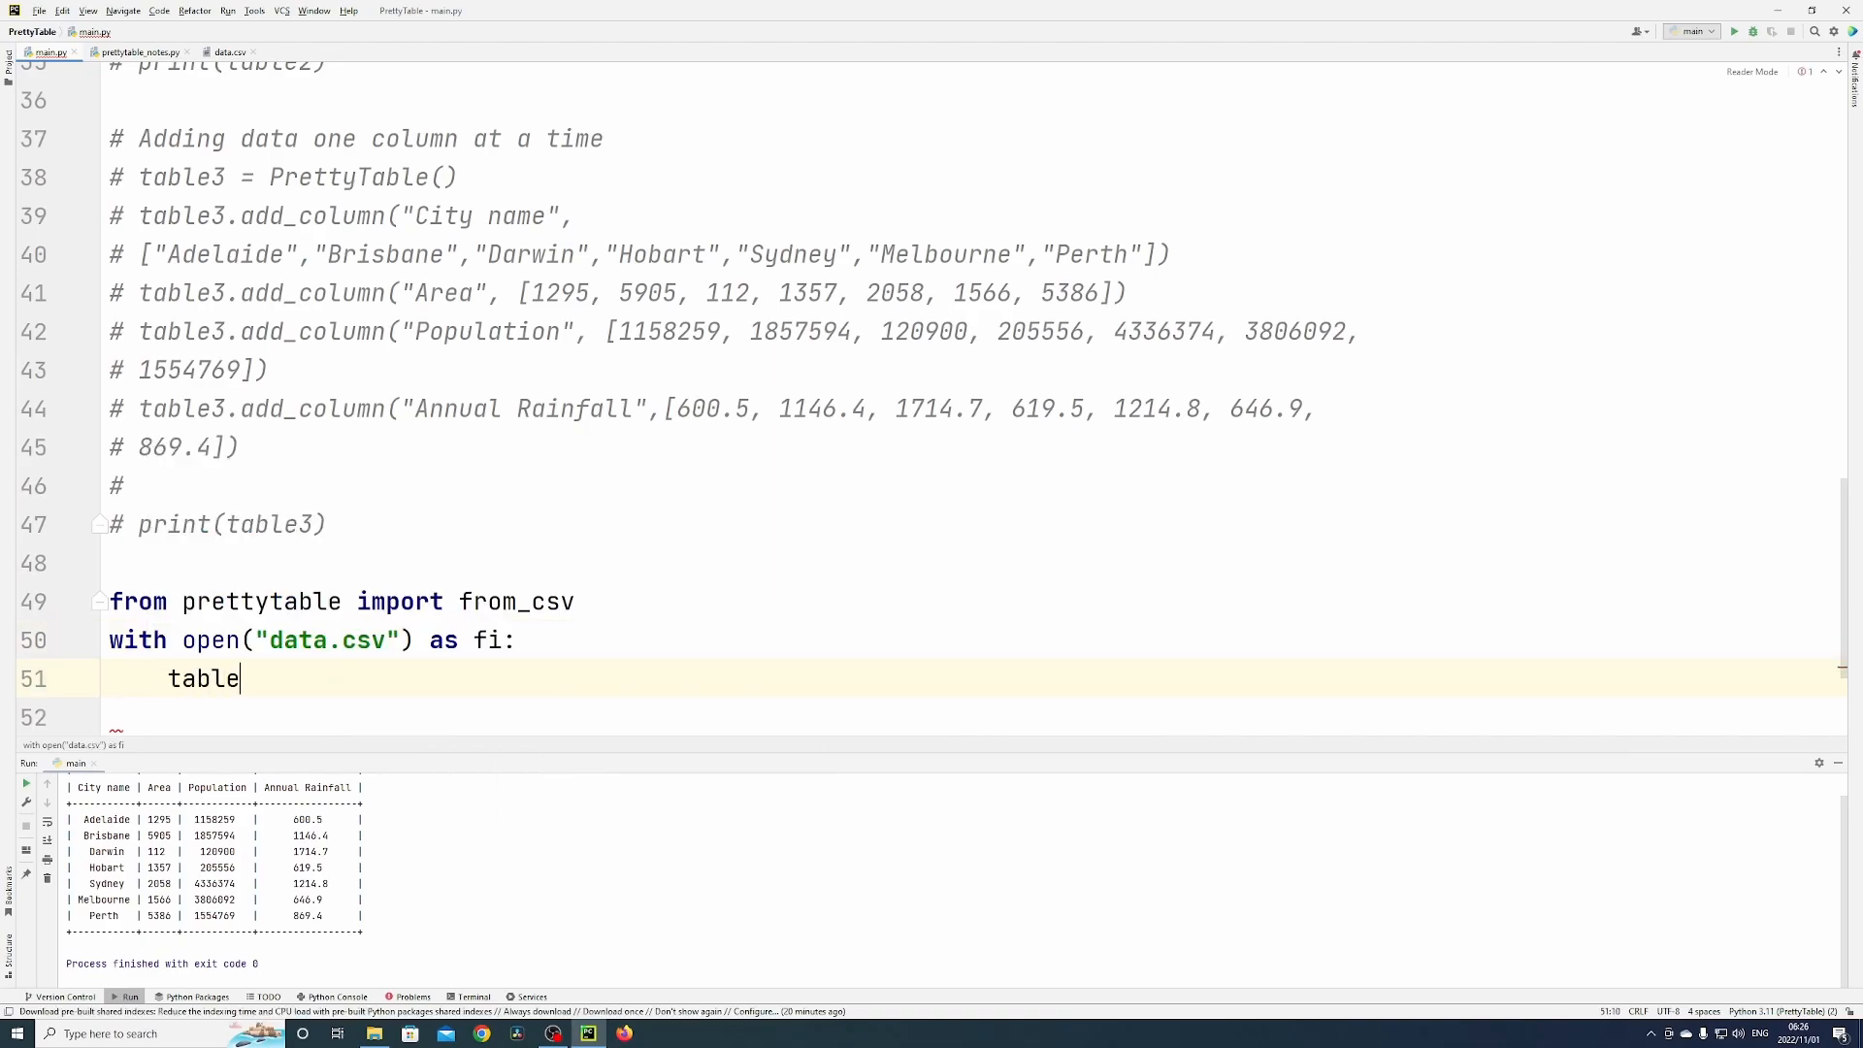
pyautogui.write('4 = from_csv(fi')
pyautogui.write('print(')
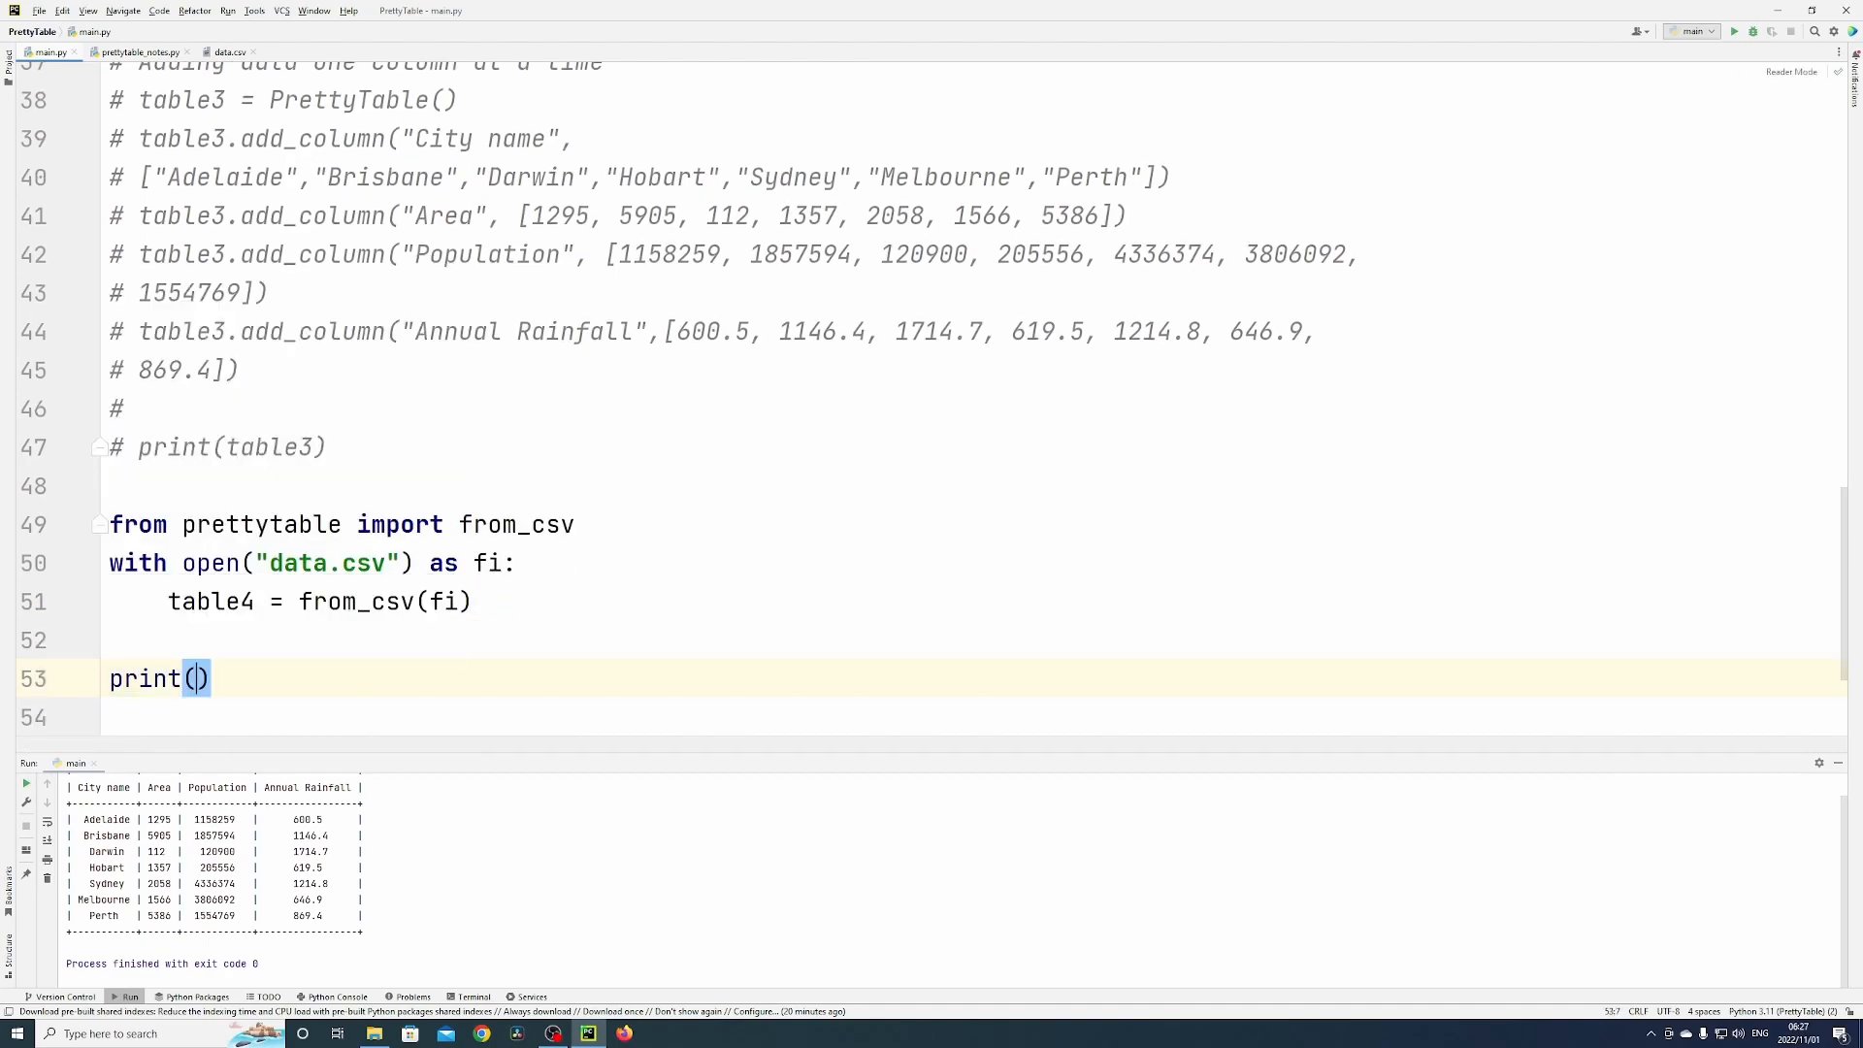
pyautogui.write('table4')
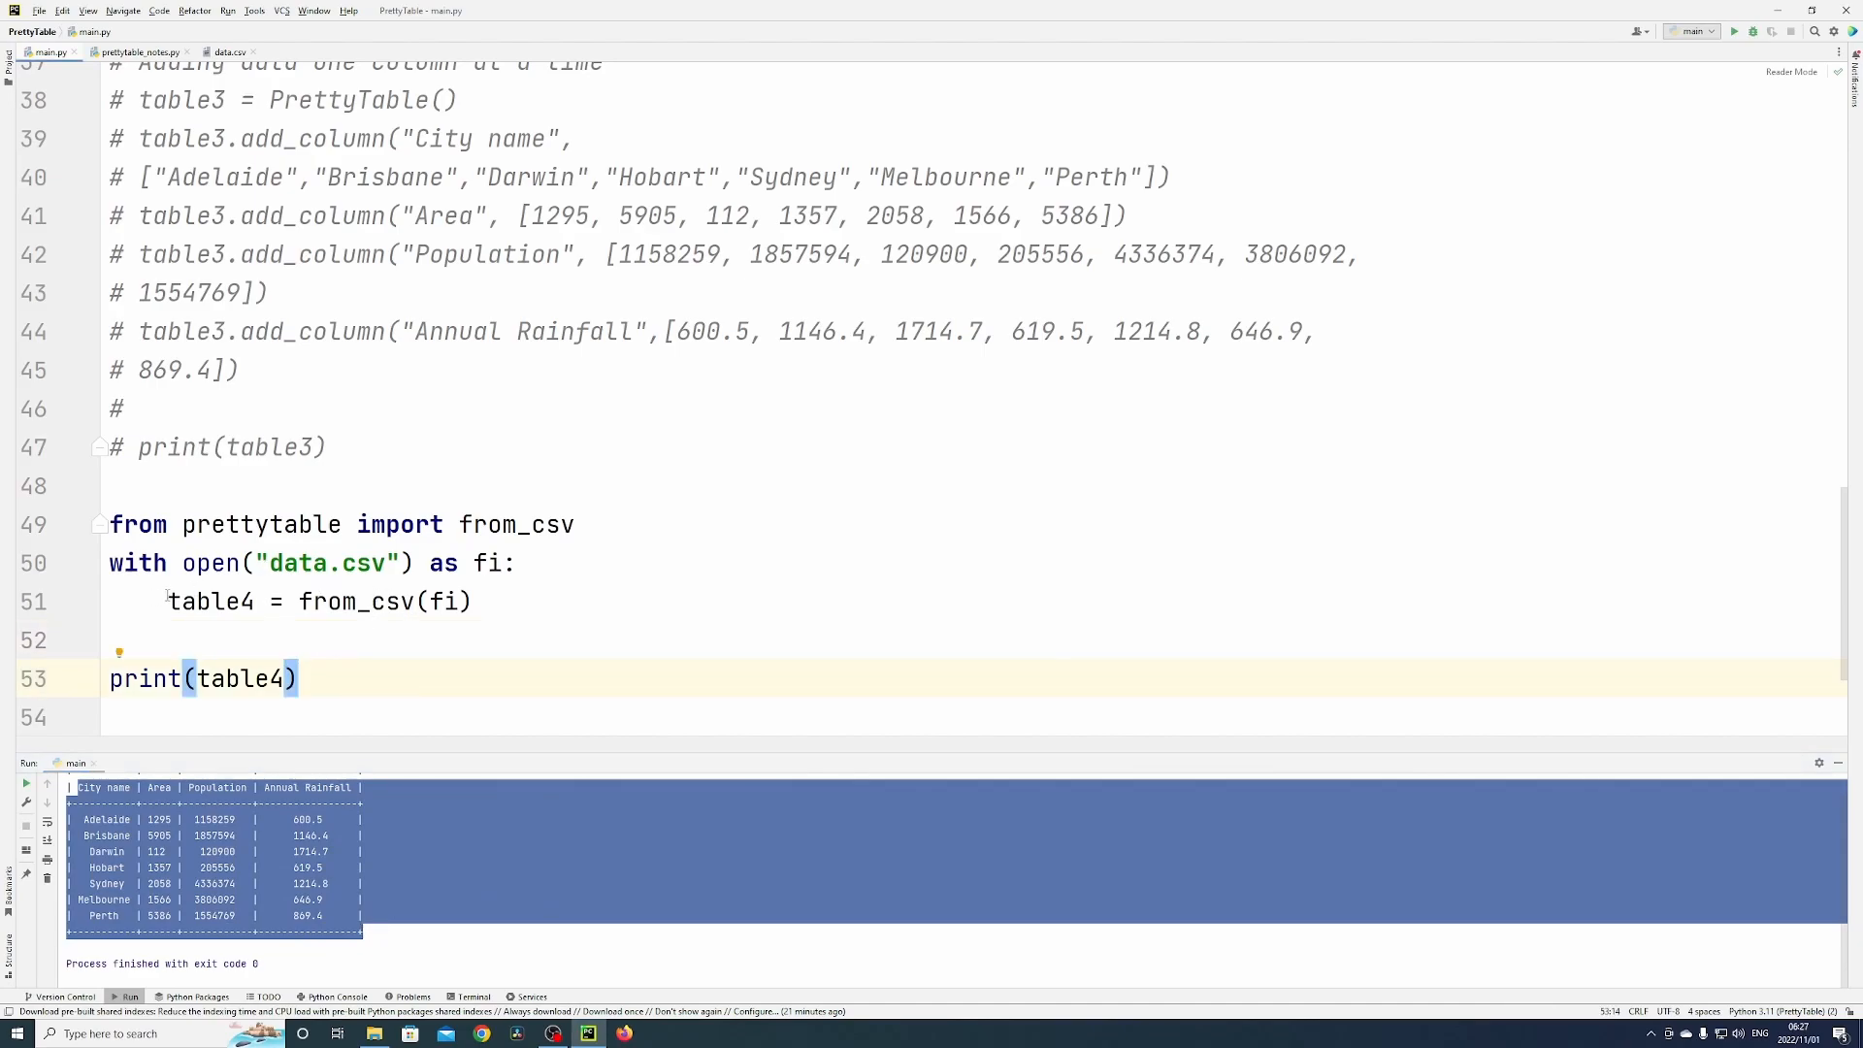
pyautogui.doubleClick(211, 602)
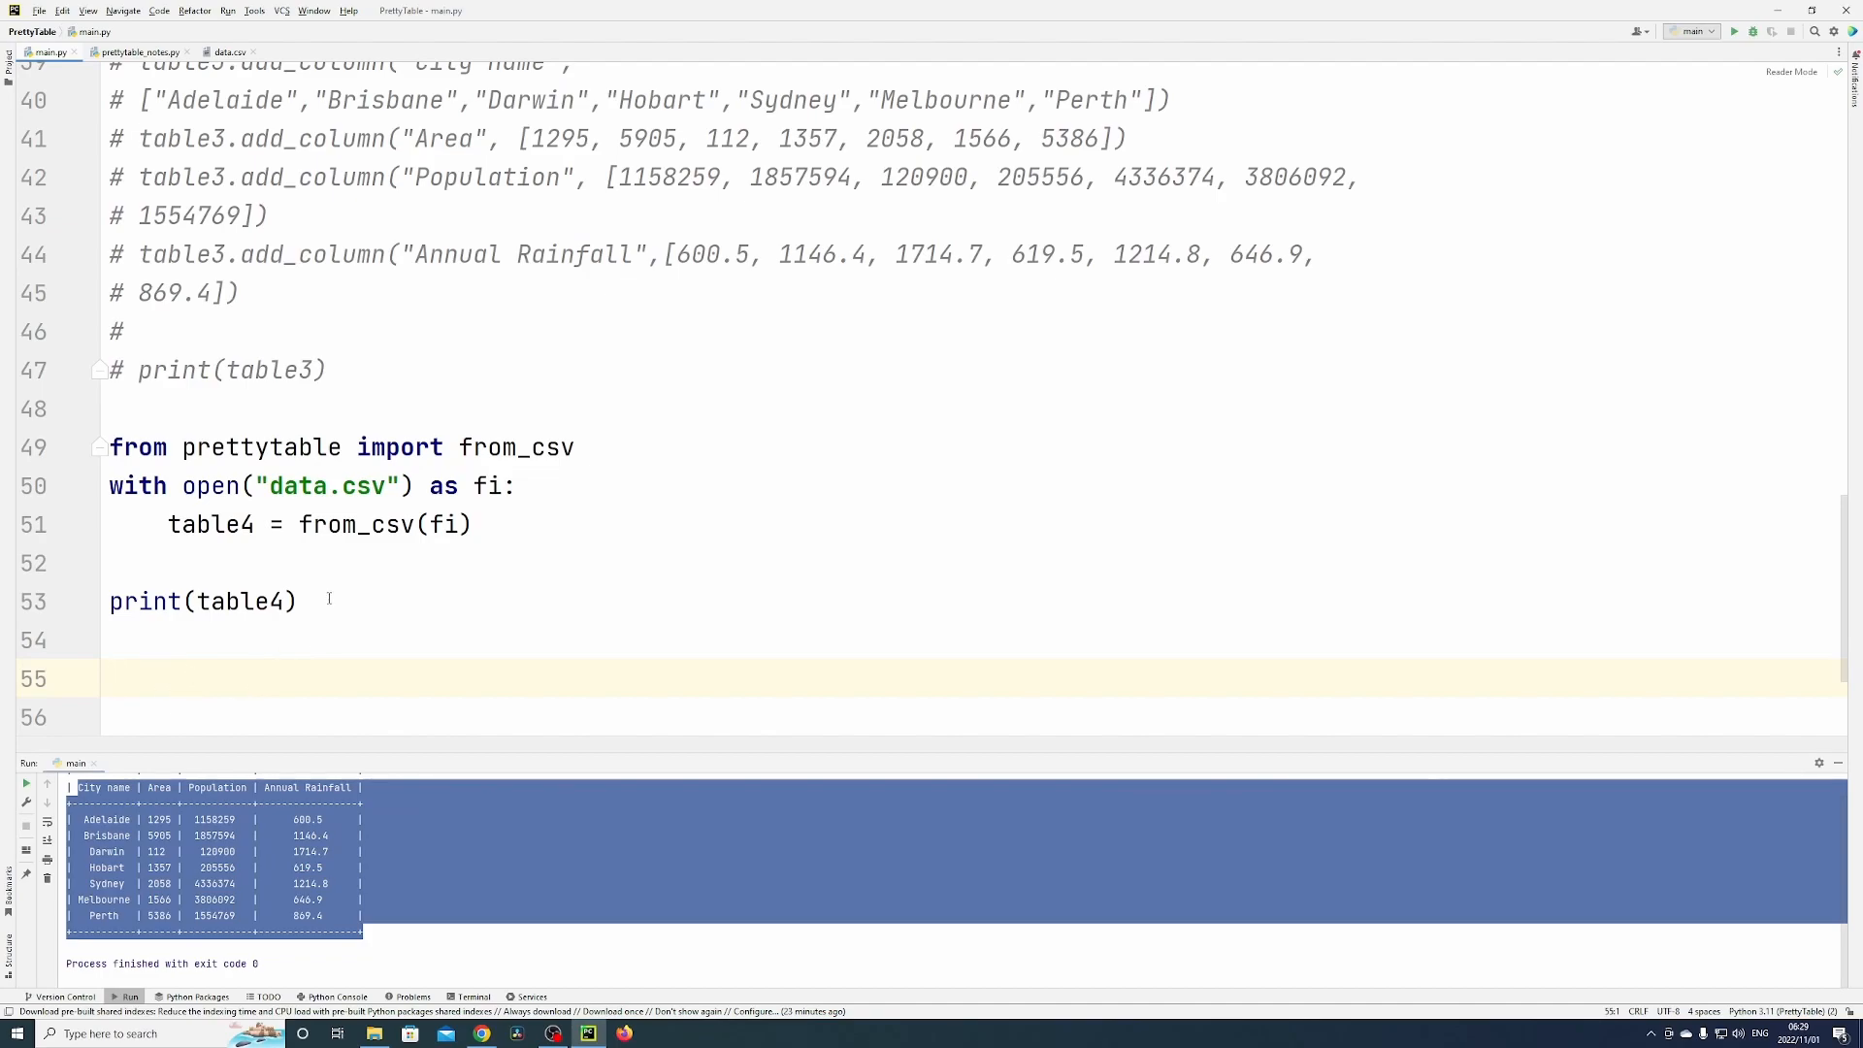
# Step: Add table4.align = 'r' before the print, then edit the alignment letter
pyautogui.write('table4.align =')
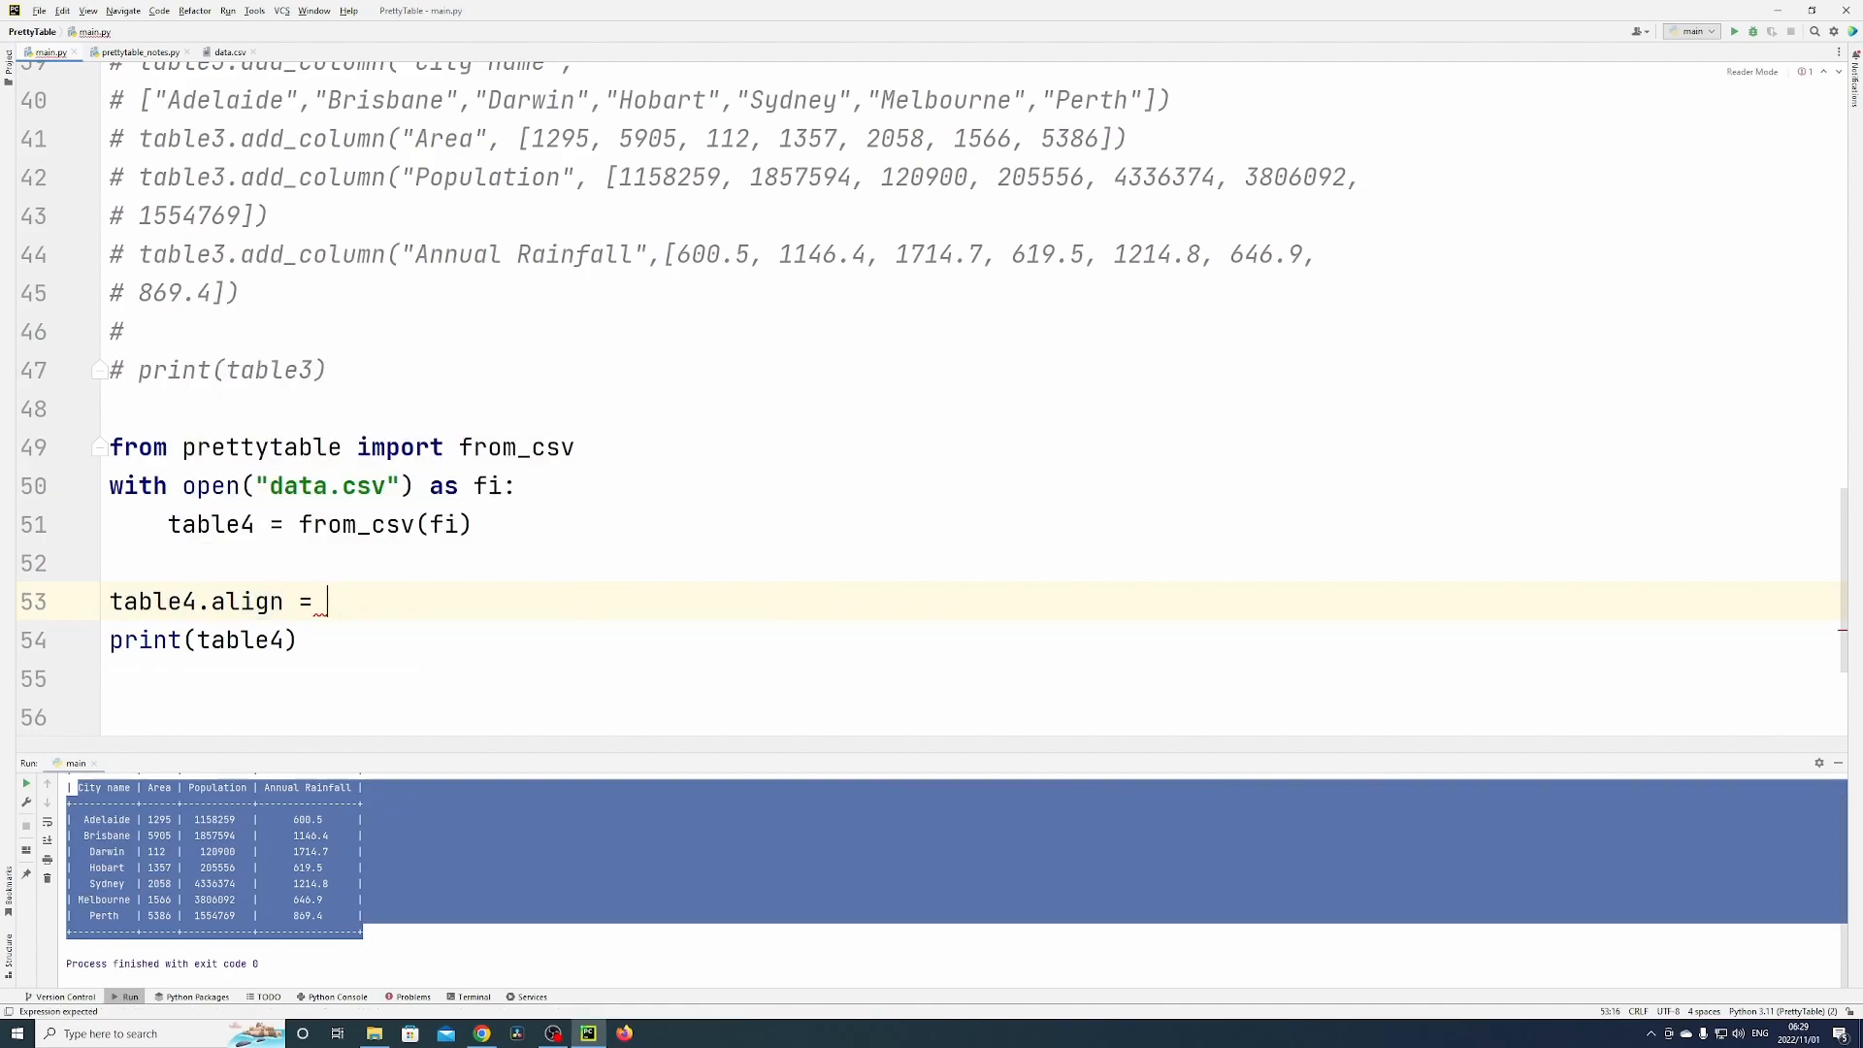
pyautogui.write("'r'")
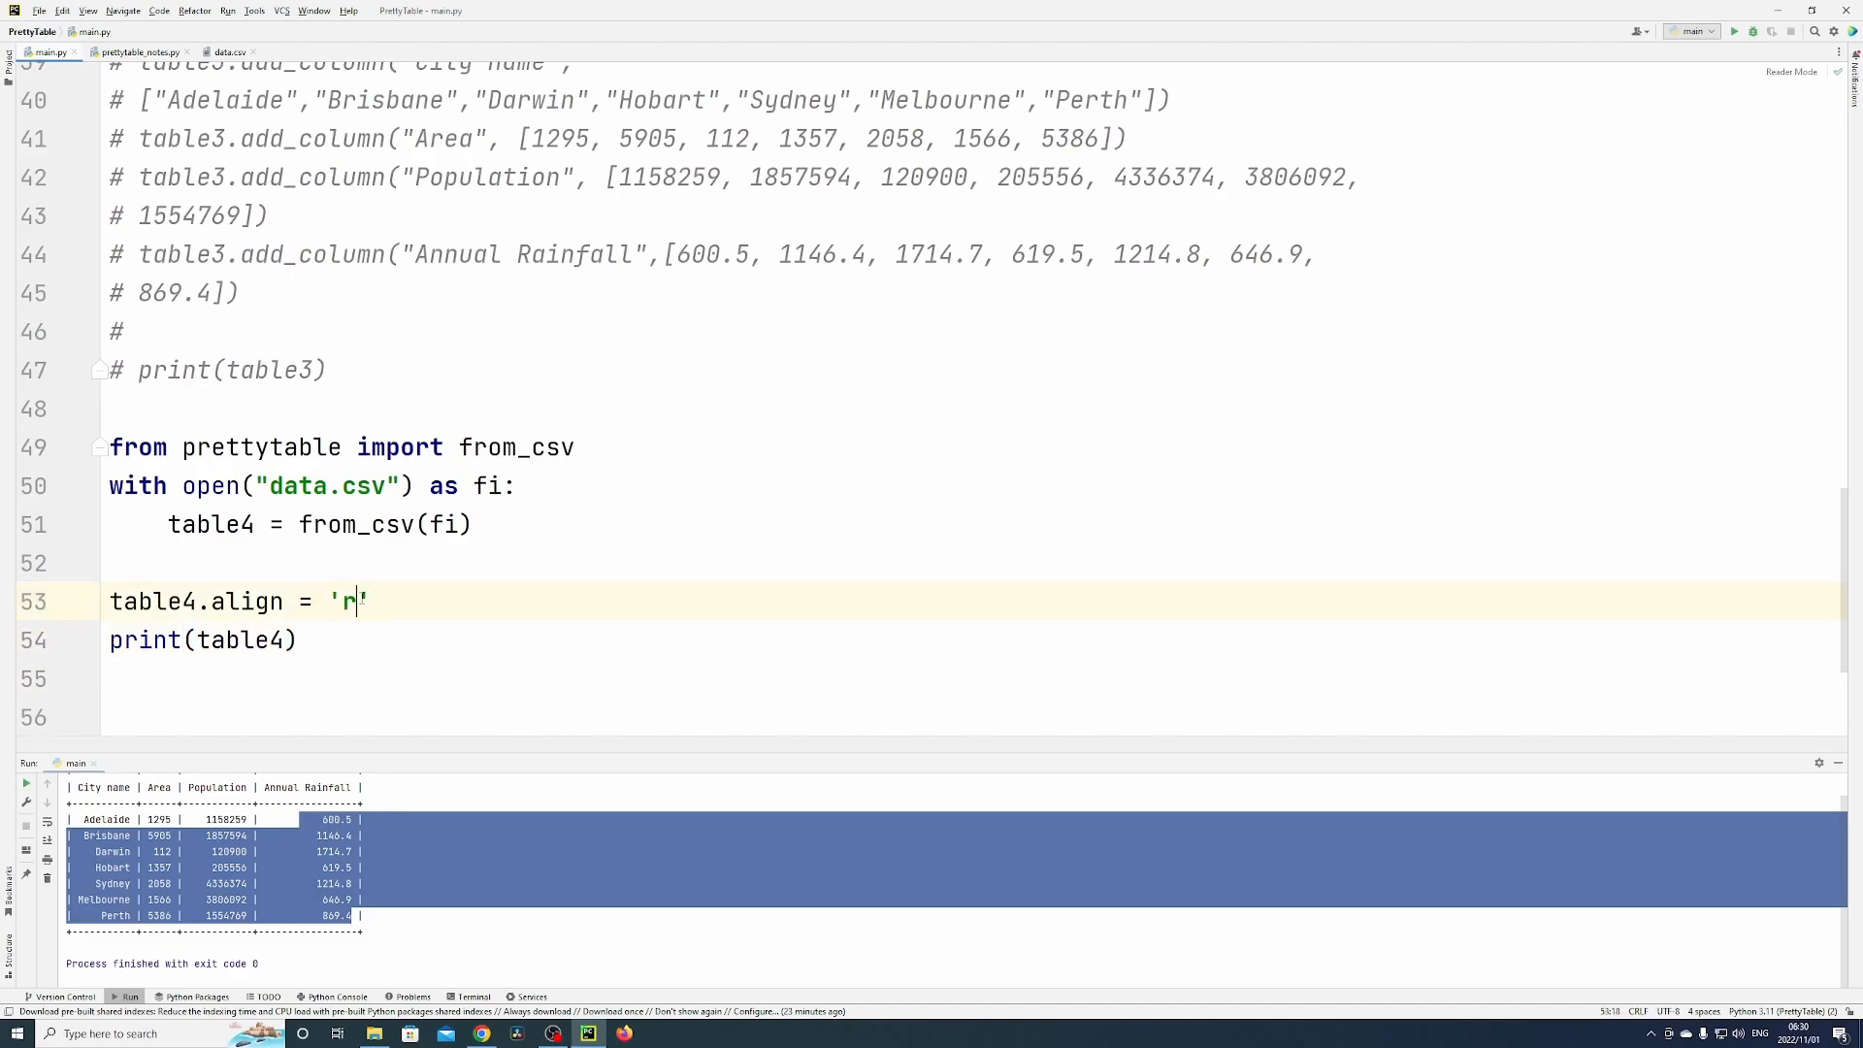
pyautogui.write('l')
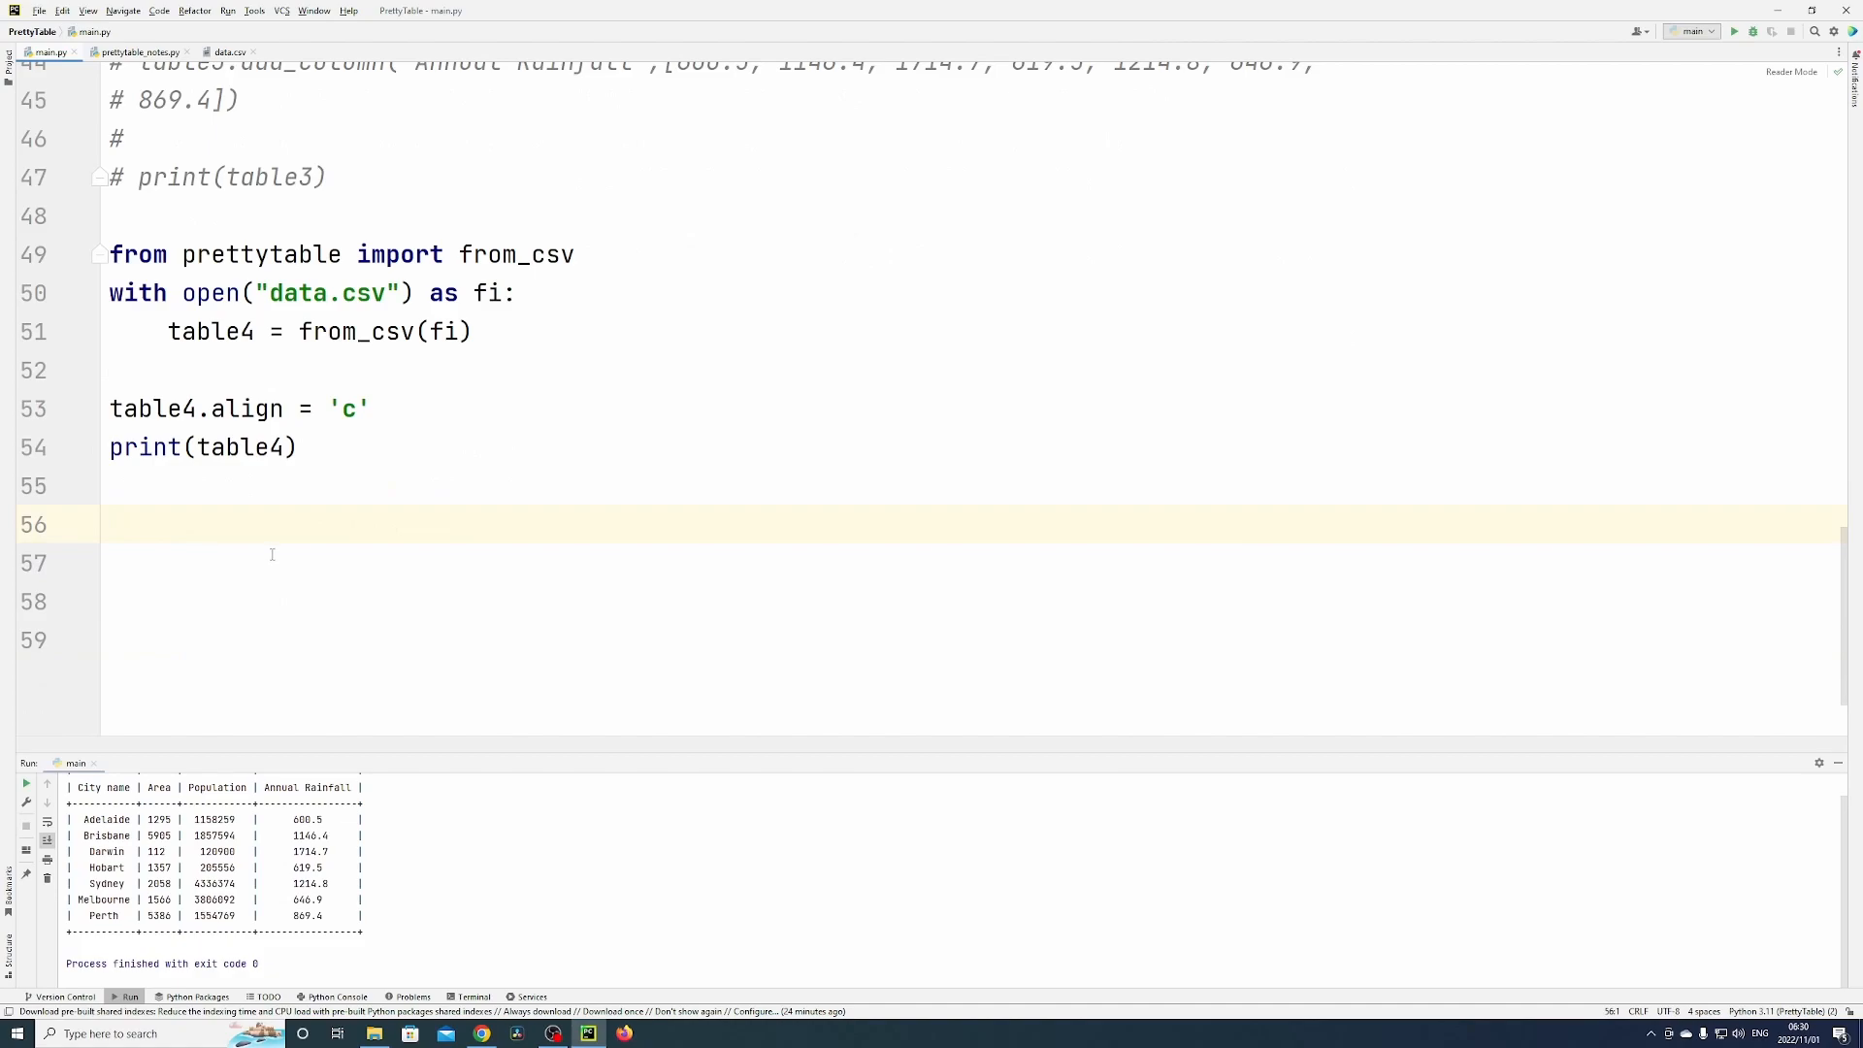
pyautogui.moveTo(215, 540)
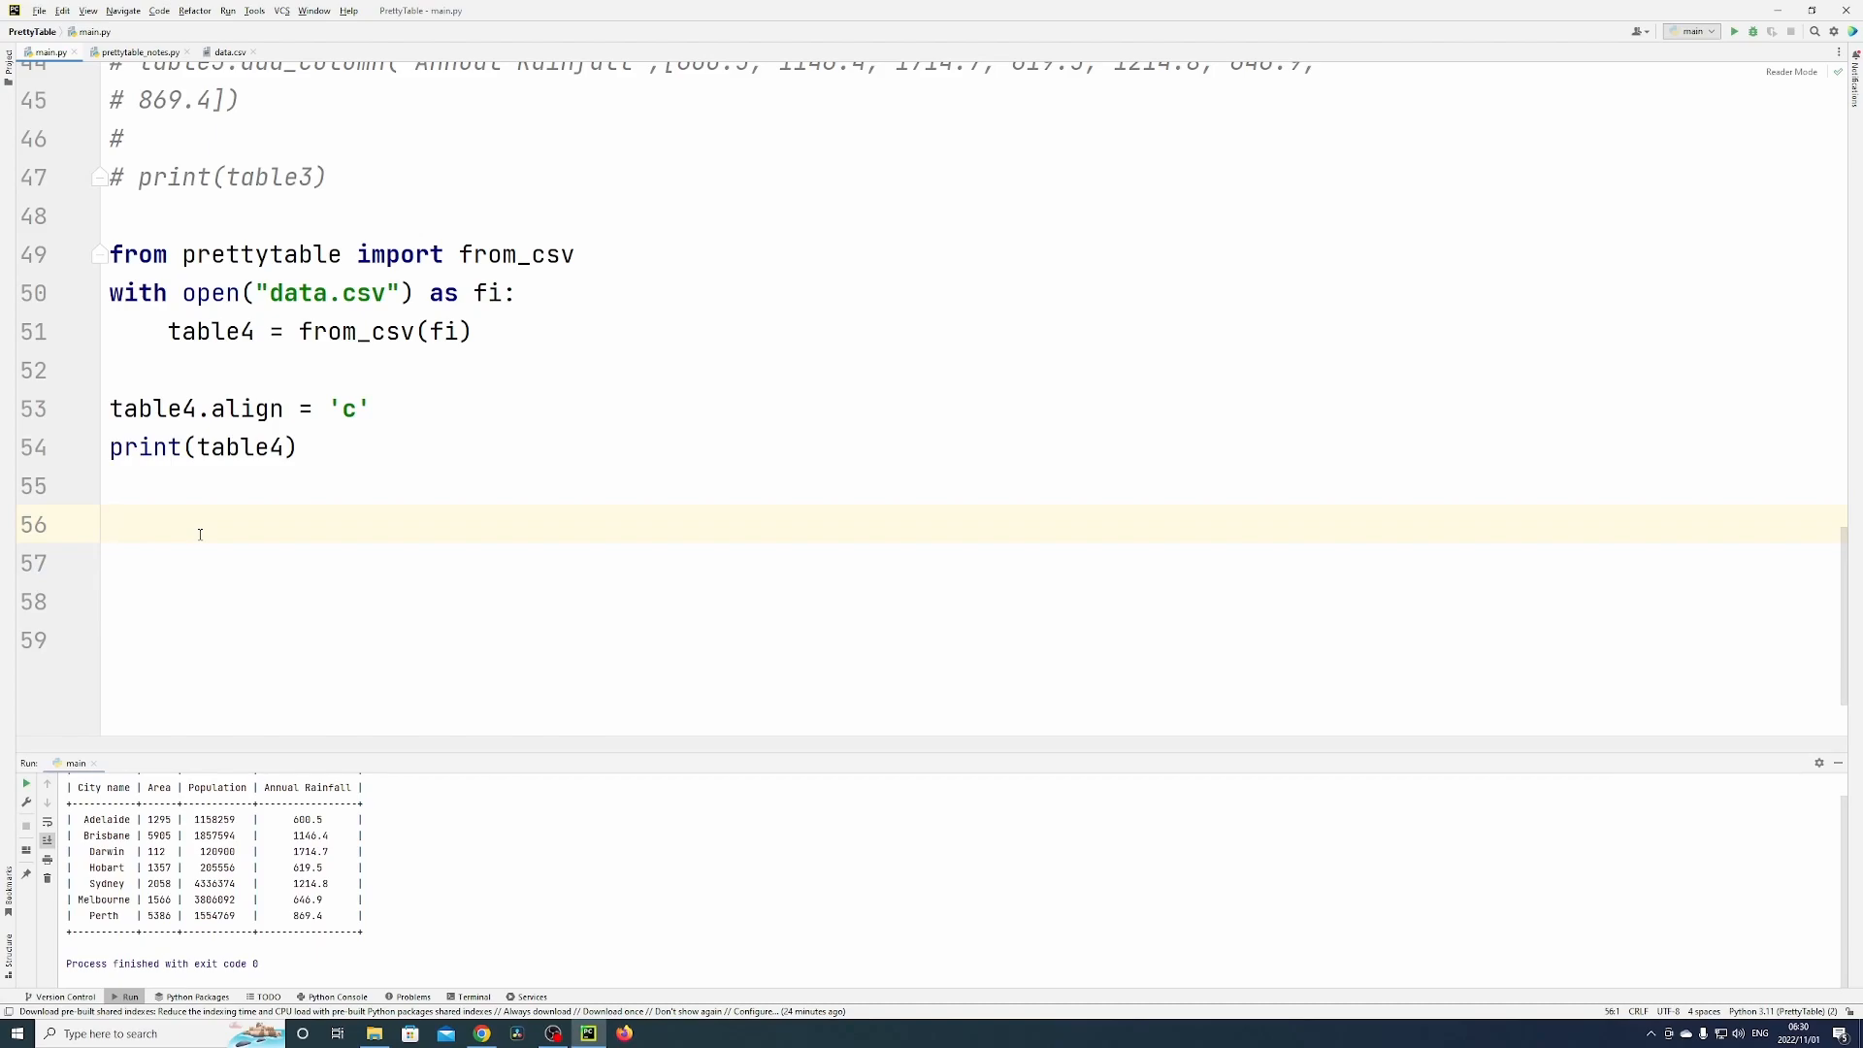
pyautogui.write('https://pypi.org/project/prettytable/')
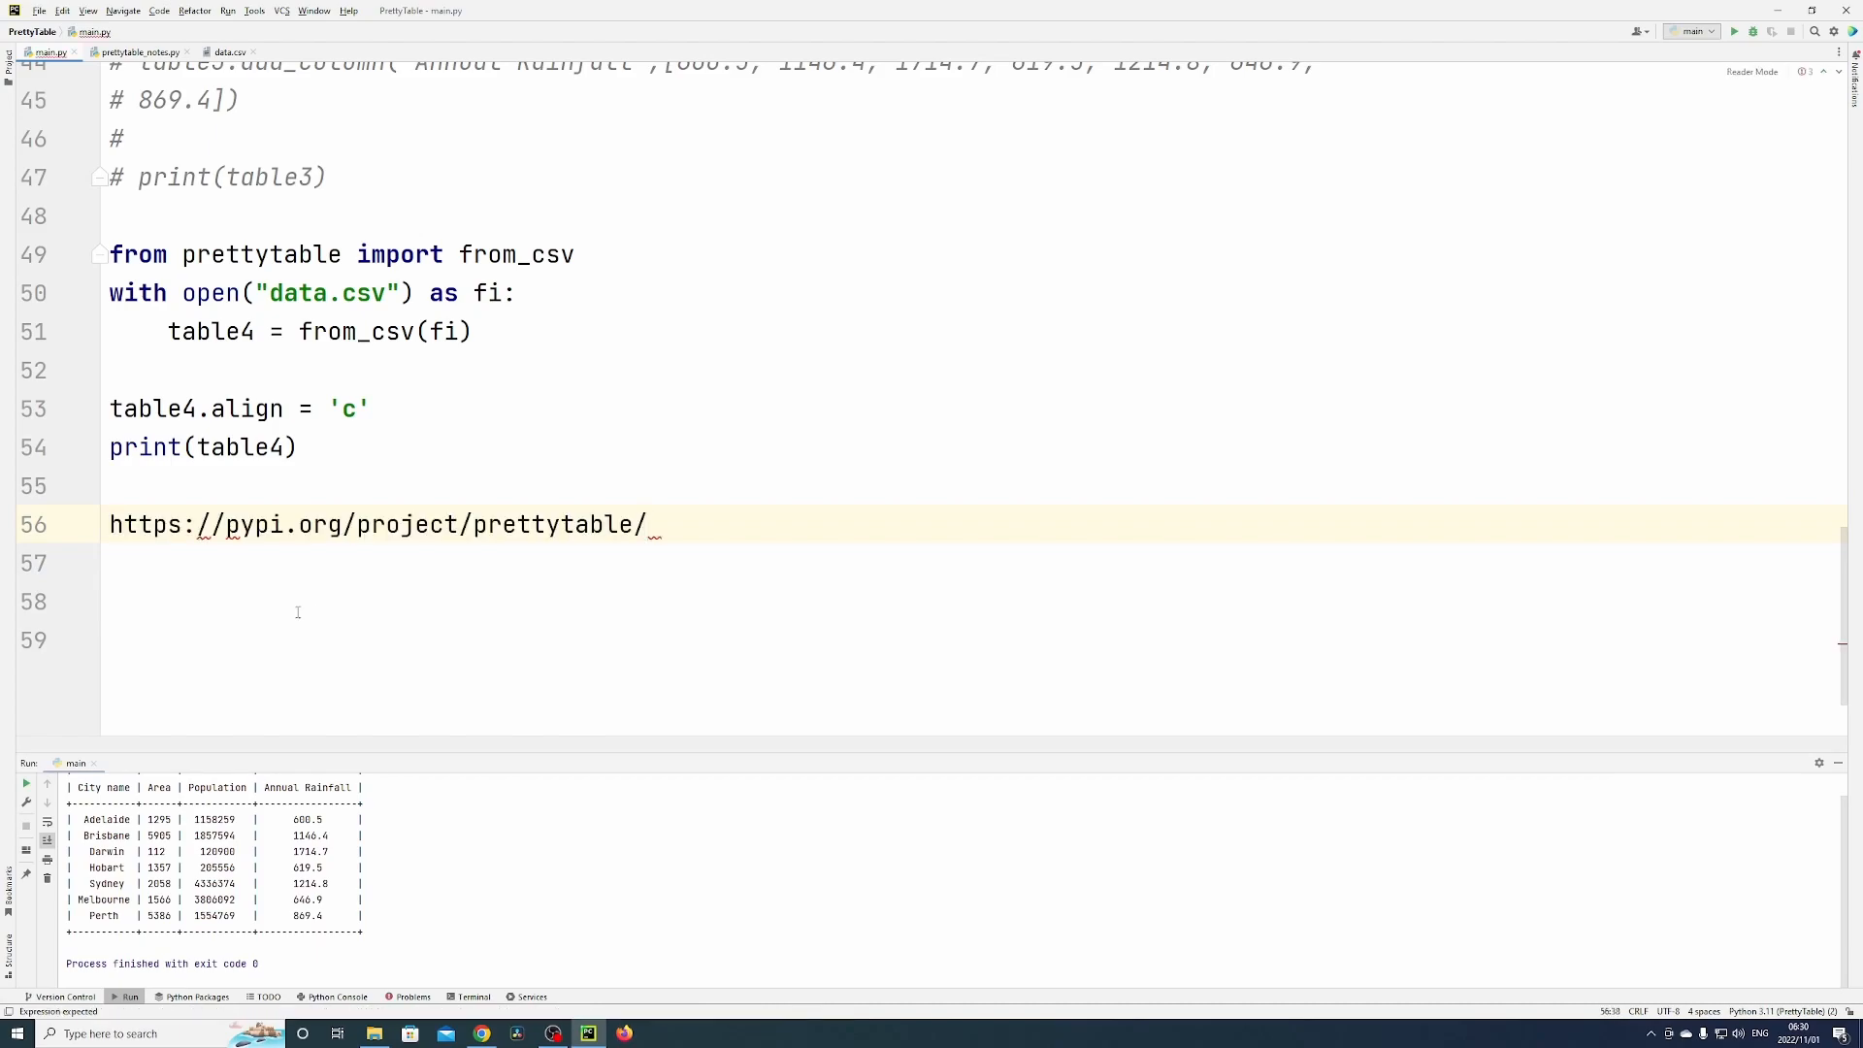
pyautogui.doubleClick(148, 523)
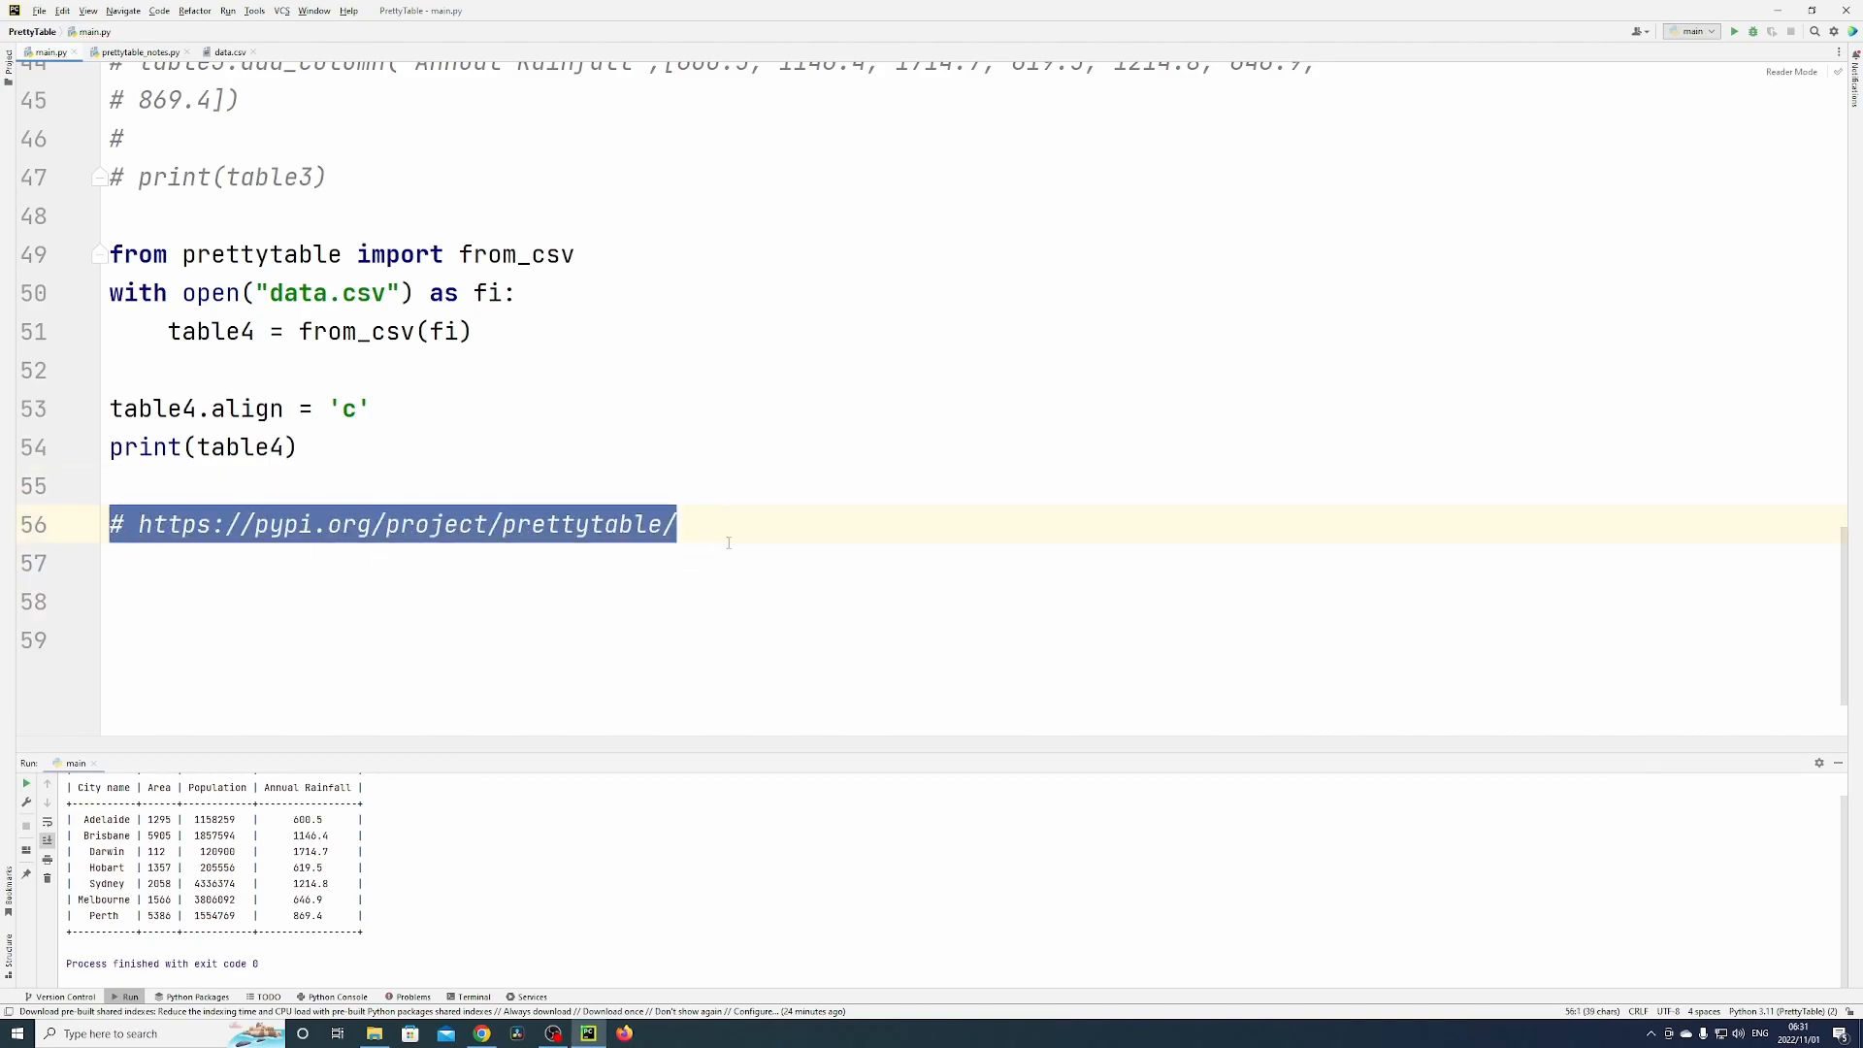
pyautogui.click(790, 524)
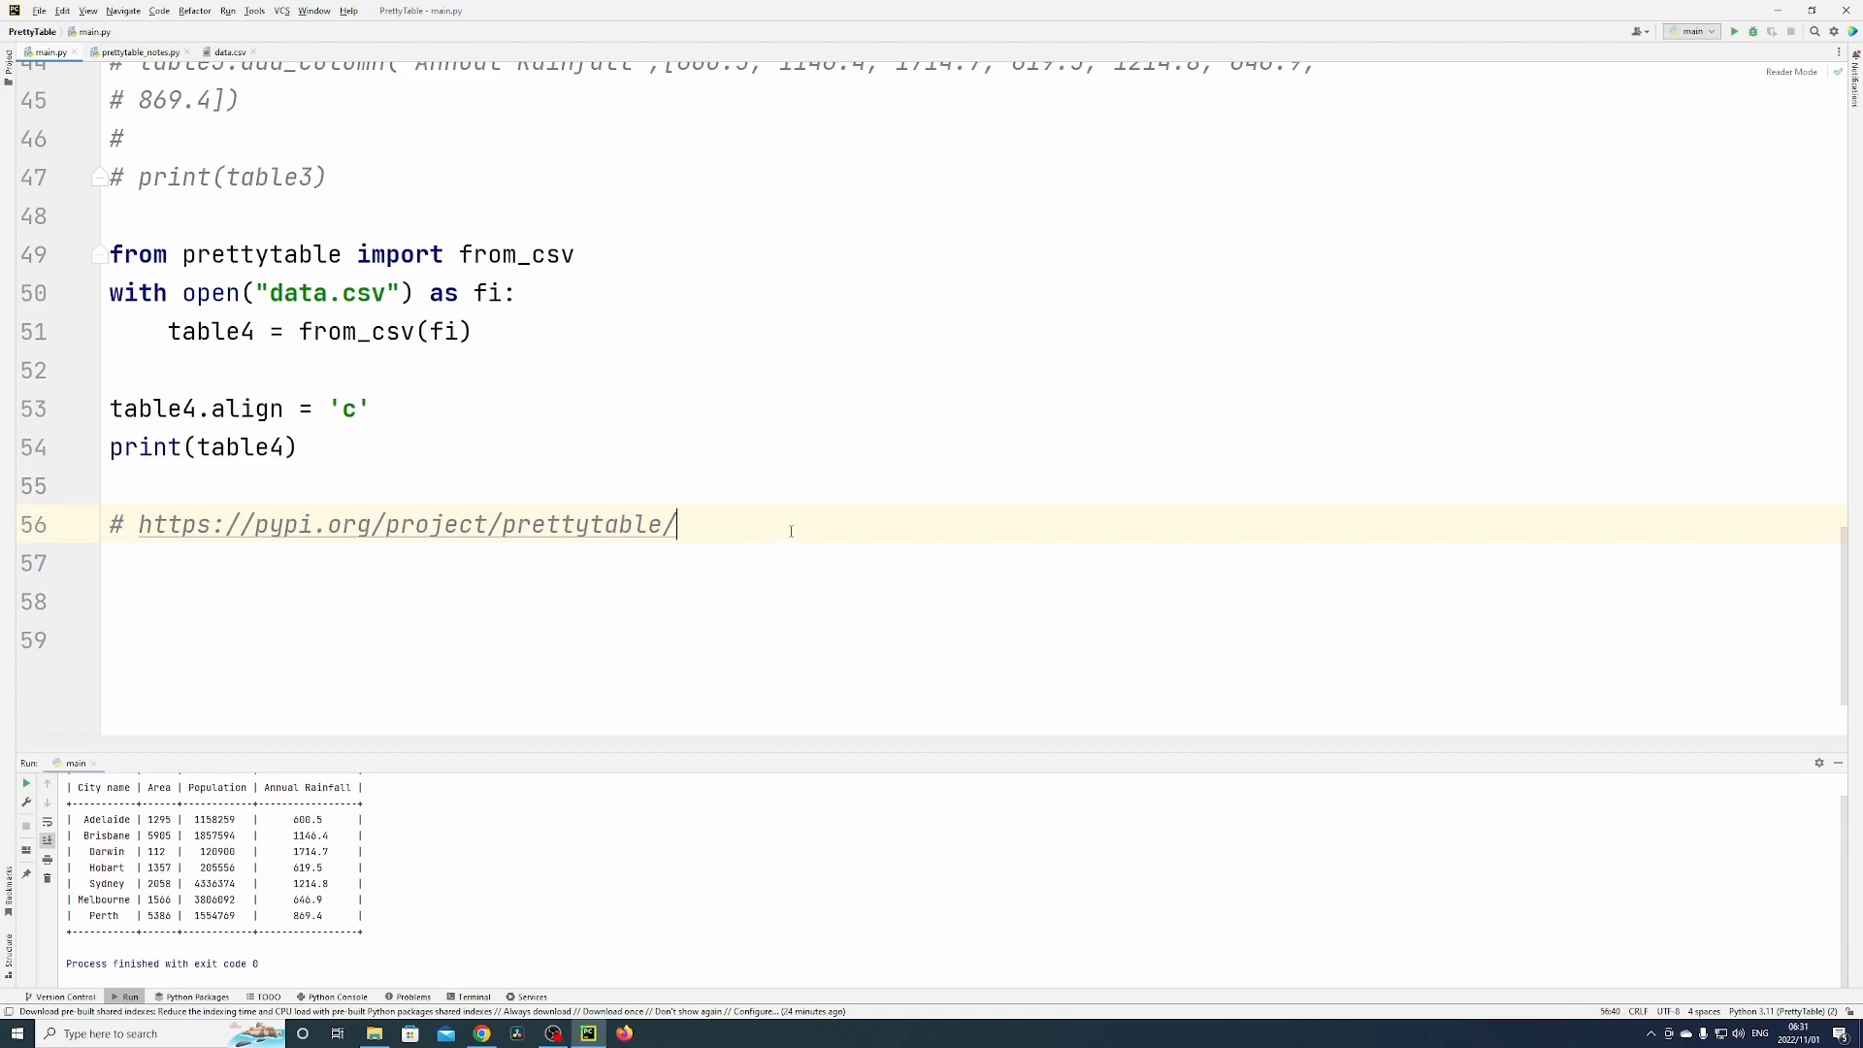